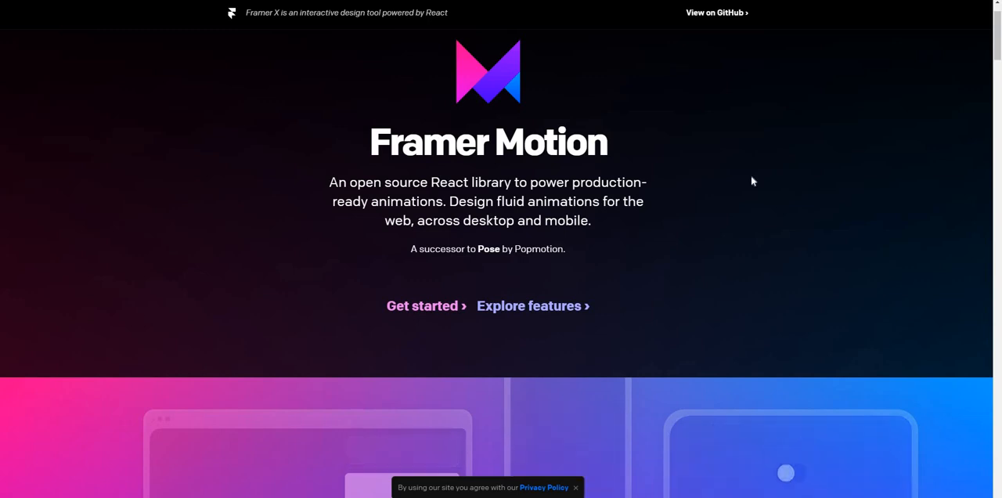
Step: Reach the animation demo and try Y, scale 0 and scale 1.4 on the white square
scroll(down, 3)
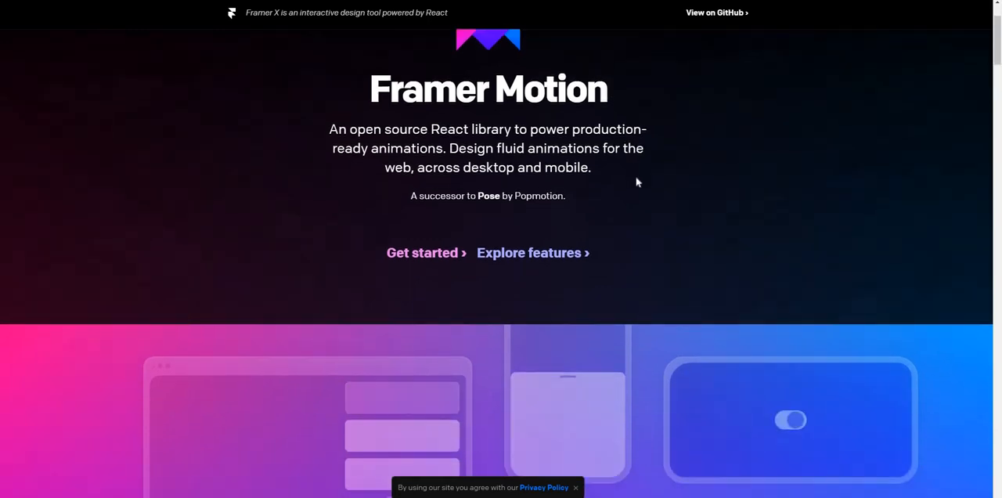
scroll(down, 3)
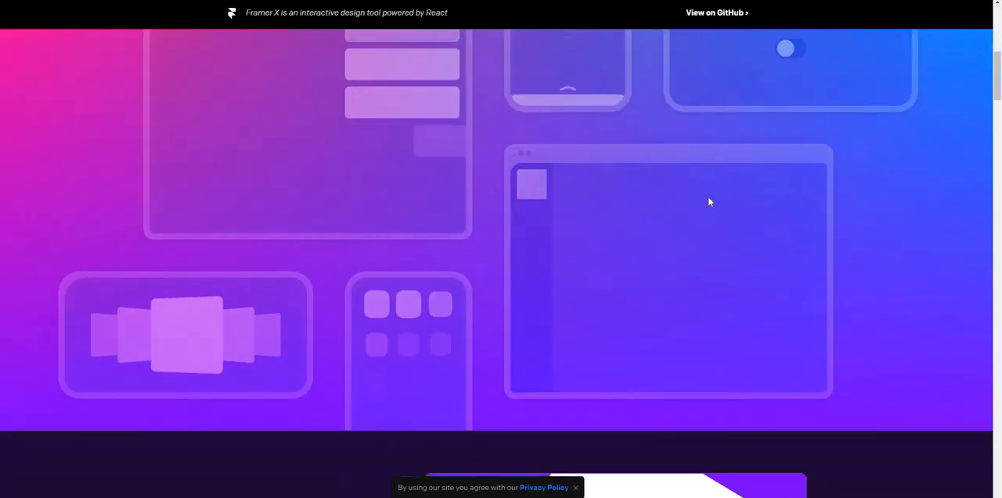
scroll(down, 3)
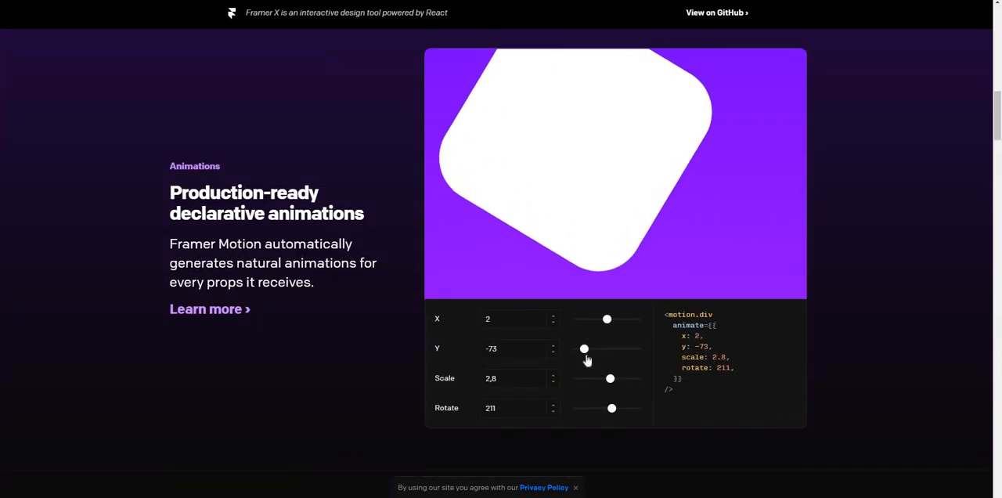
drag(583, 348, 590, 347)
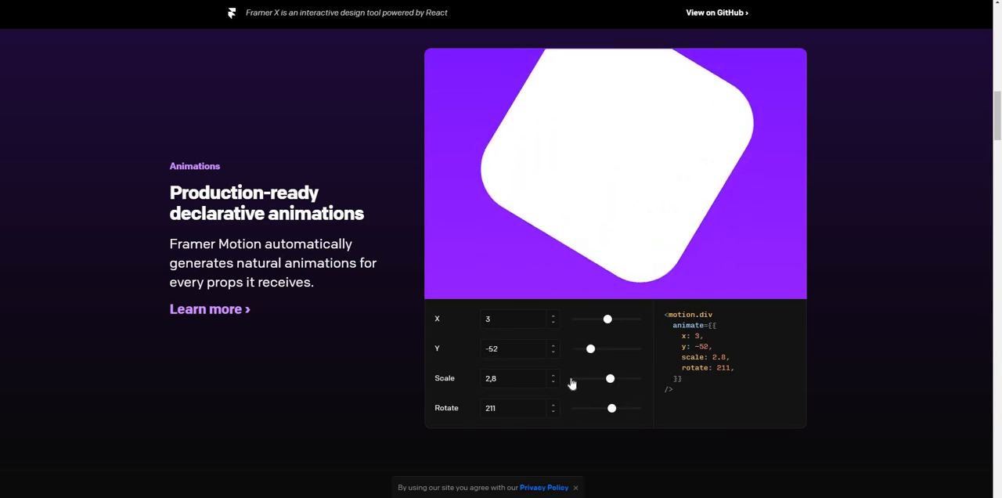
drag(611, 379, 576, 379)
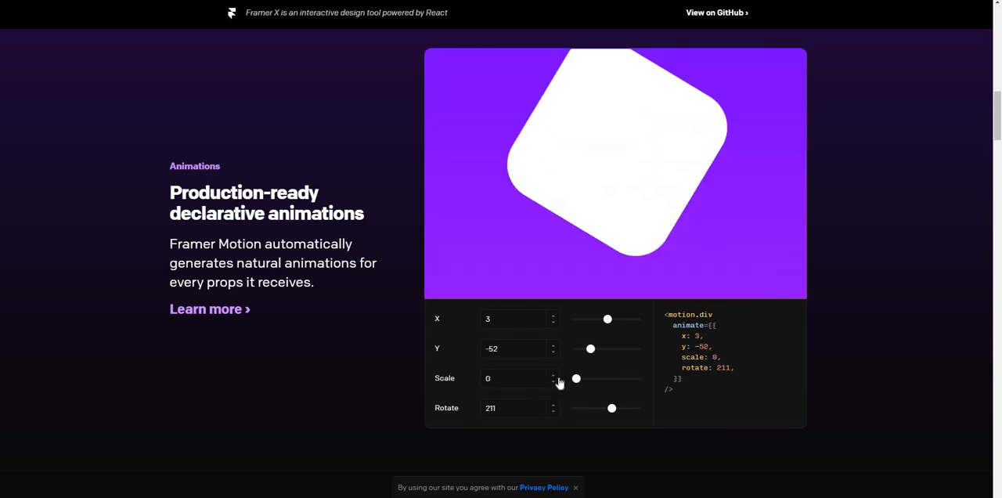
drag(576, 379, 591, 379)
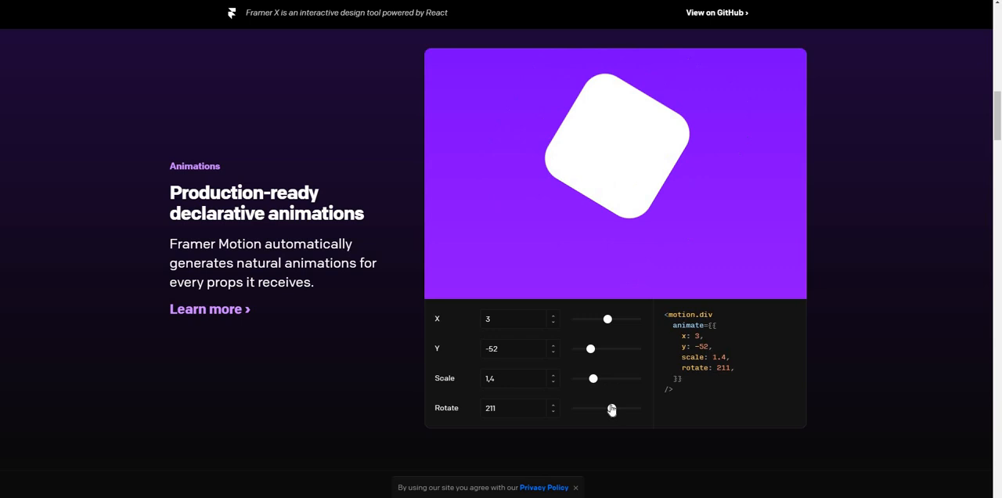
Step: Adjust rotate and scale further, ending with the square at scale 2.6 rotated 360
drag(610, 407, 636, 407)
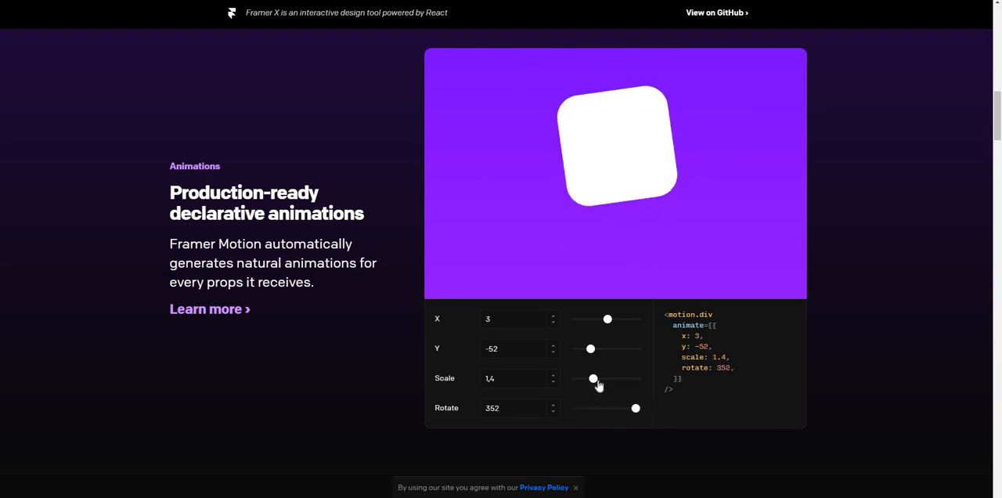
drag(592, 379, 634, 379)
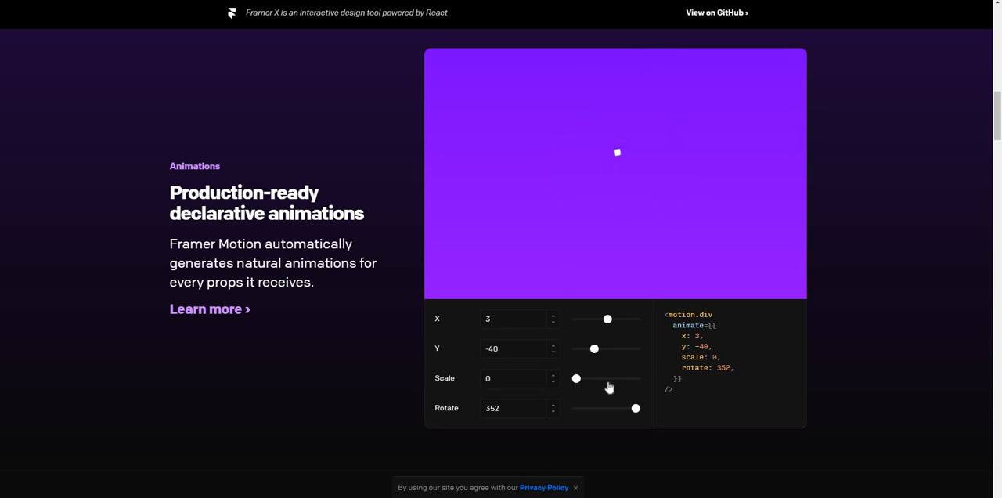
drag(576, 379, 632, 379)
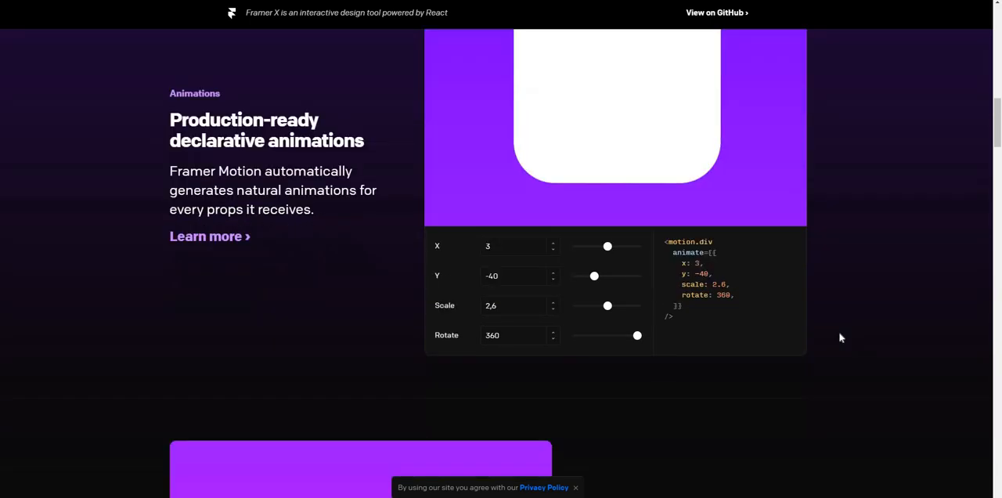
Step: Scroll down past Handoff through Features to the Variants, Gestures and Drag examples
scroll(down, 3)
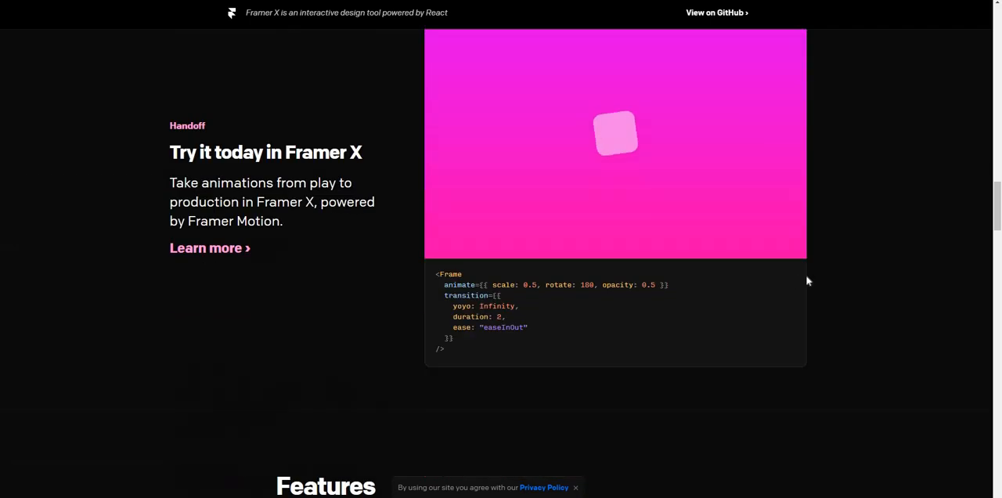
scroll(down, 3)
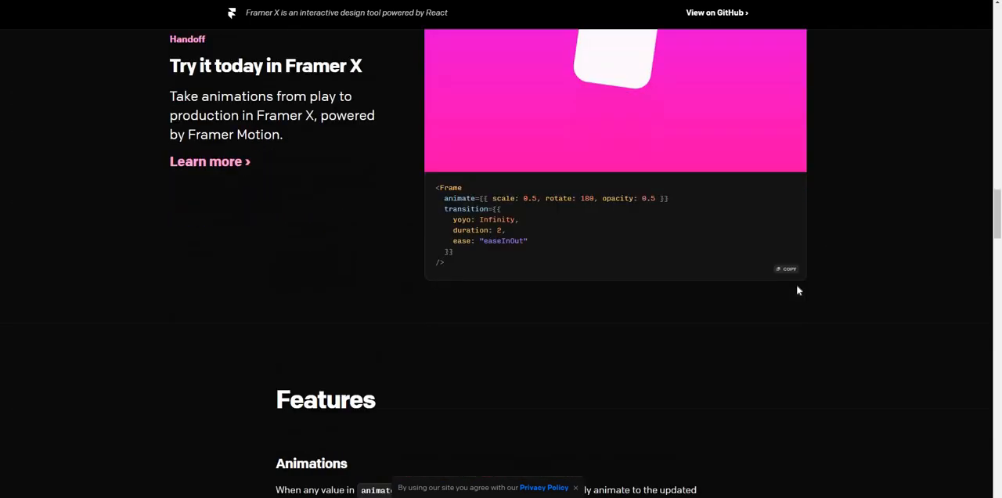
scroll(down, 3)
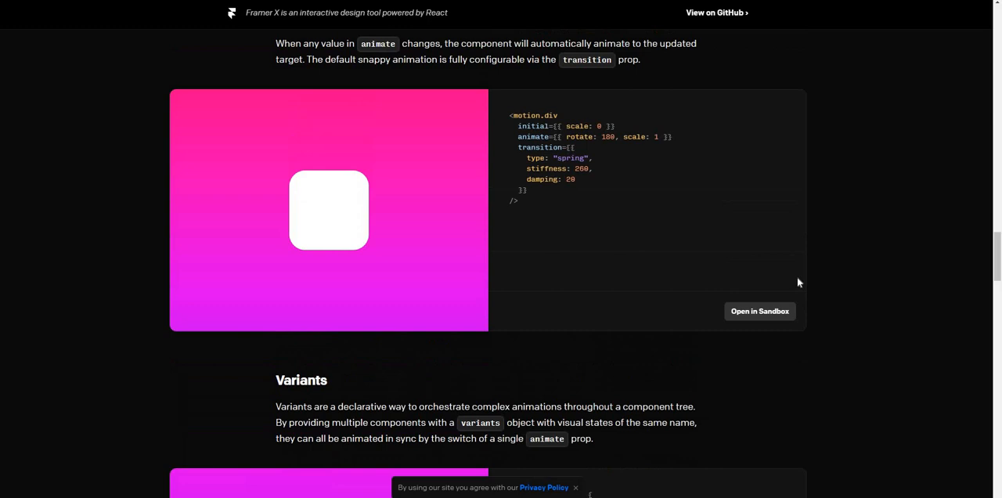
scroll(down, 3)
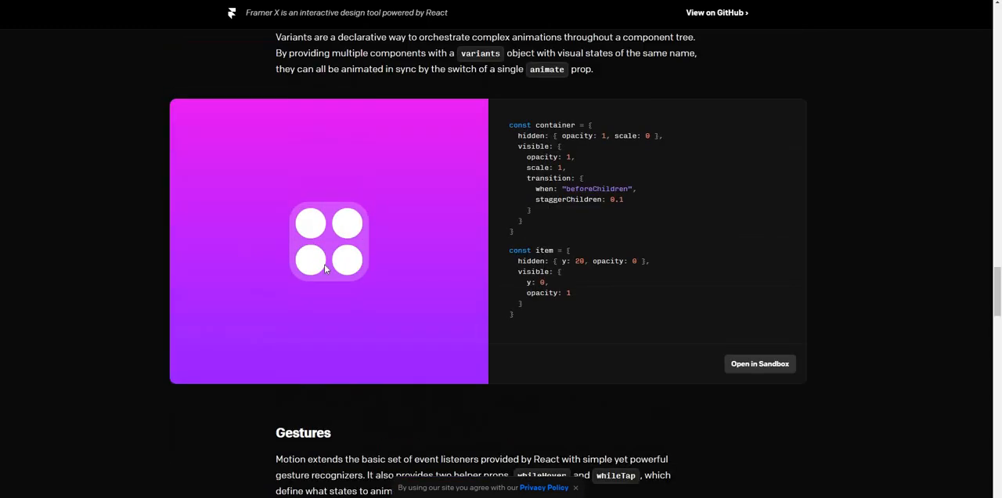
scroll(down, 3)
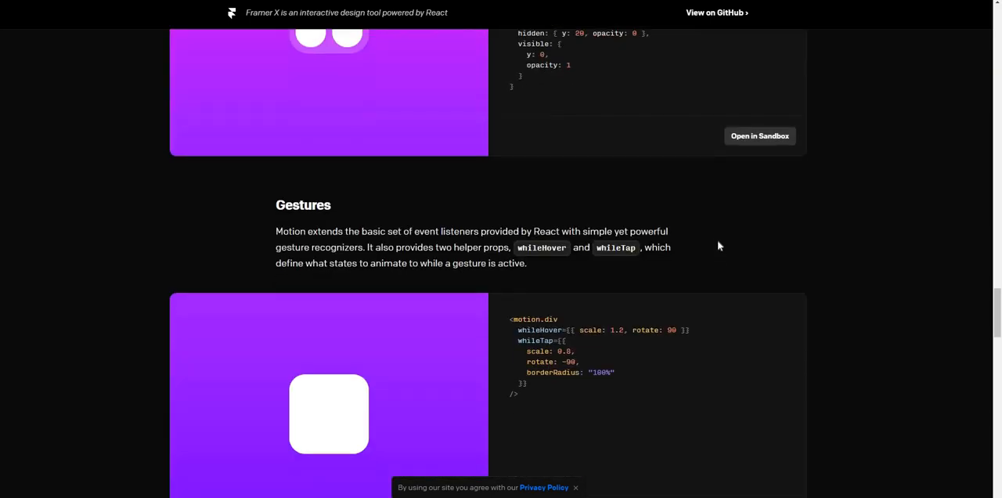
scroll(down, 3)
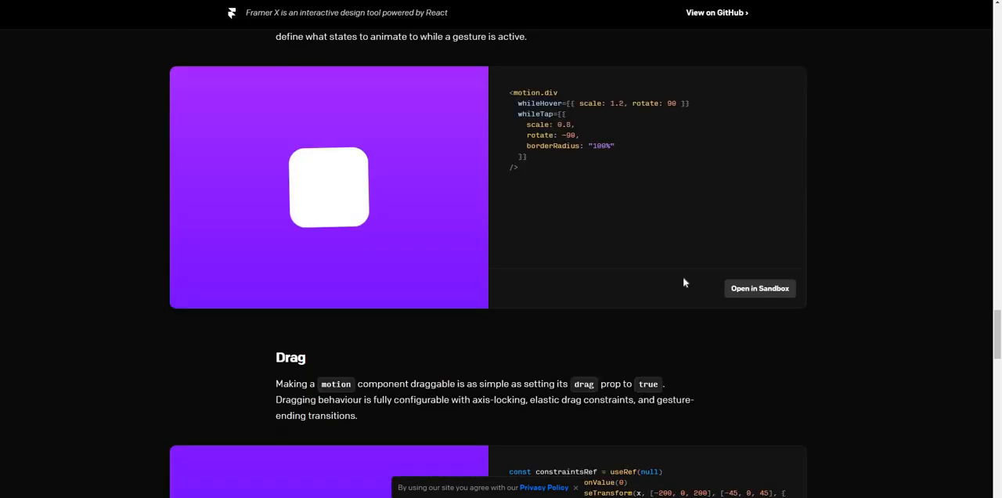
scroll(down, 3)
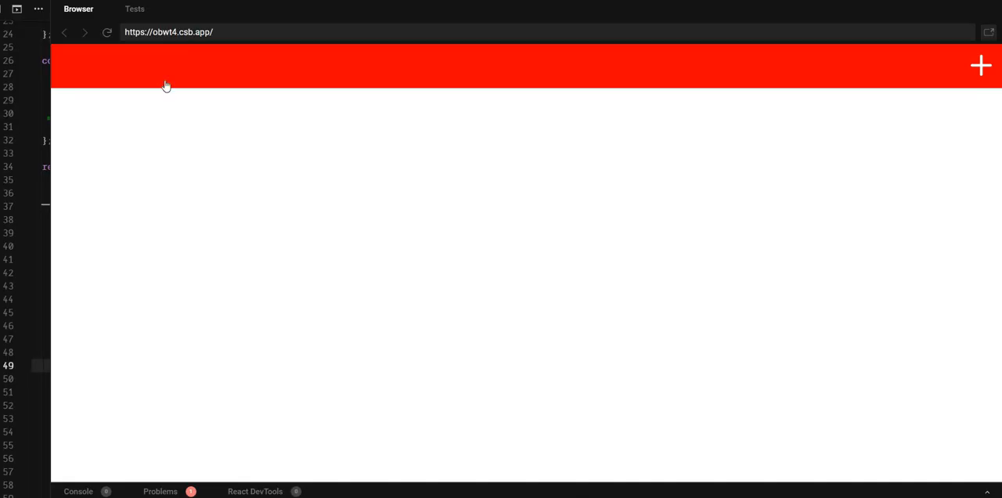
mouse_move(946, 93)
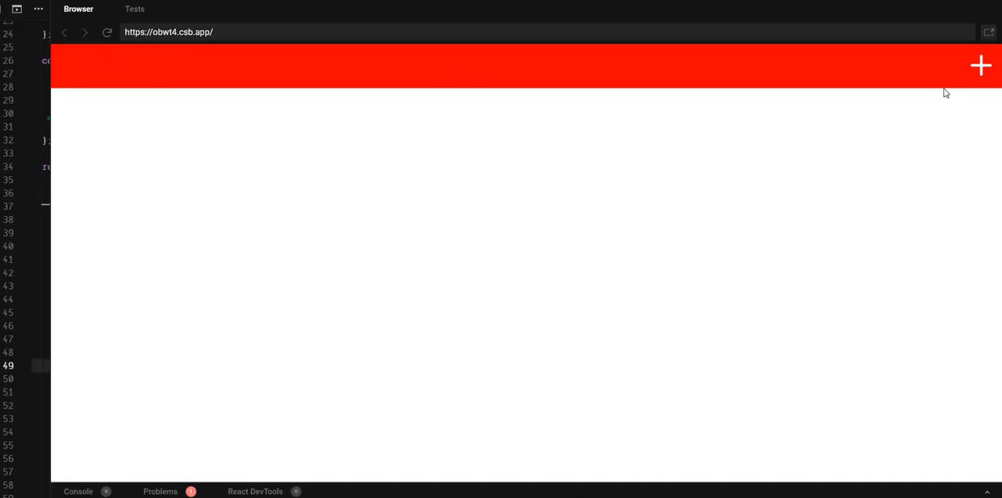
Step: Toggle the plus icon repeatedly so the red HOME/WORK/ABOUT menu slides open and closed
click(980, 66)
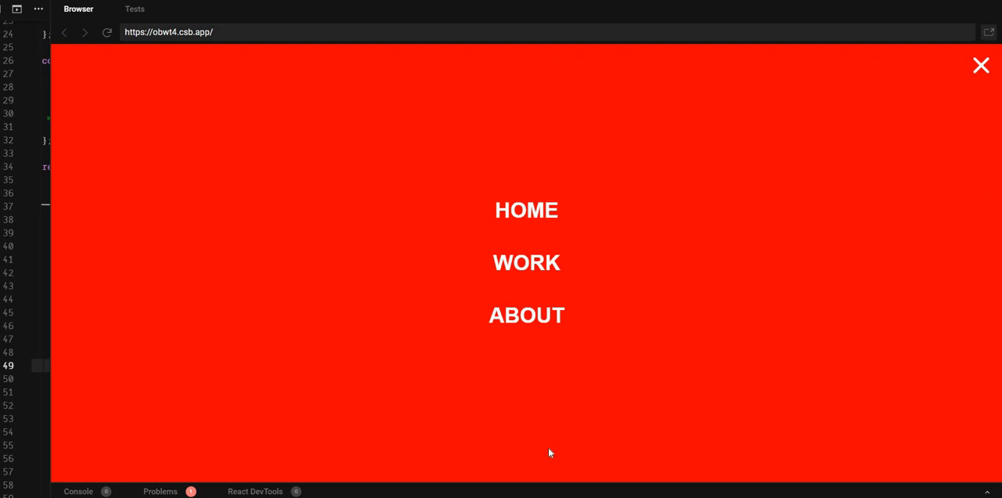
mouse_move(986, 99)
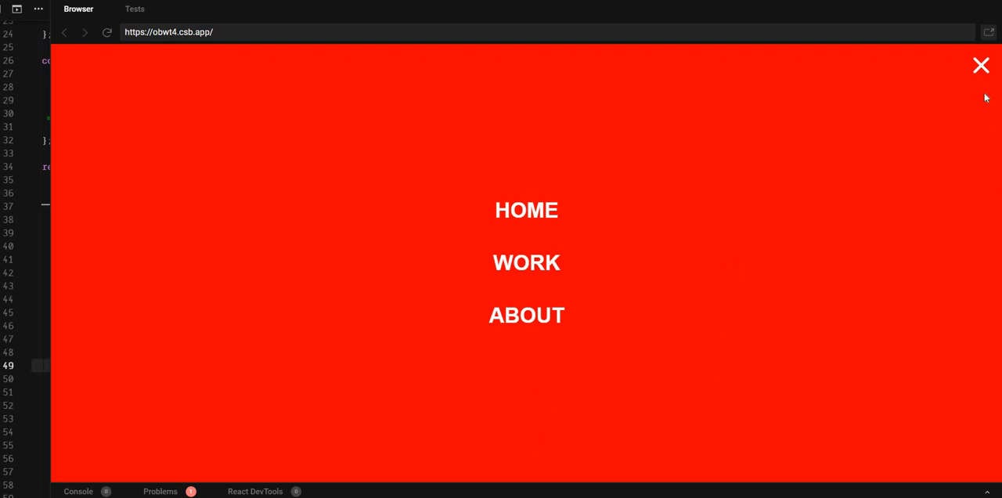
click(980, 66)
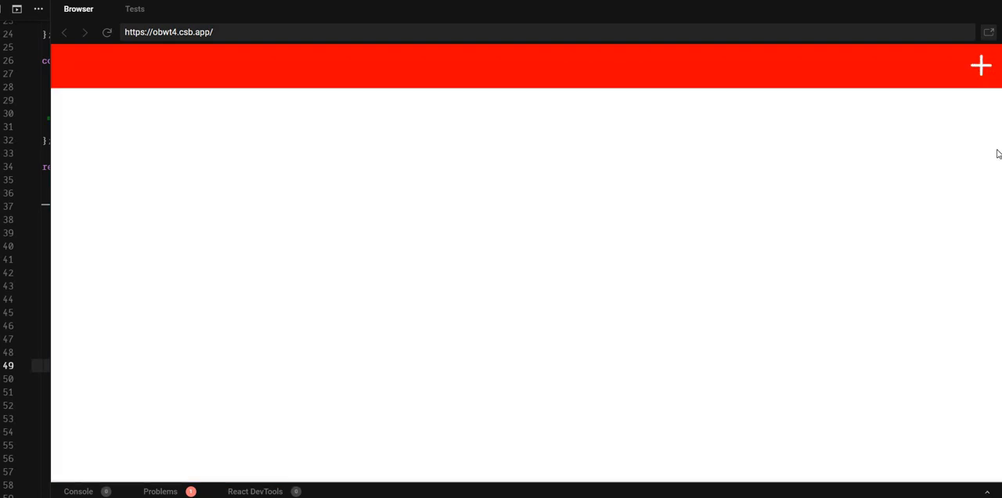
mouse_move(927, 93)
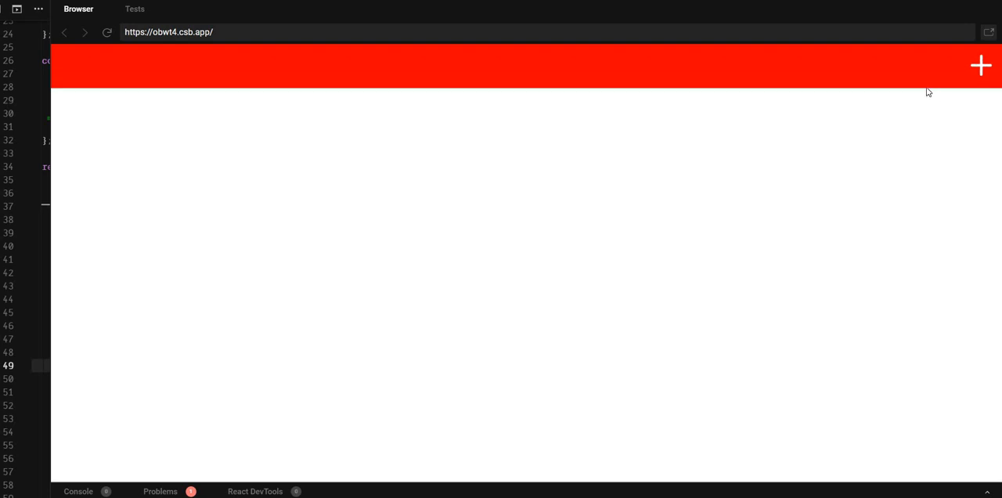
mouse_move(916, 98)
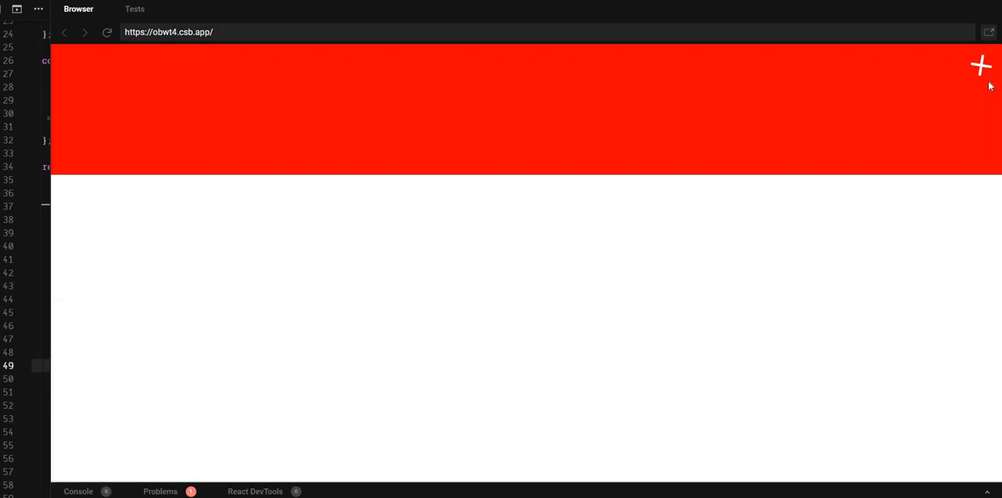
click(980, 66)
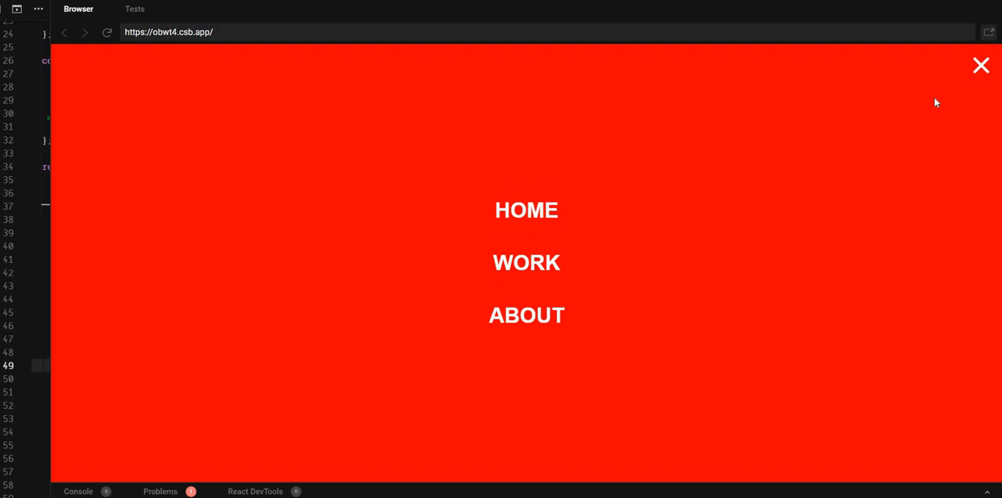
mouse_move(941, 92)
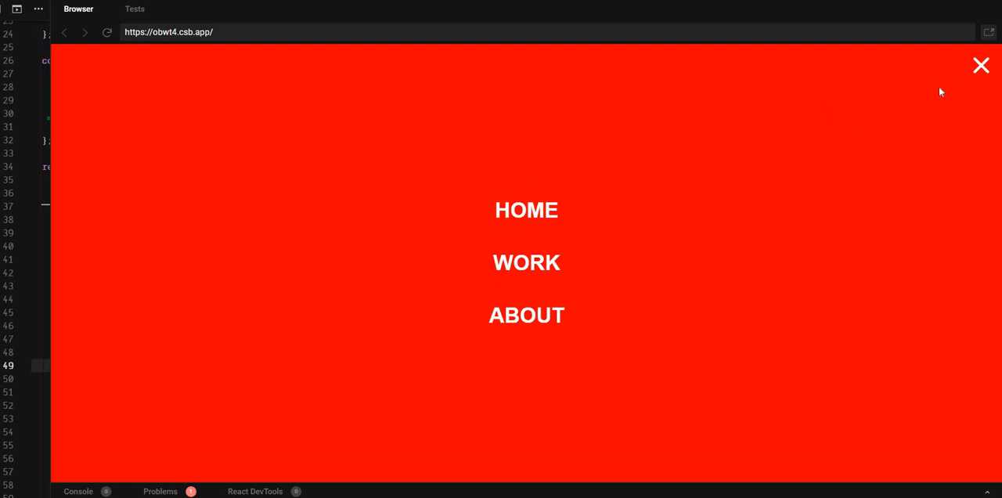
mouse_move(983, 86)
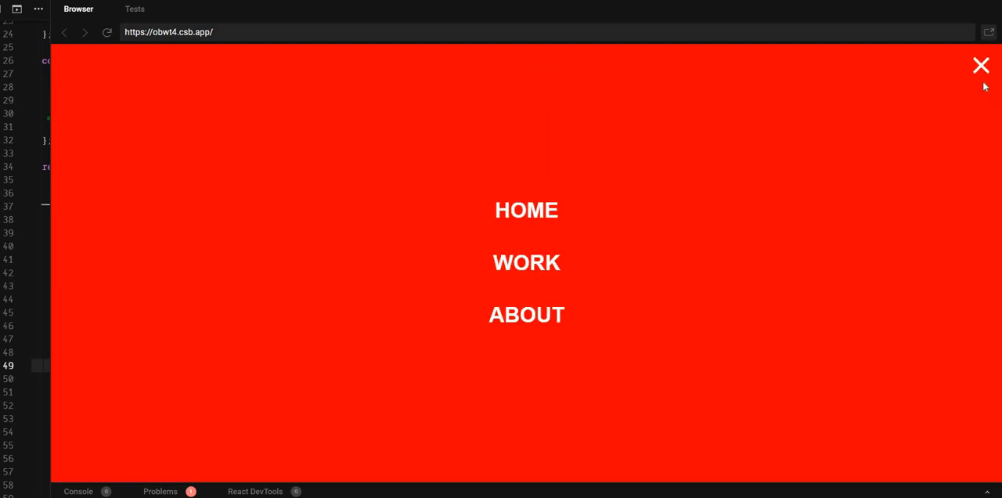
click(980, 66)
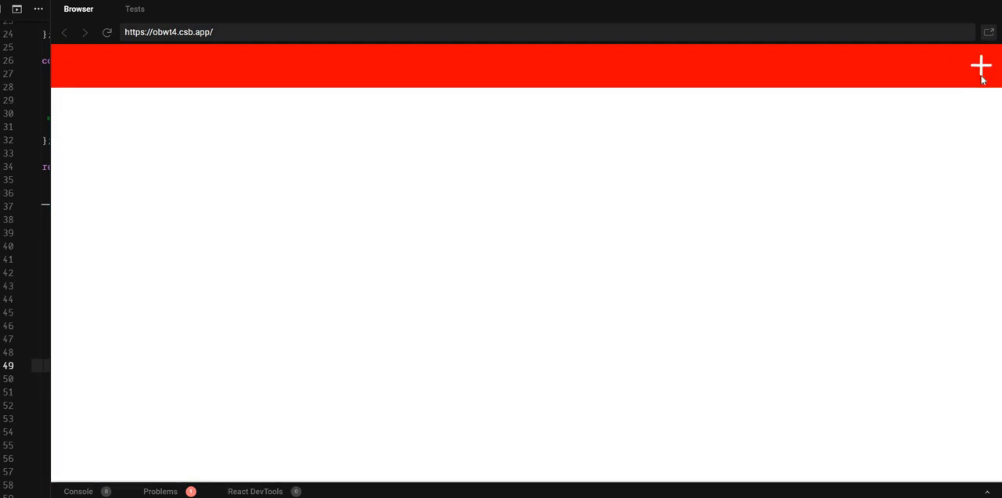
mouse_move(983, 89)
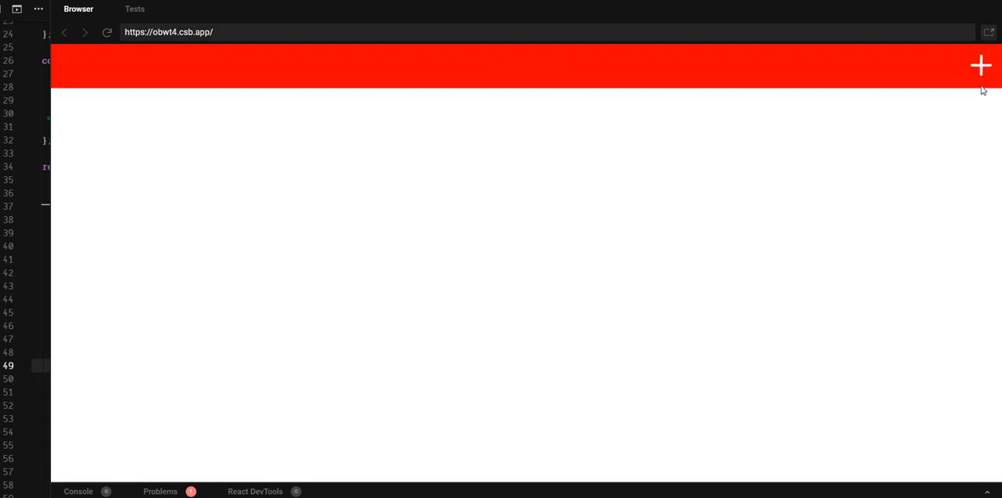
click(980, 66)
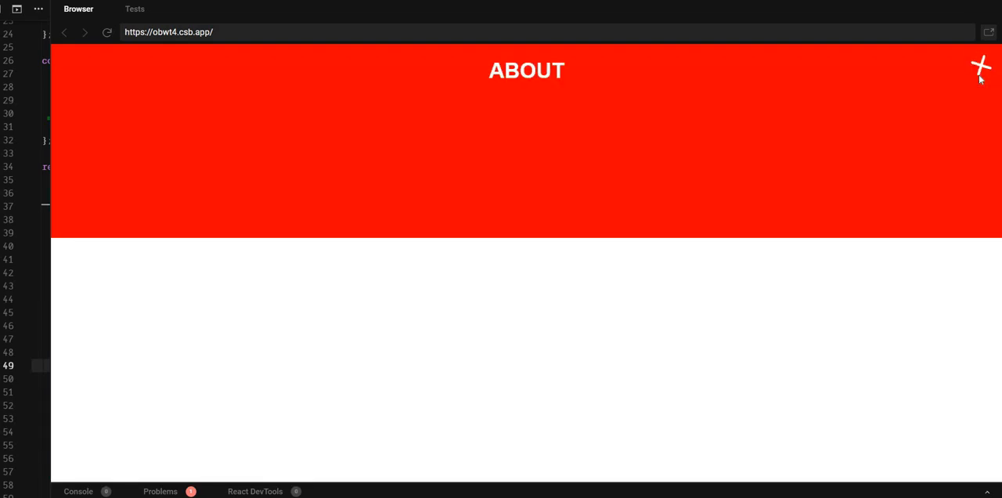
click(980, 65)
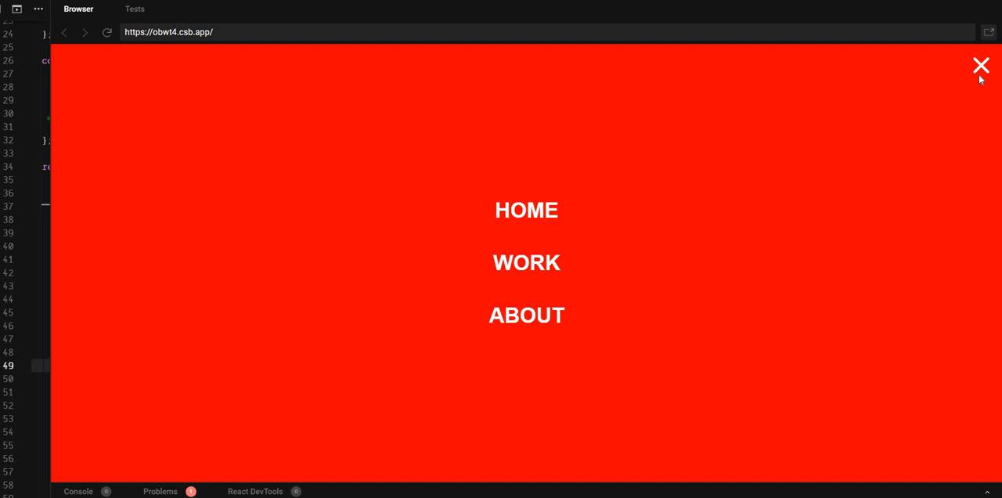
click(980, 66)
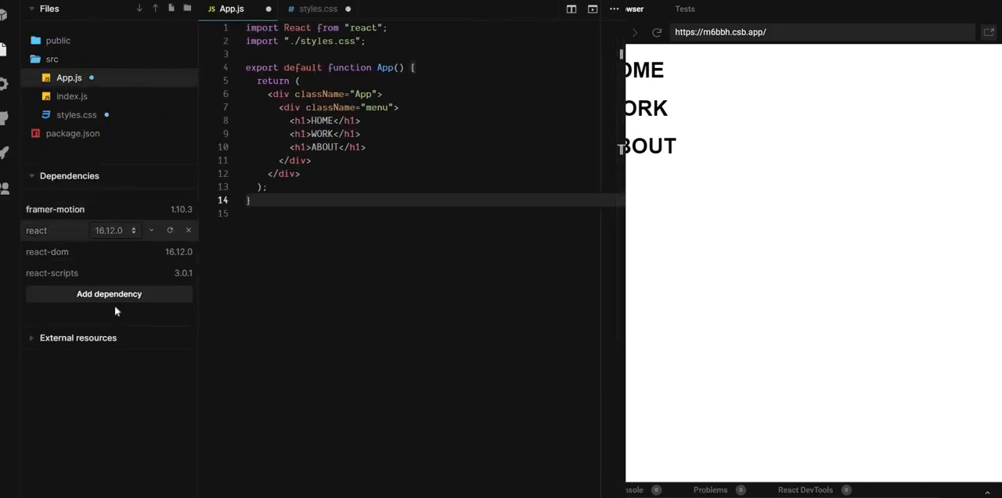
click(110, 294)
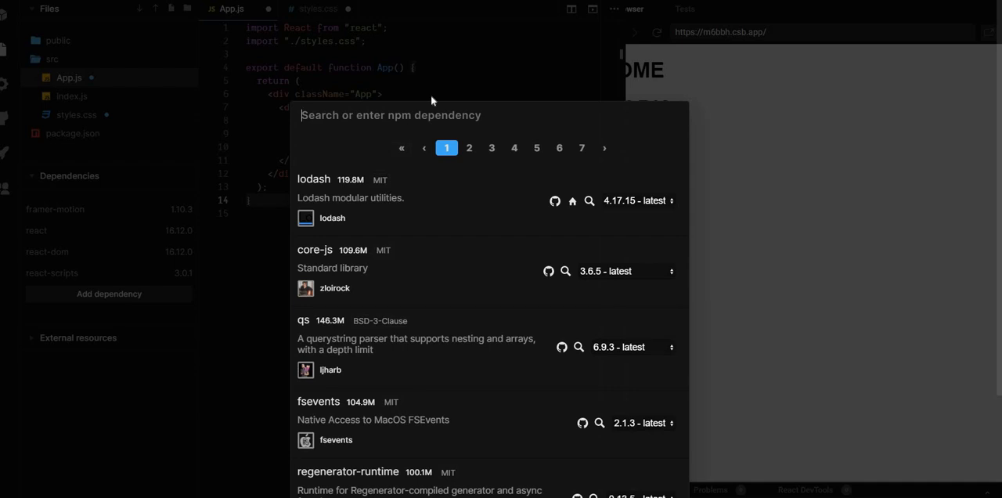
text(framer-motion@1.10.3)
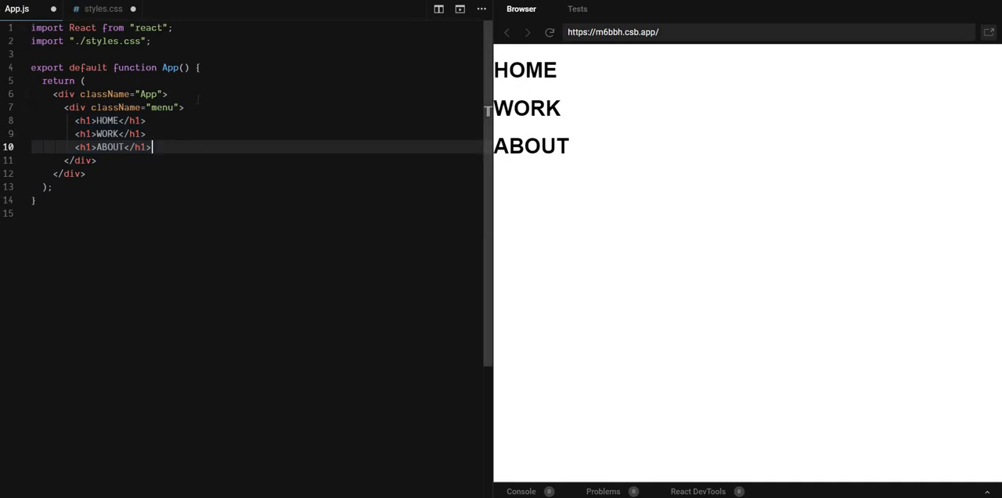
mouse_move(100, 9)
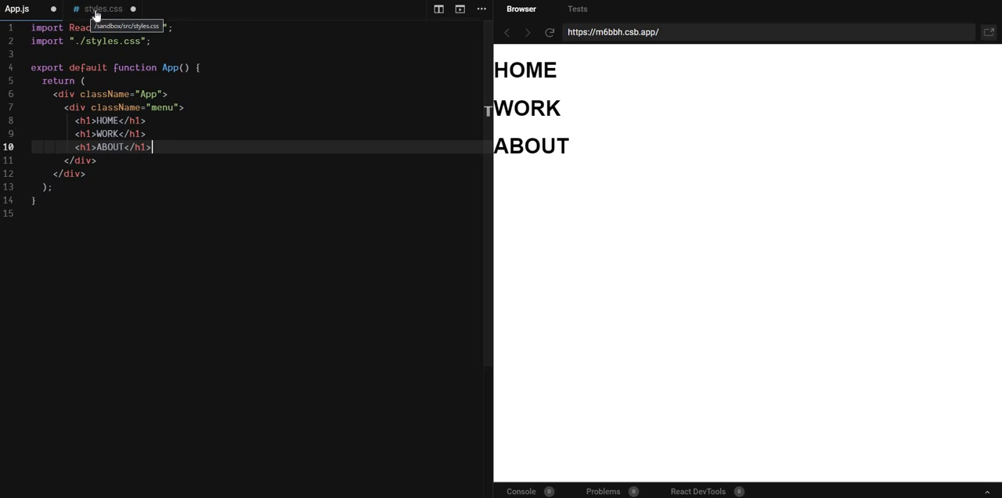
Step: In styles.css give .menu a red background with height 100vh and width 100vw
click(103, 9)
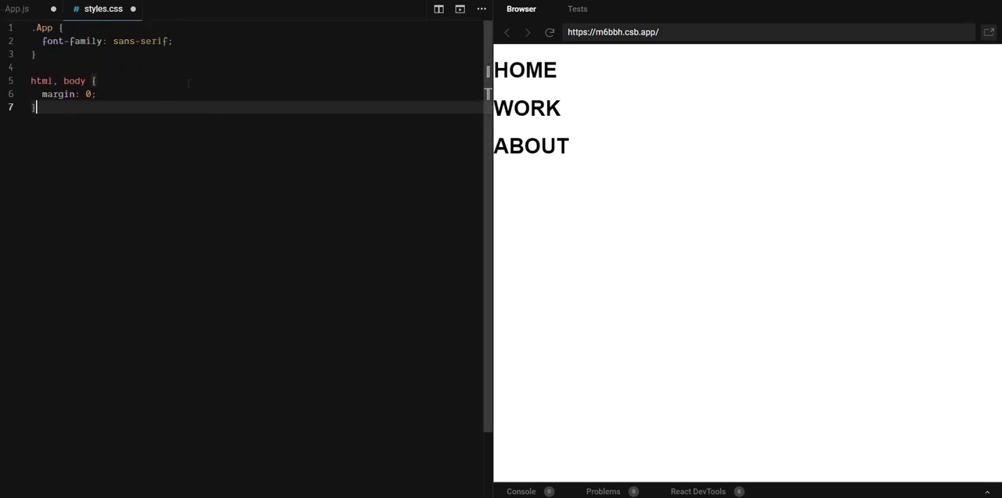
text(s)
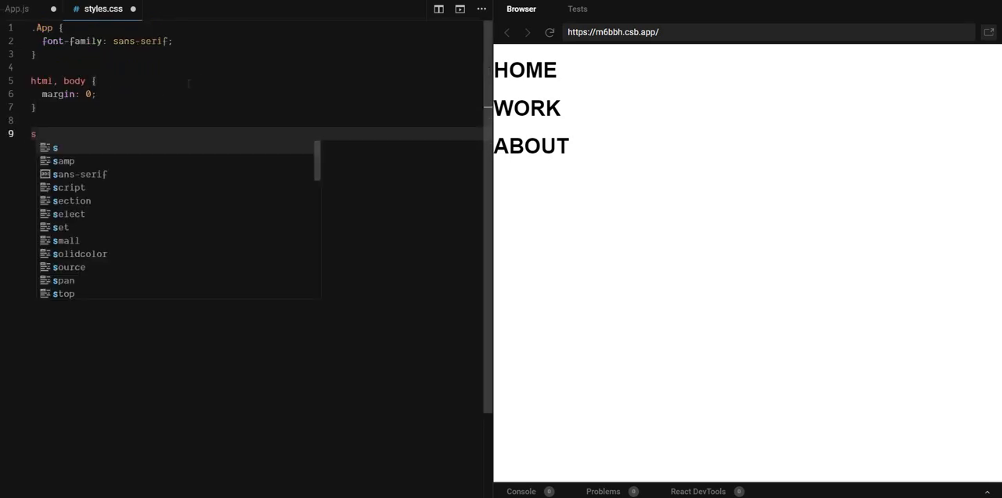
text(.menu)
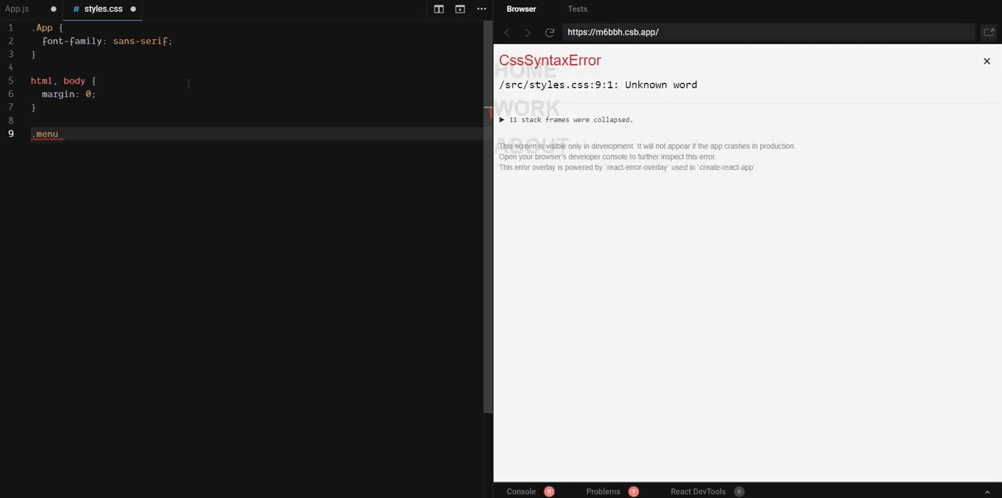
text({)
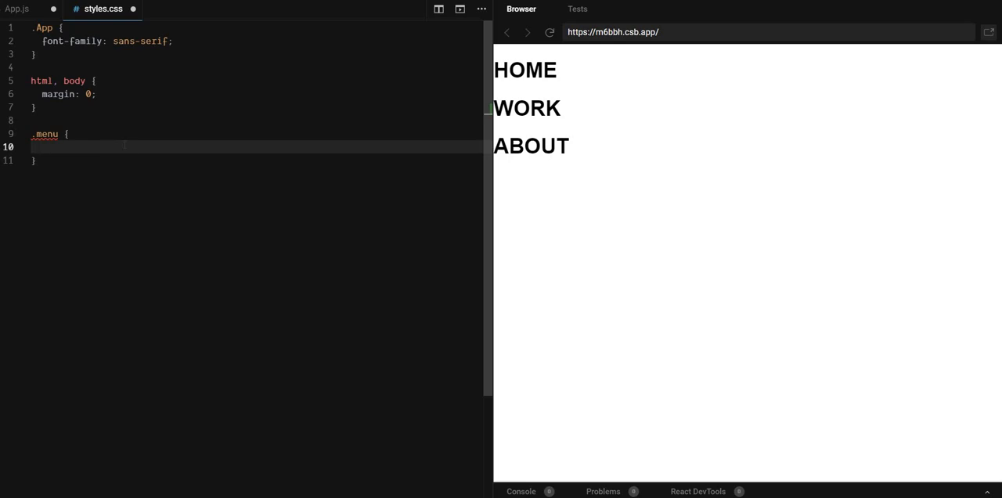
text(background: red;)
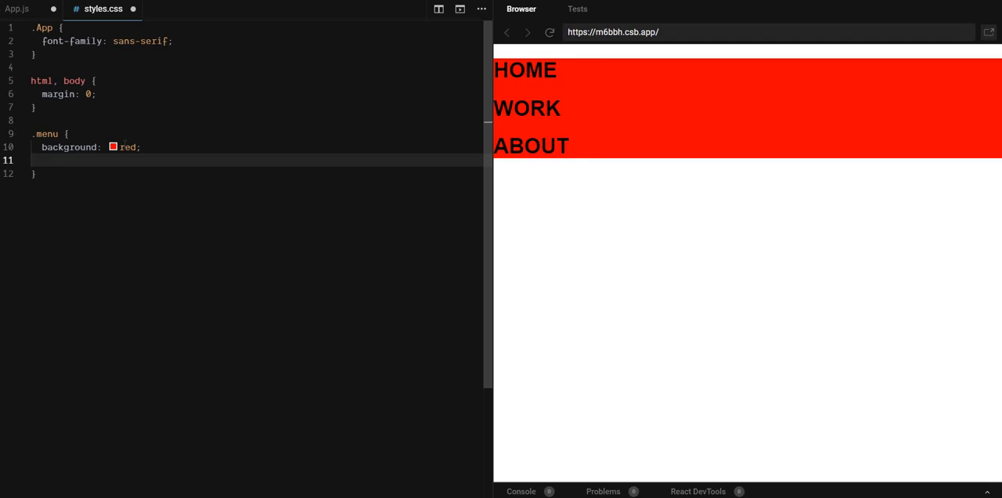
text(height:)
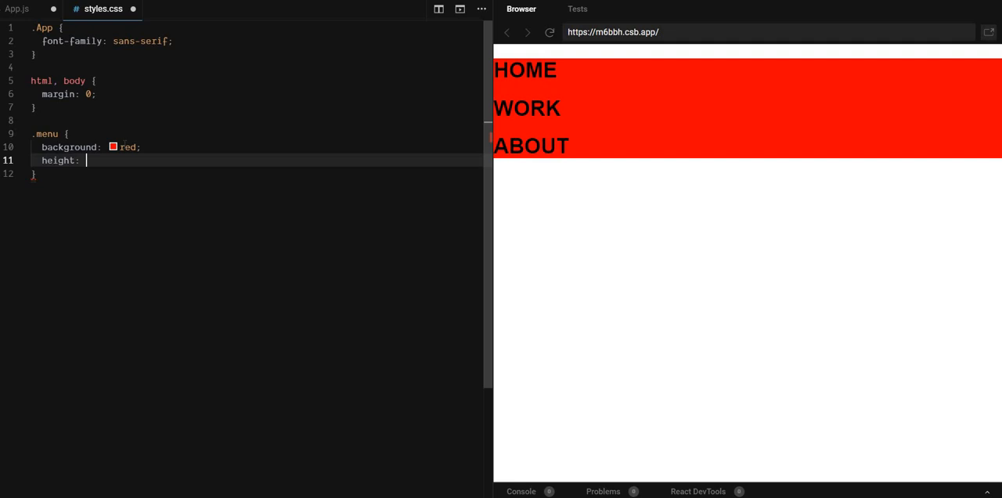
text(100vh;)
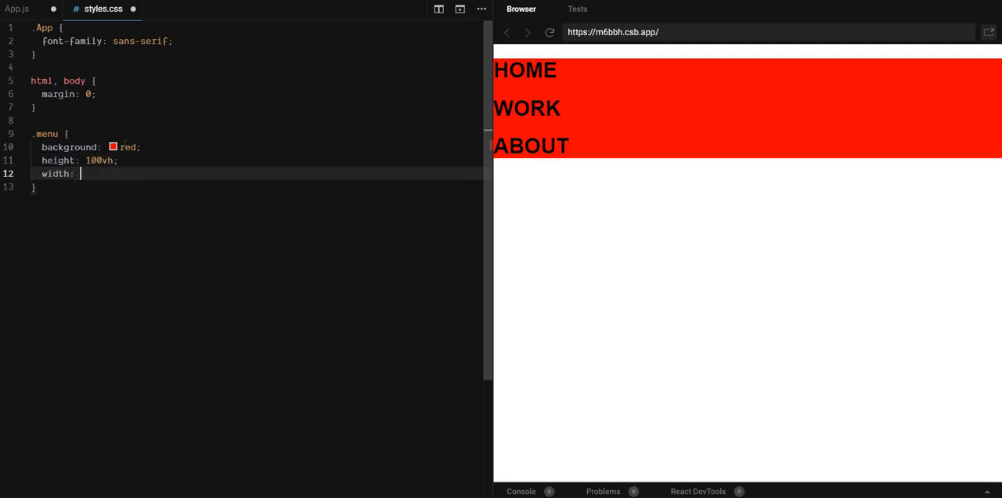
text(100vw;)
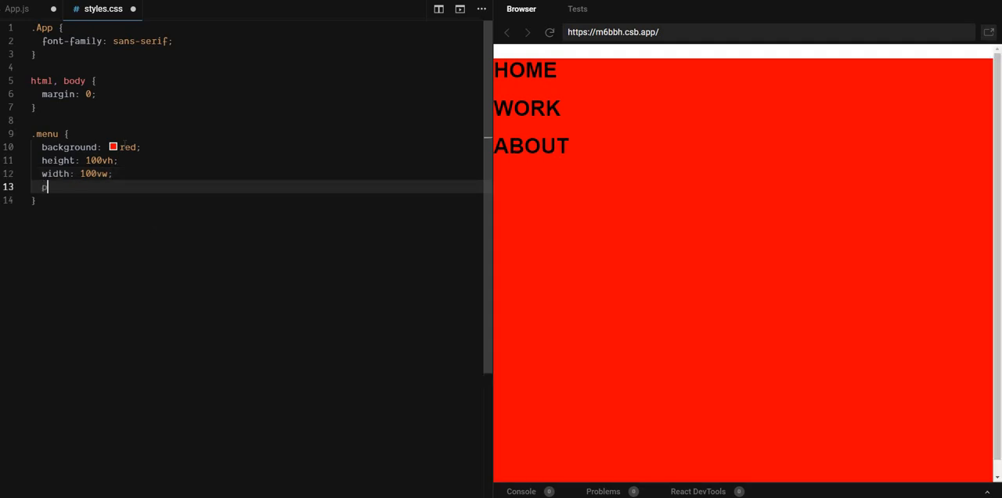
Step: Make .menu position fixed at top 0 with z-index 1
text(positon: fixed;)
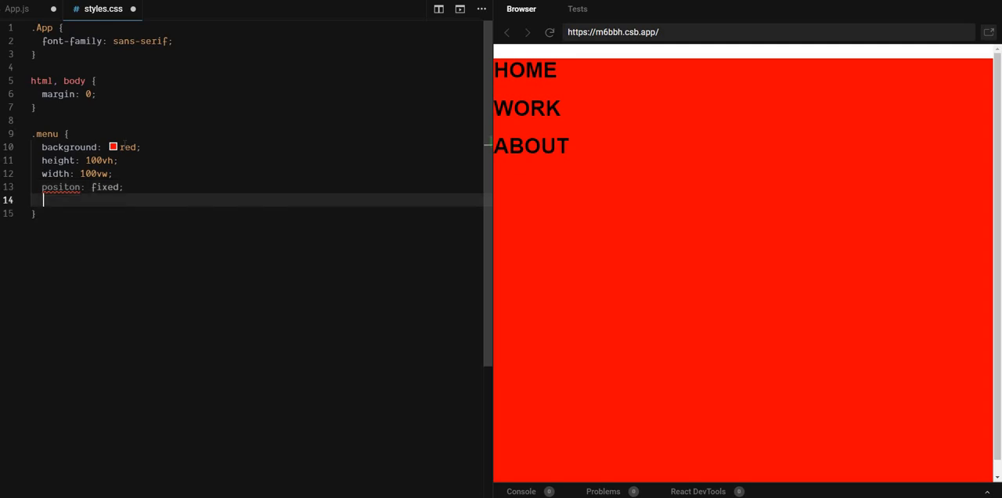
text(top: 0;)
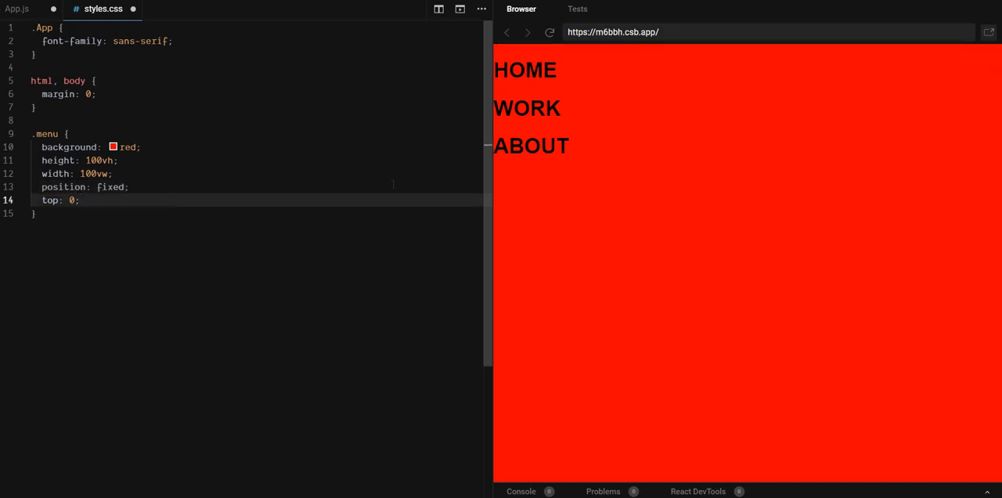
mouse_move(634, 376)
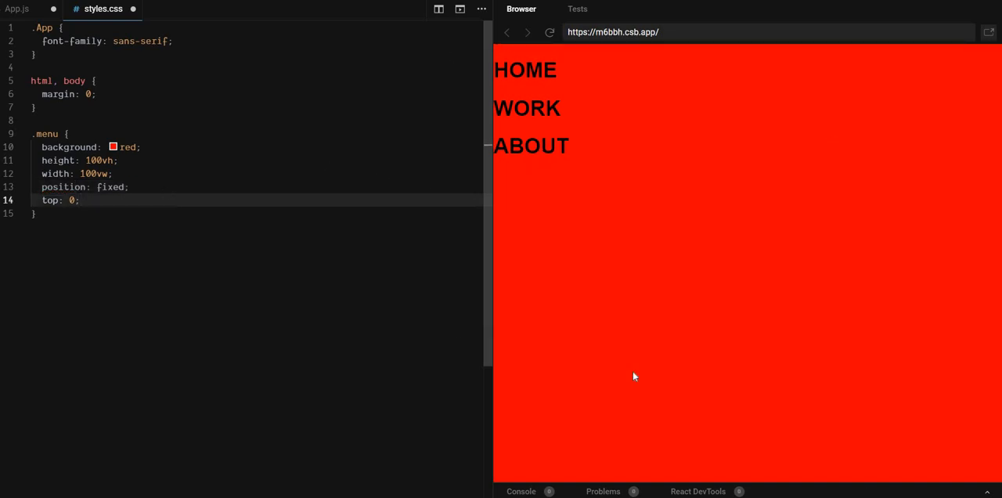
mouse_move(552, 60)
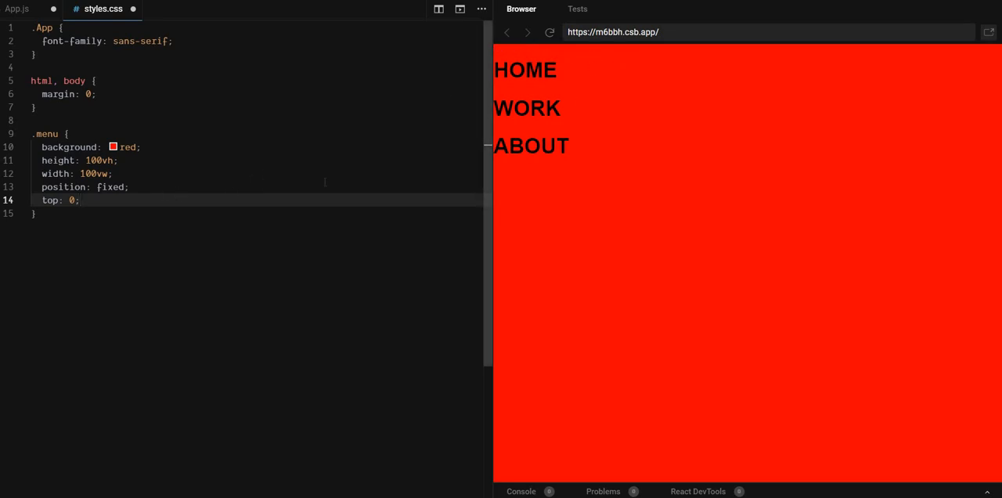
text(z-)
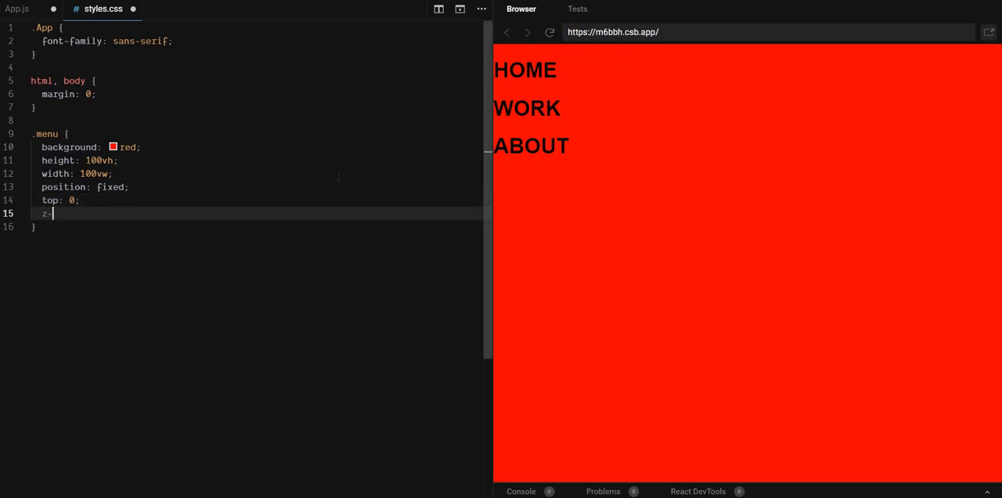
text(index: 1;)
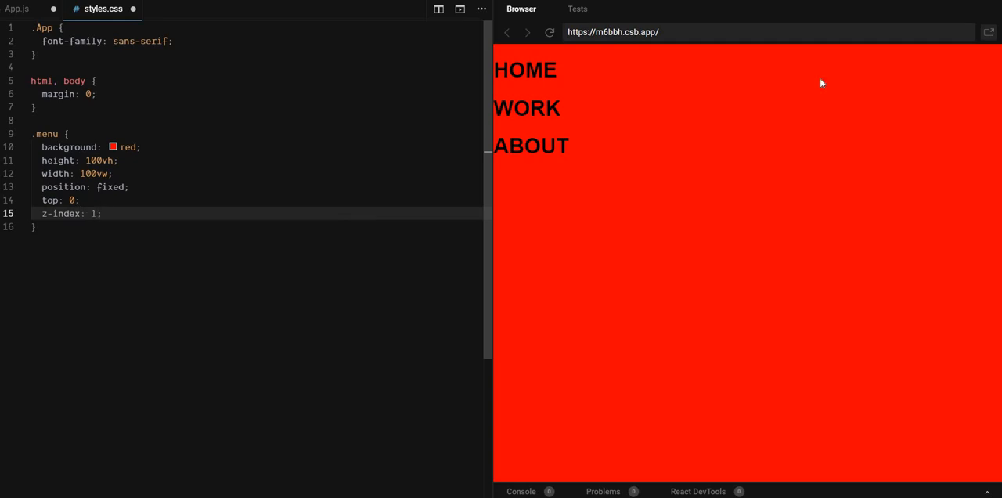
mouse_move(958, 81)
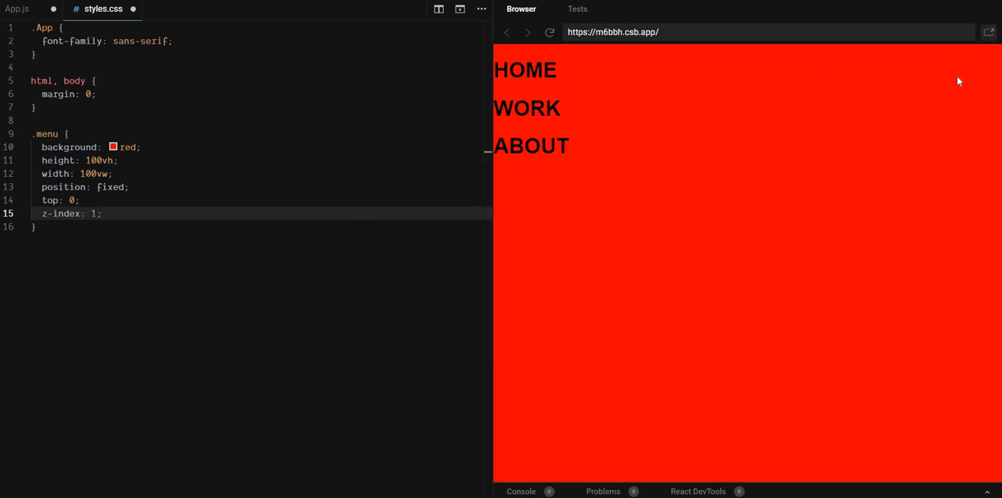
mouse_move(953, 317)
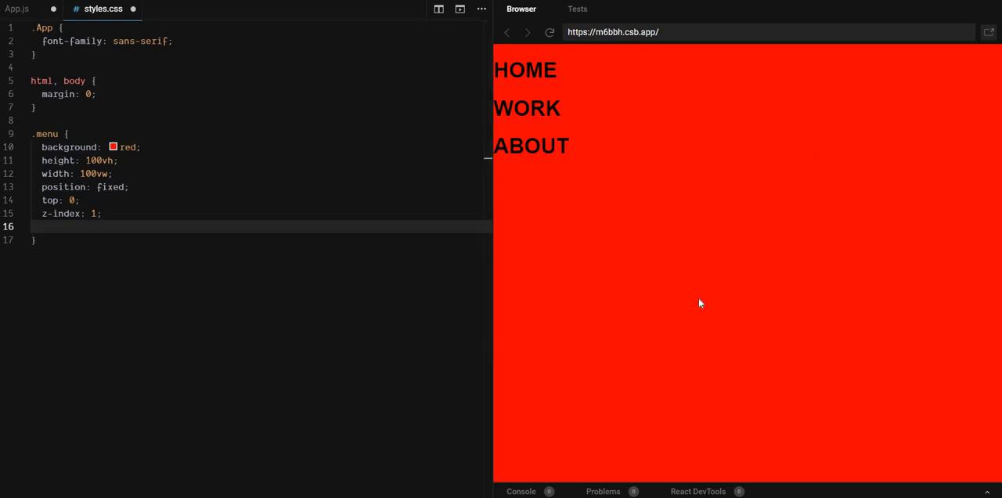
Step: Make .menu a centred flex column with display flex, flex-direction column and justify rules
text(dip)
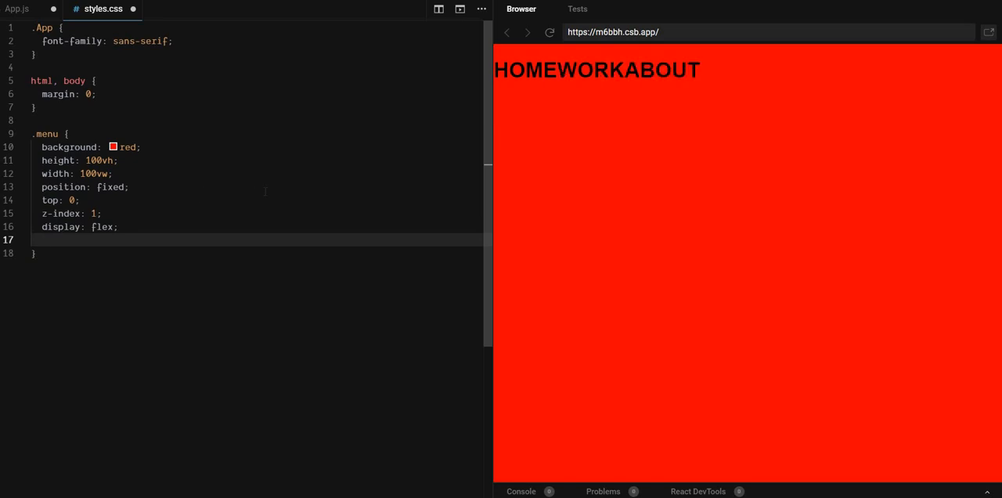
text(flex-direction:)
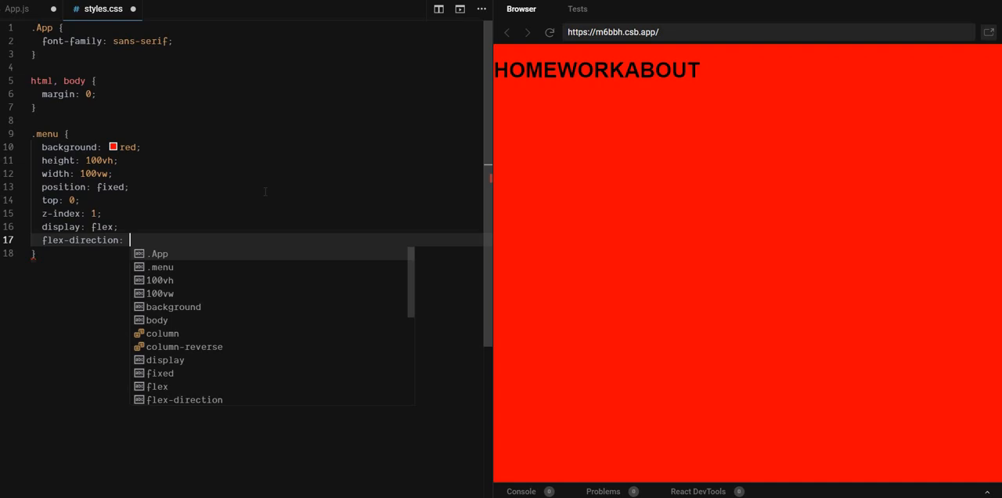
text(column)
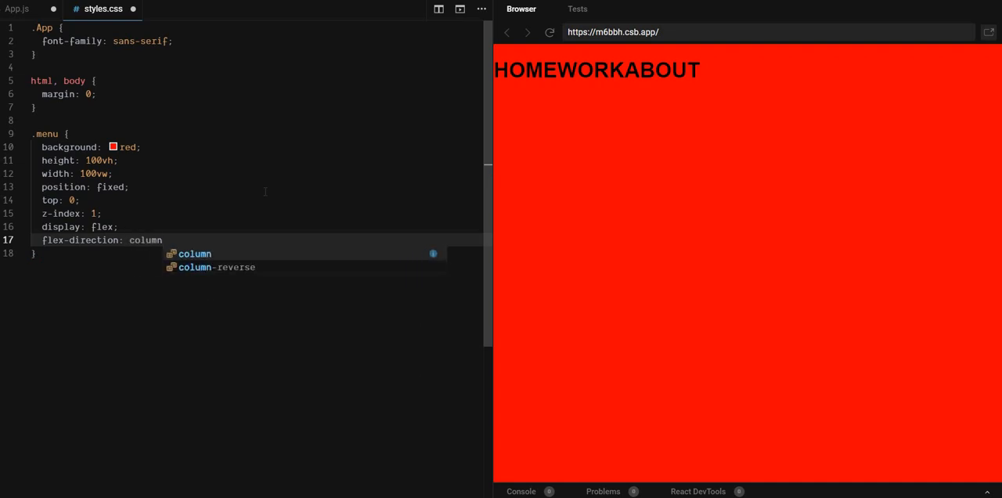
key(Tab)
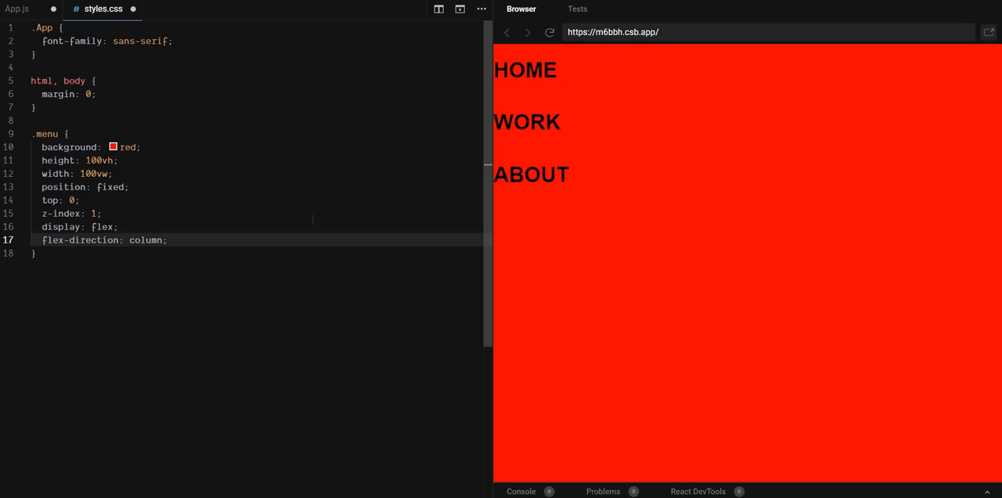
text(justify-content: center;)
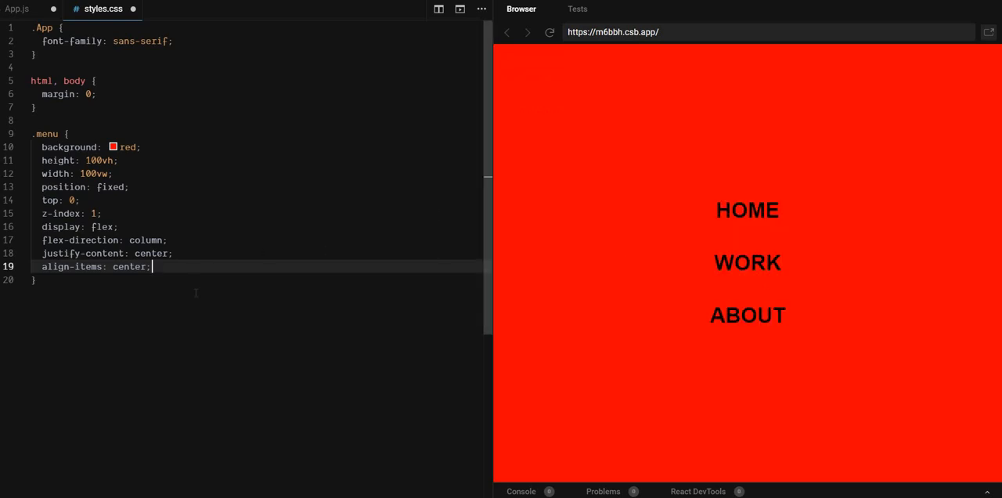
Step: Add an h1 rule setting the heading color to white
key(enter)
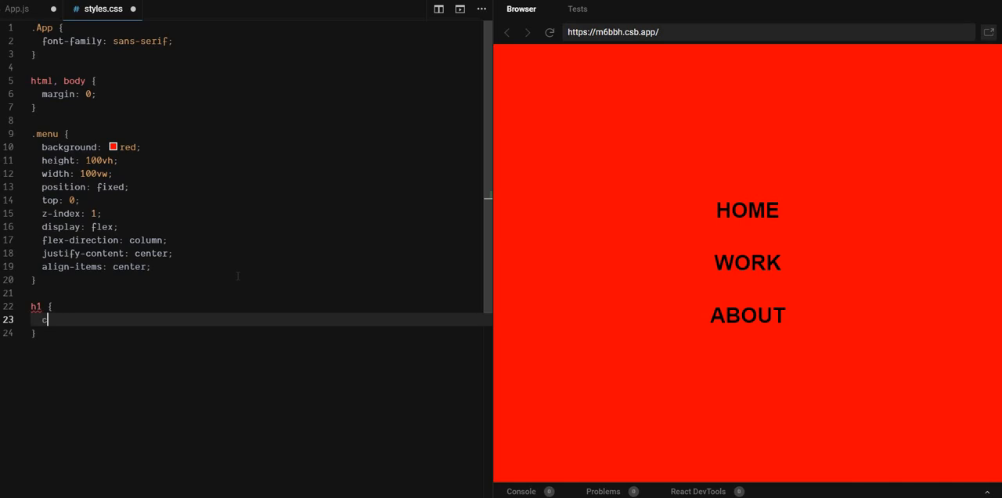
text(olor: white;)
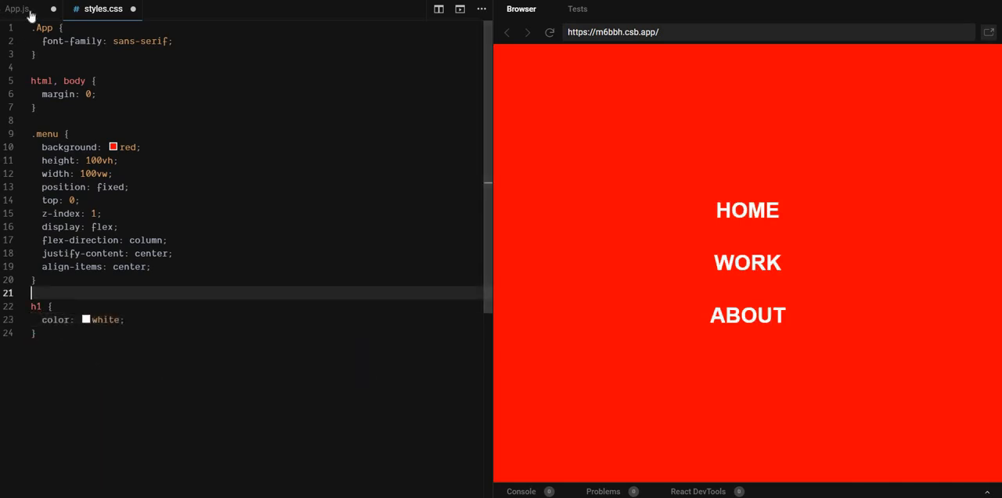
Step: Return to App.js to review the menu markup
click(17, 9)
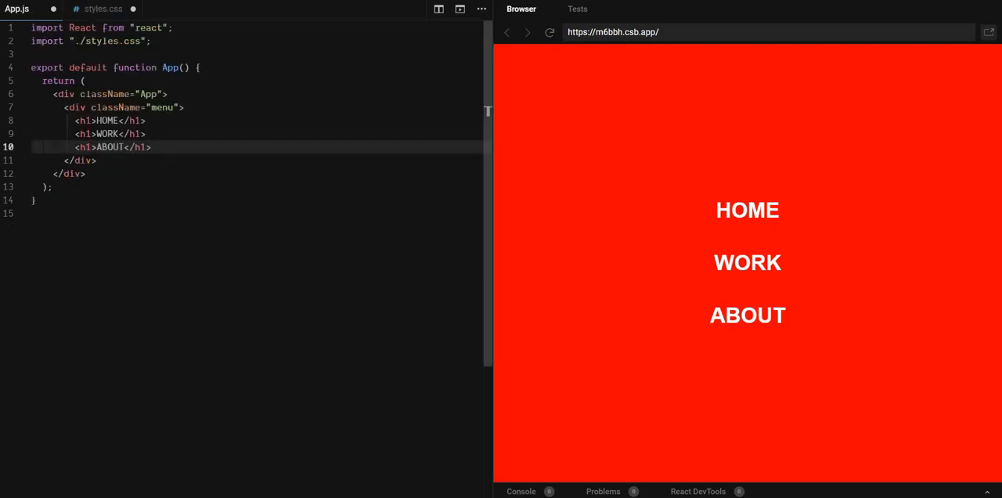
mouse_move(820, 159)
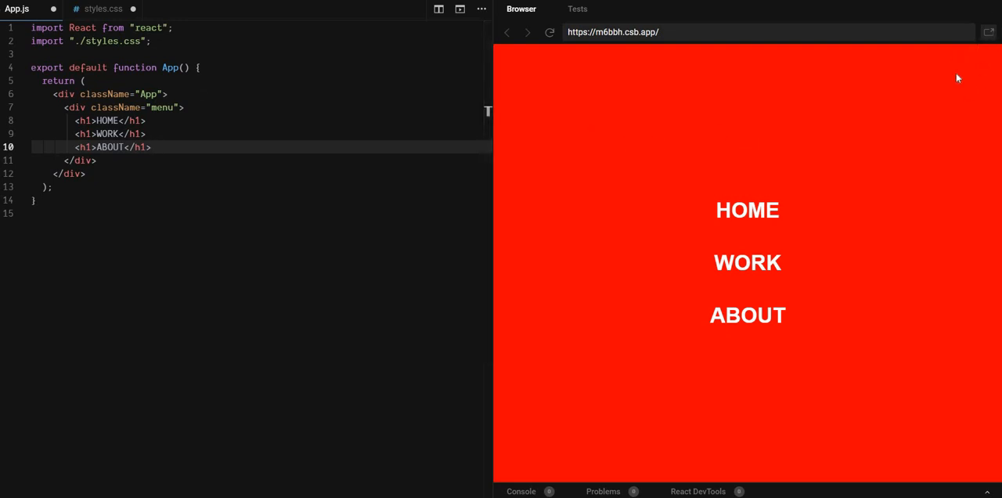
mouse_move(670, 156)
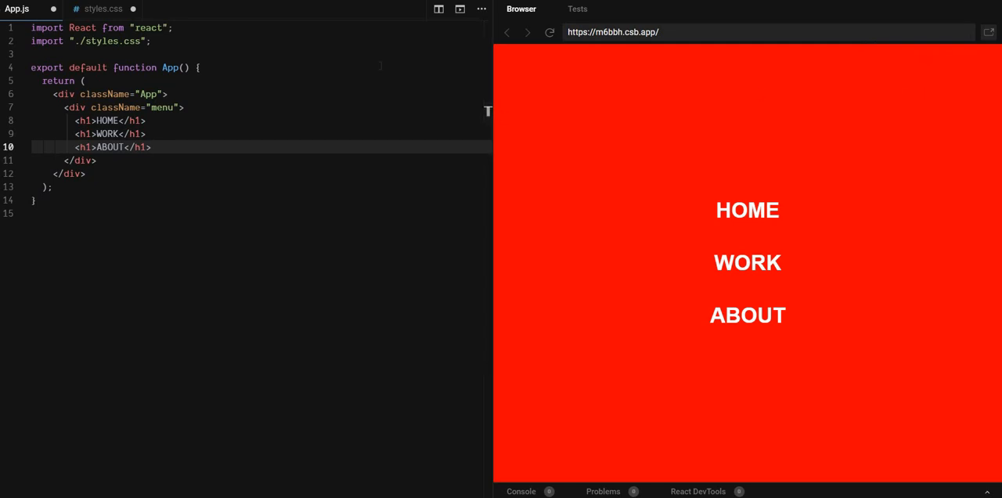
mouse_move(937, 98)
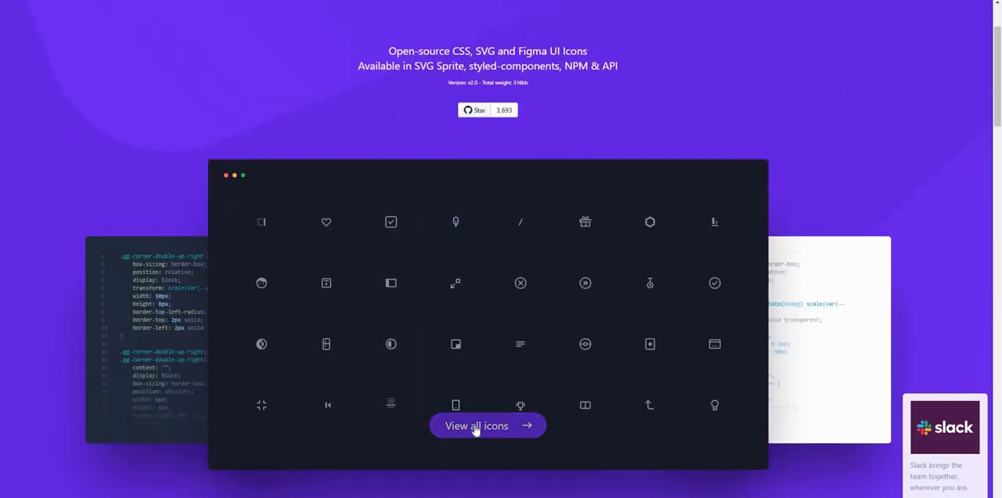
Step: Search css.gg for 'plu', view Math Plus as SVG and select its code for copying
click(476, 426)
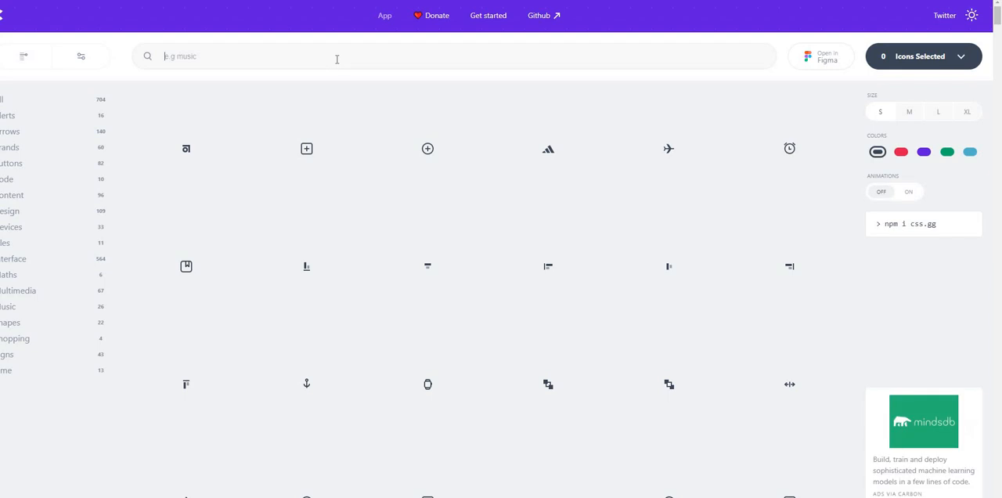
text(plu)
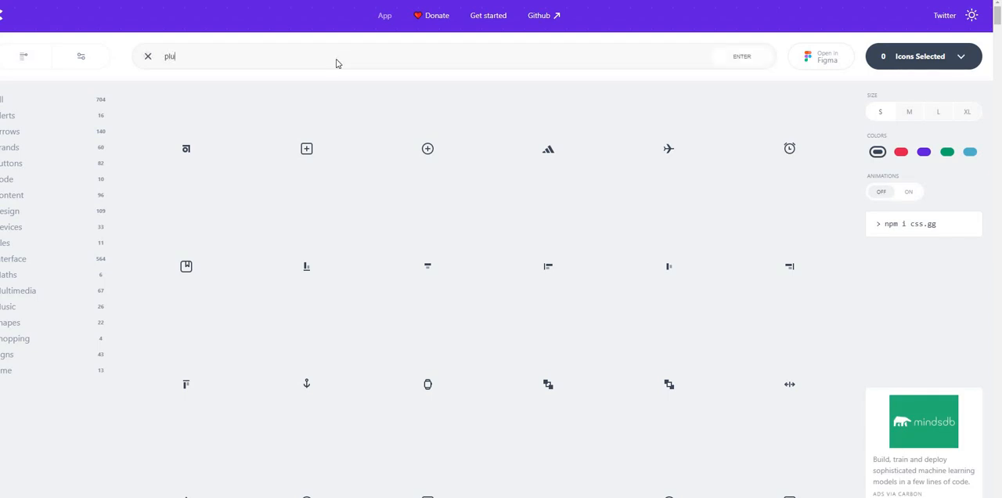
click(428, 149)
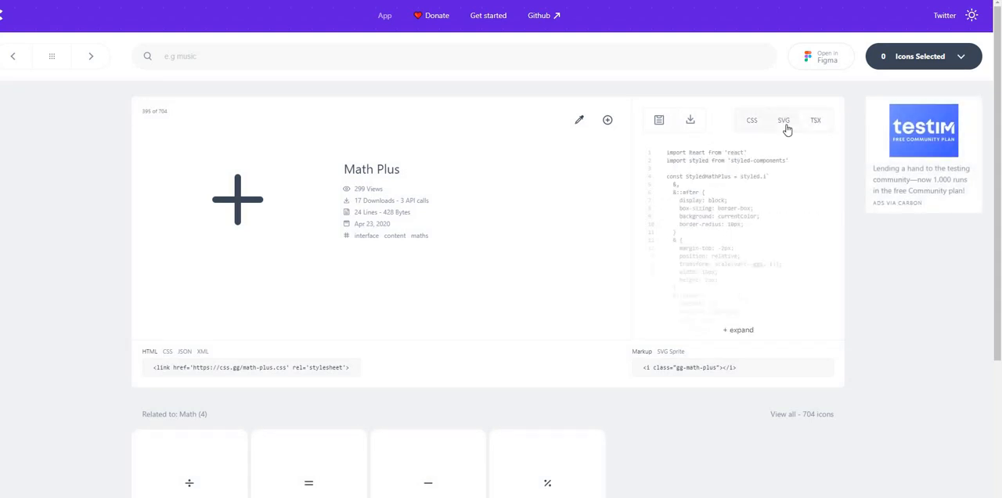
click(783, 119)
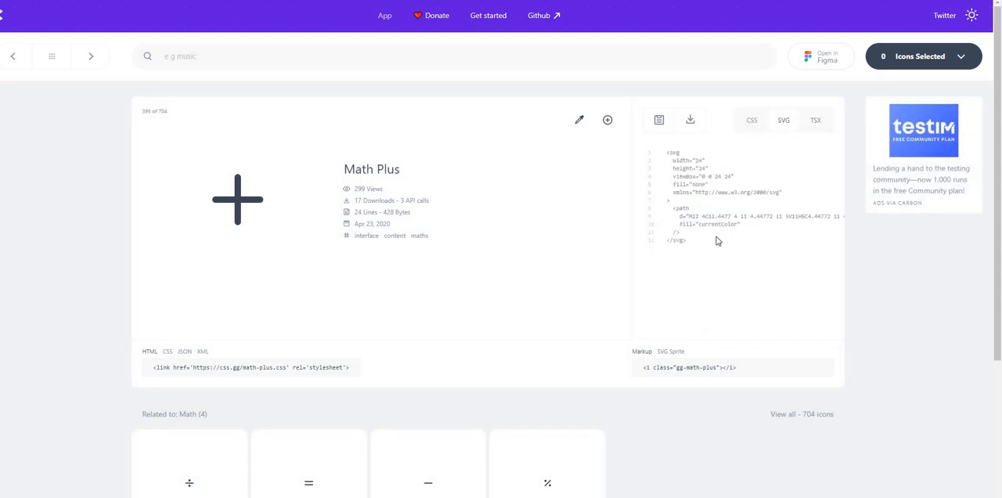
triple_click(714, 196)
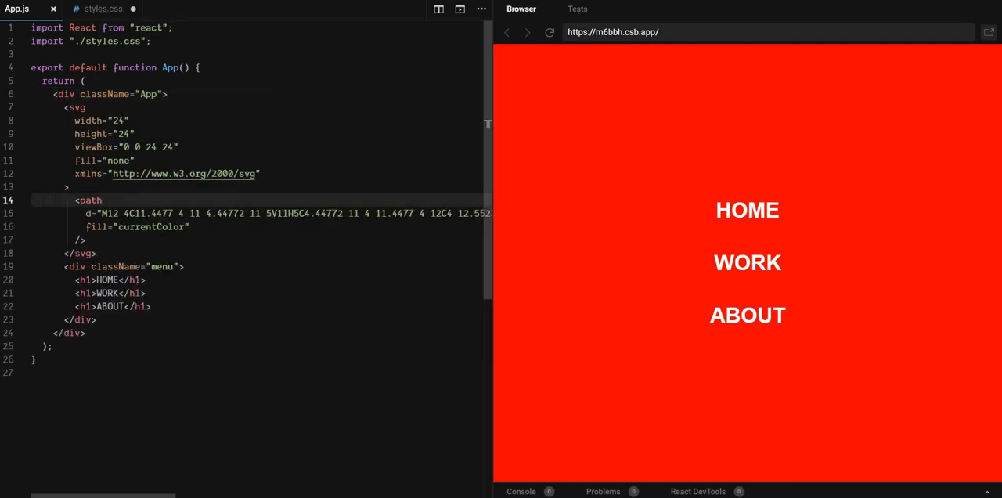
Step: In styles.css add an svg rule with z-index 2 and fixed position
click(103, 10)
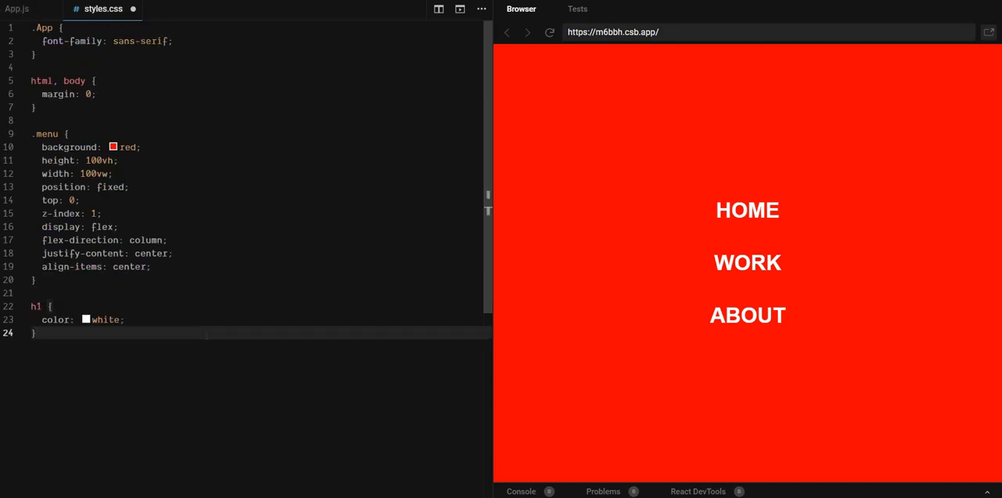
text(svg {)
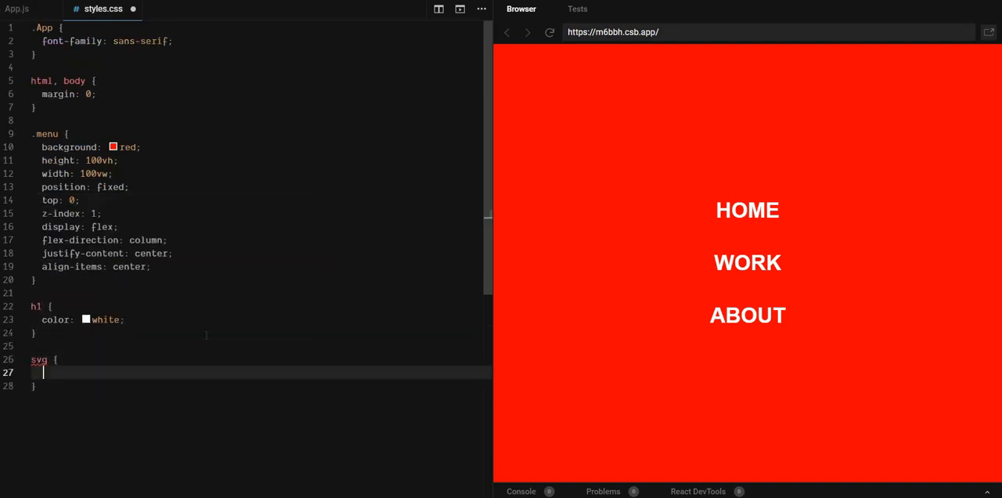
text(z-index:)
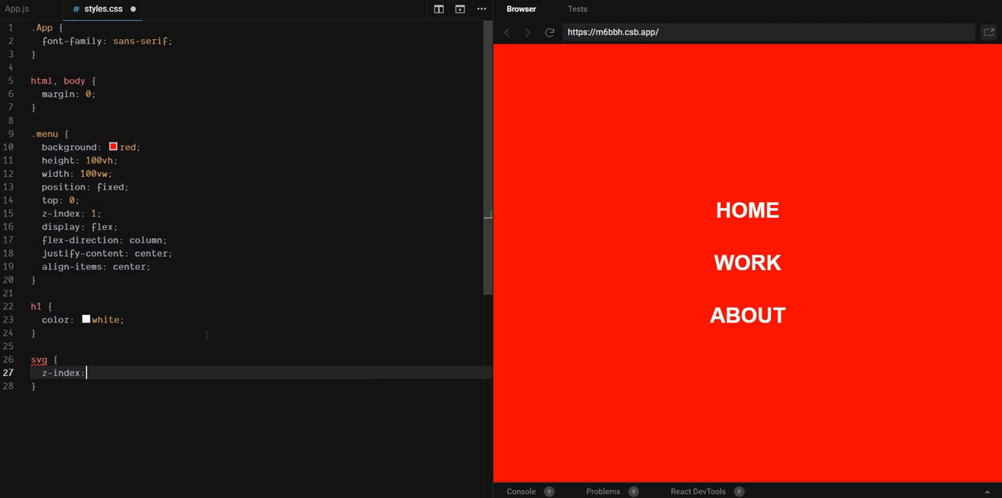
text(posi)
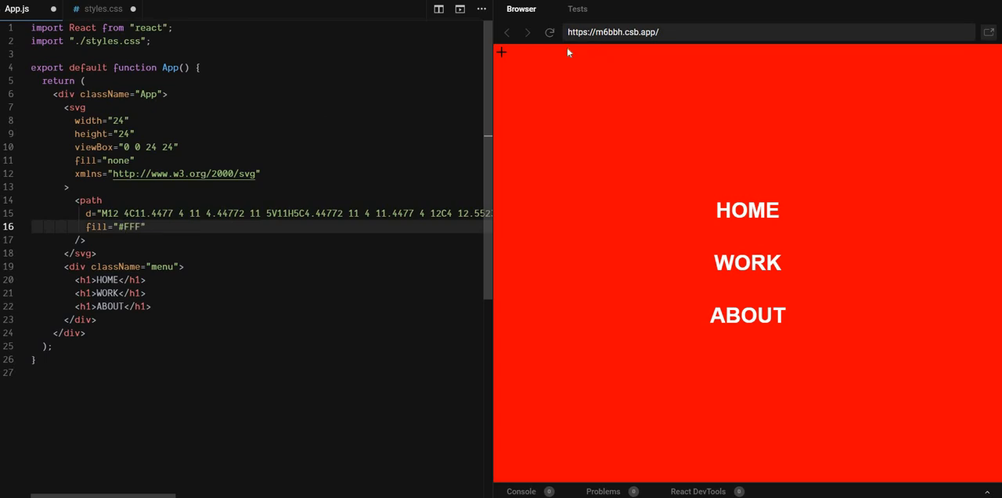
Step: Pin the svg at right 20px and top 20px, then return to App.js
click(103, 9)
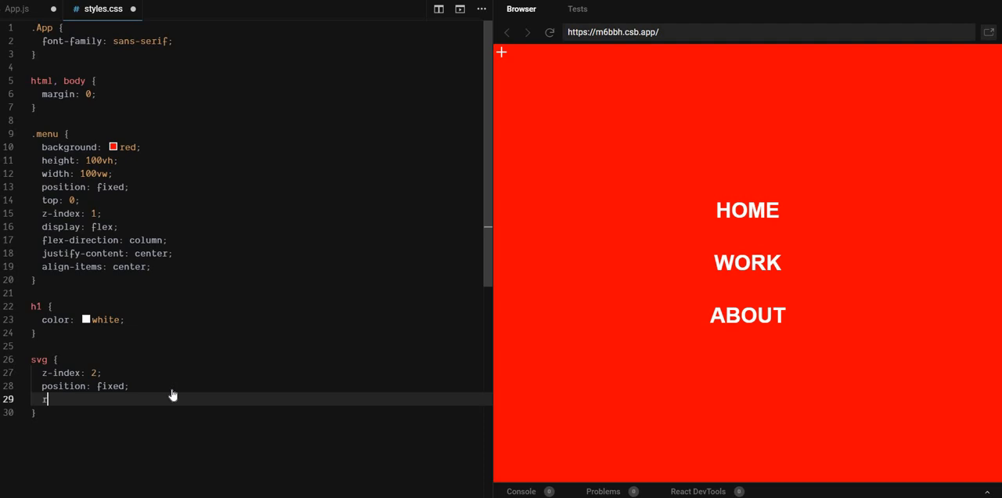
text(right: 20px;)
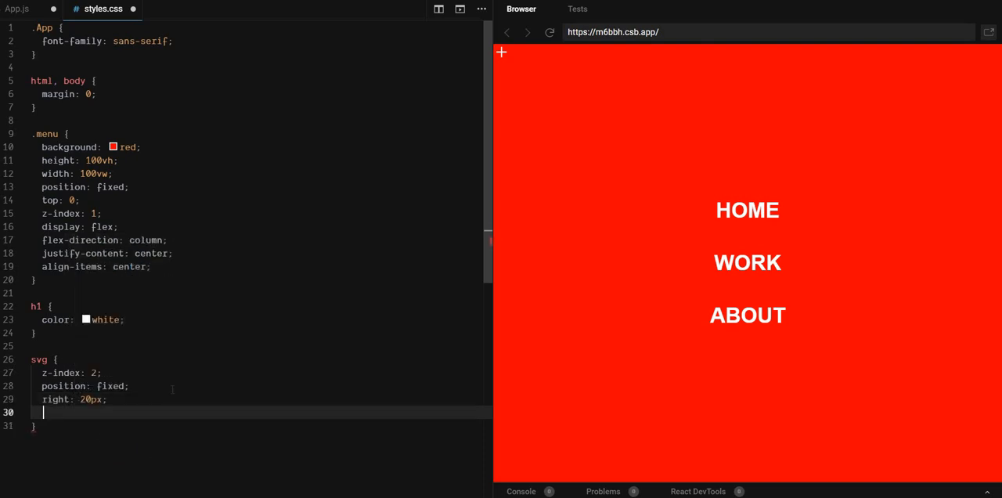
text(top: 20px;)
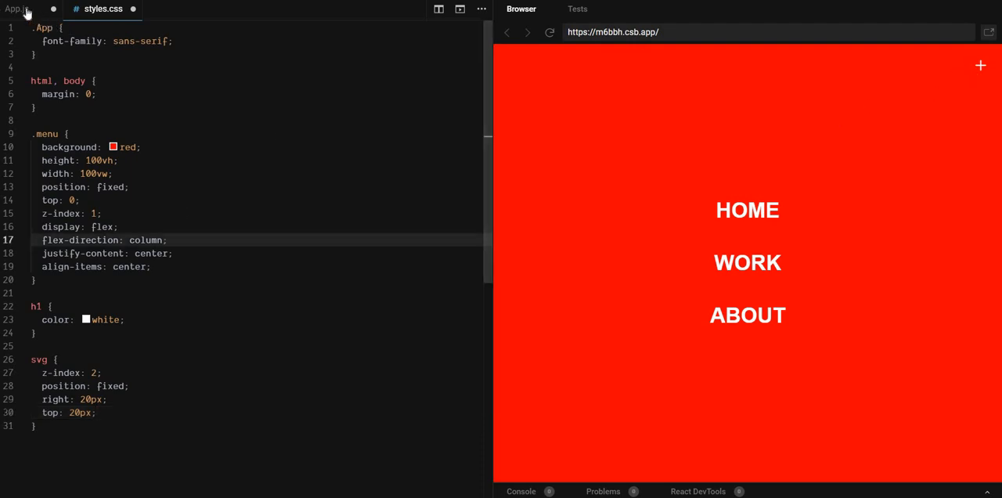
click(15, 10)
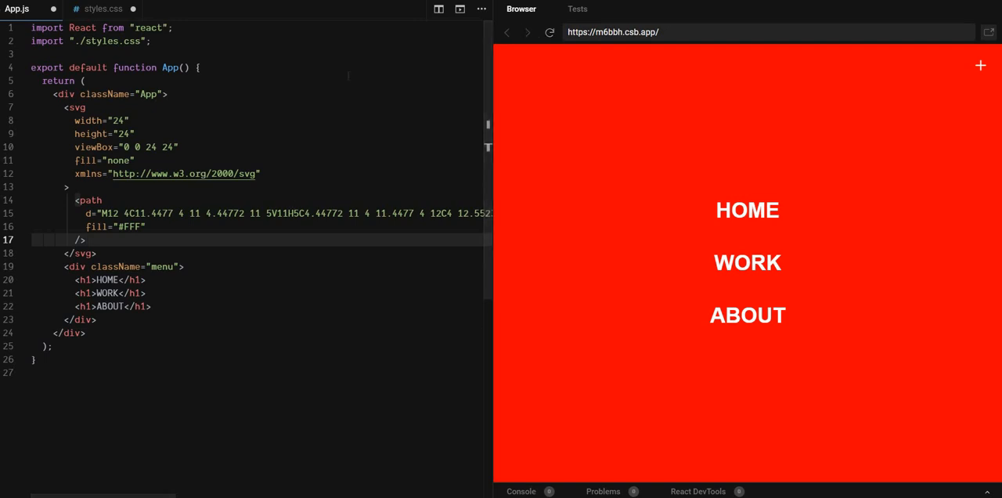
Step: Import motion from 'framer-motion' and rename the svg tag to motion.svg
text(import {motion} from ')
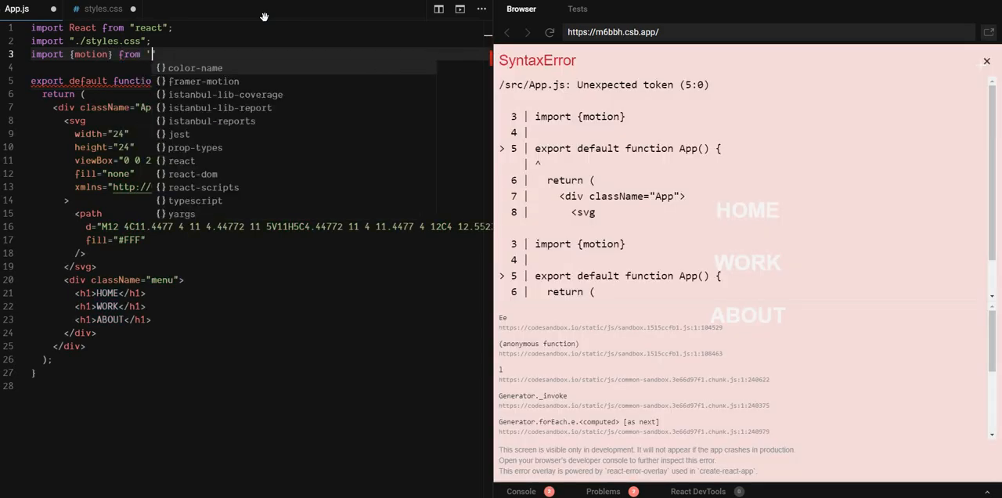
text(framer-motion)
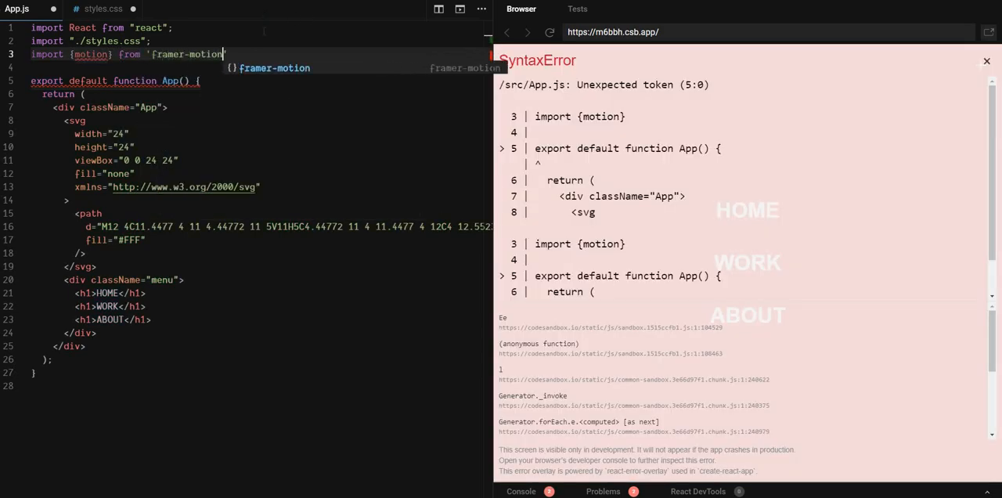
text(';)
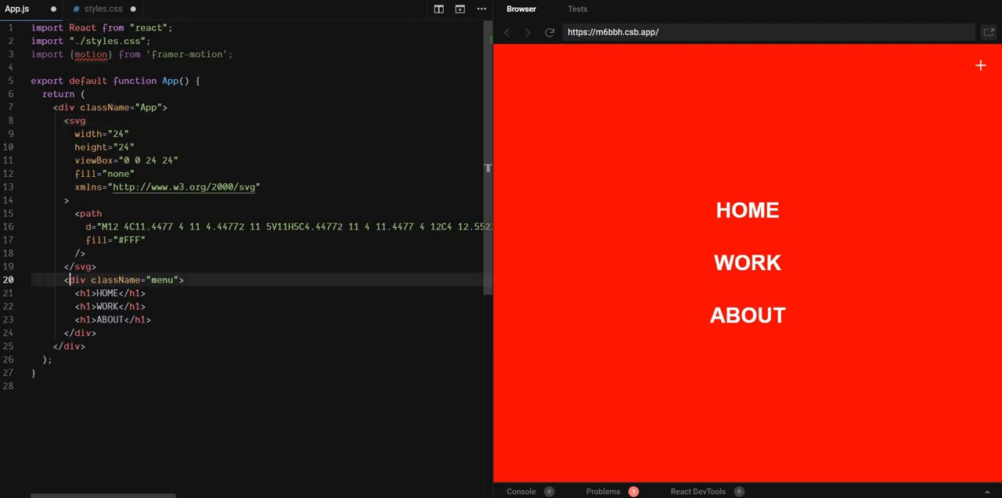
click(75, 121)
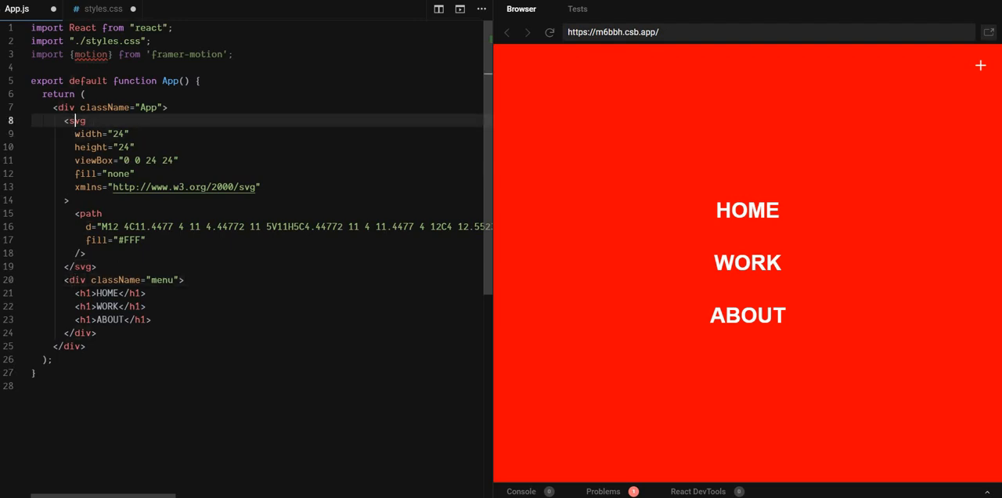
text(motion.)
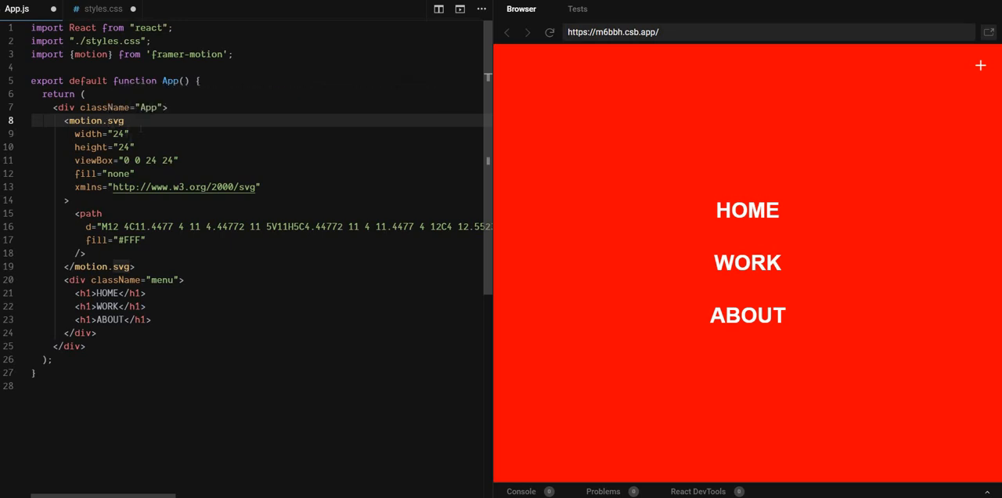
mouse_move(983, 120)
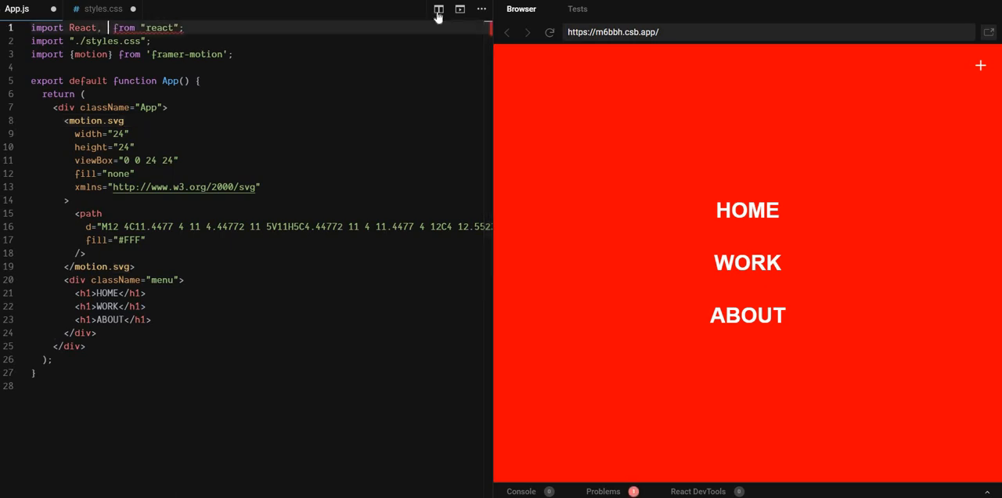
Step: Import useState and declare const [isOpen, setIsOpen] = useState(false) in App
text(useState})
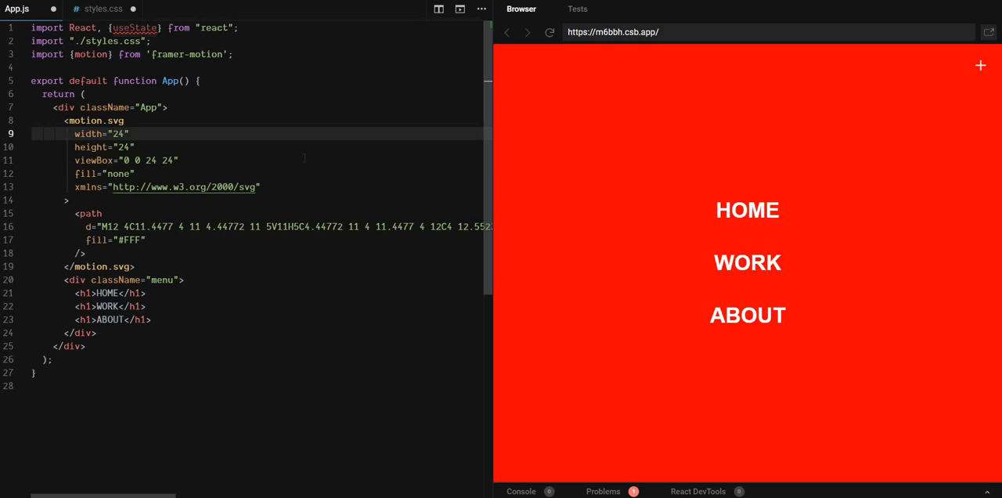
text(const)
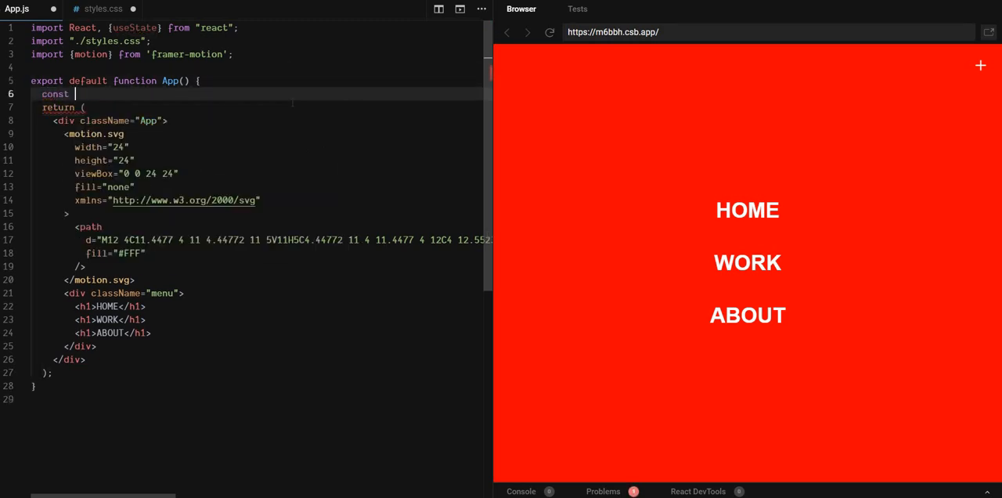
text([])
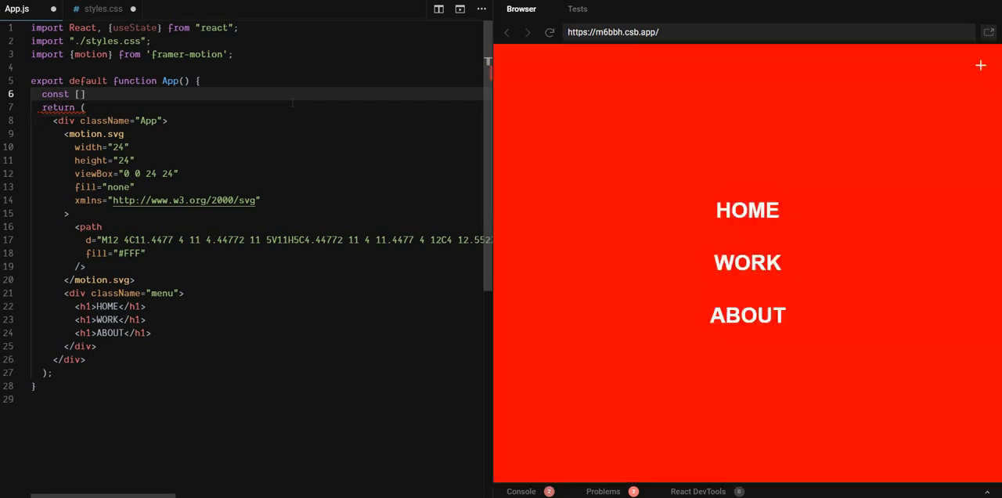
text(isOp)
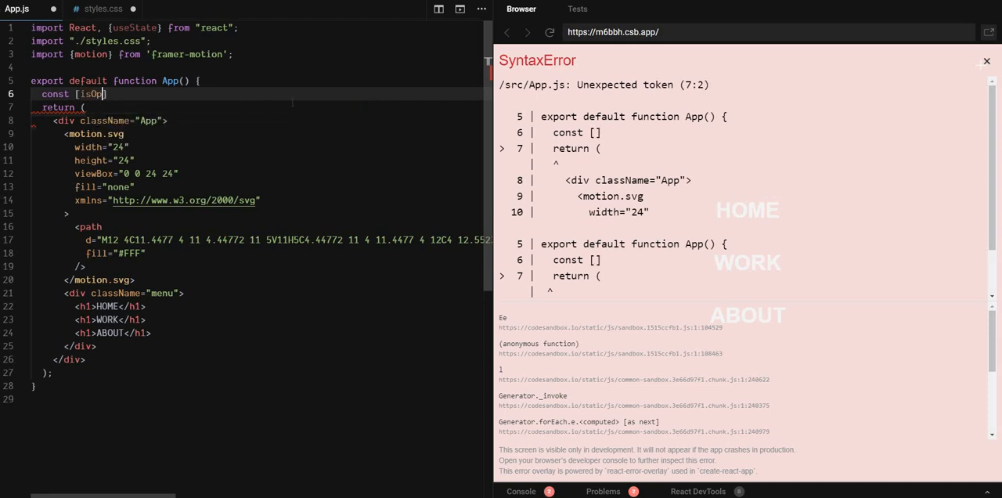
text(, setIsOpen)
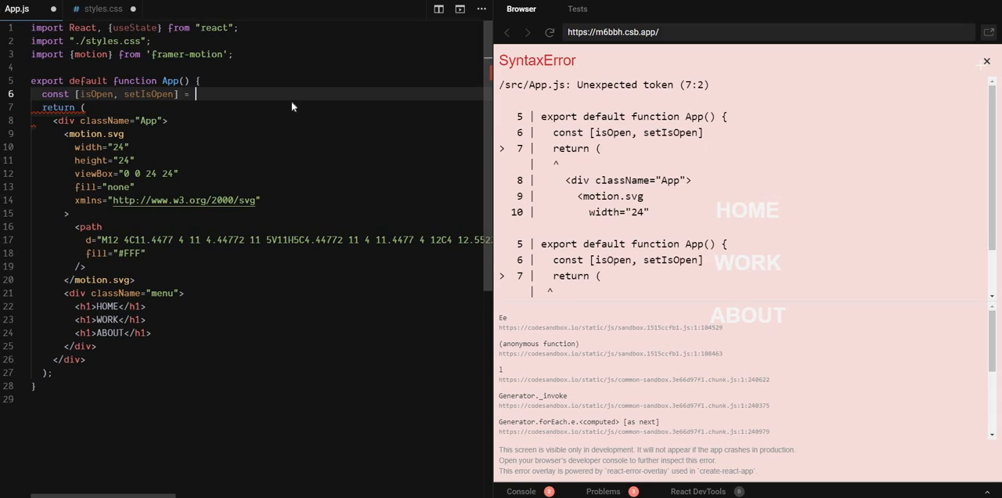
text(usestate(false);)
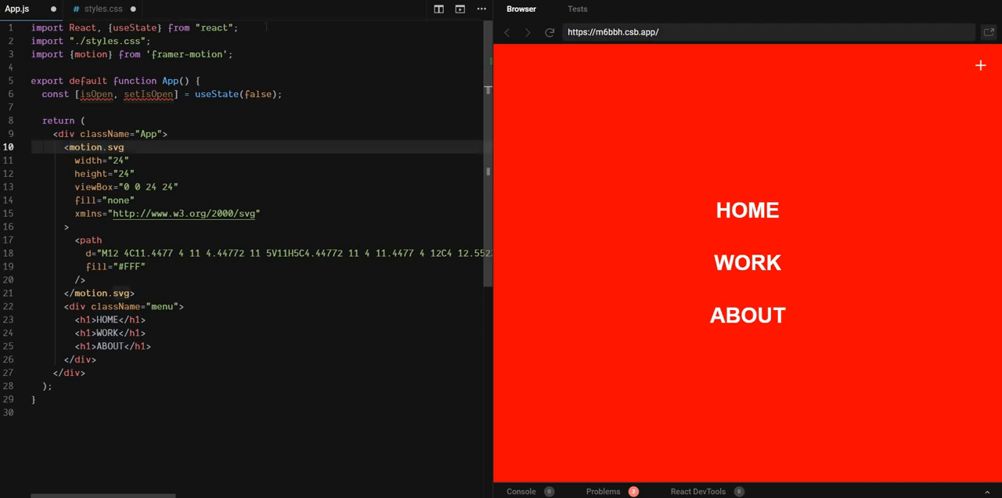
Step: Add onClick={() => setIsOpen(state => !state)} to the plus icon's motion.svg
text(onClick)
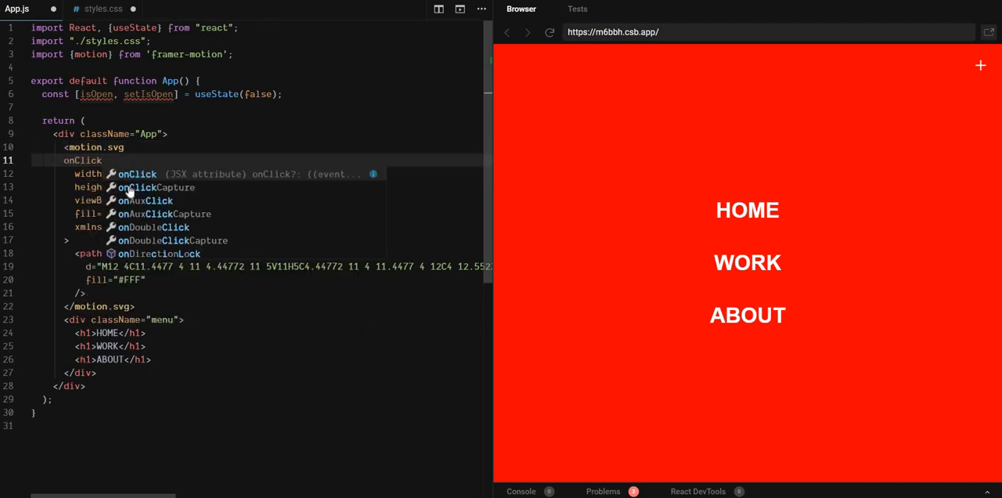
text(onClick)
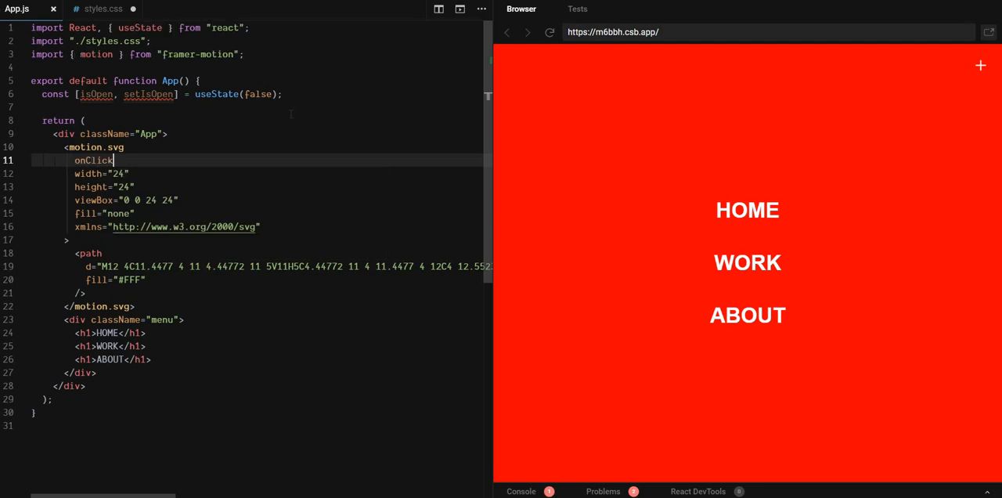
text(={()})
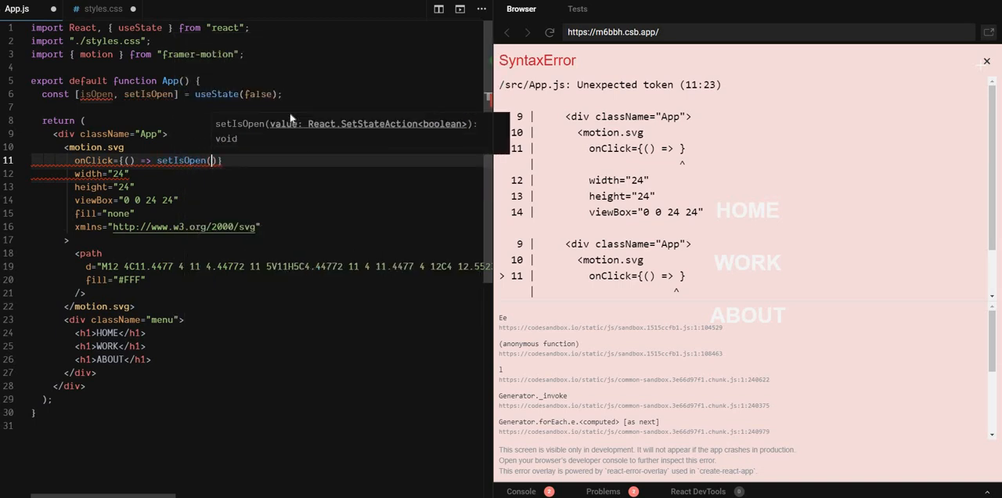
text(fal)
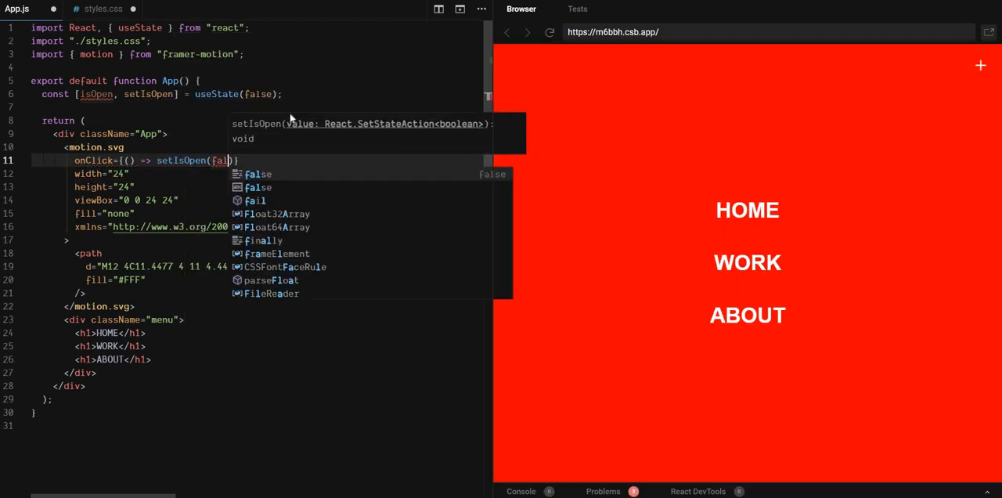
key(Backspace)
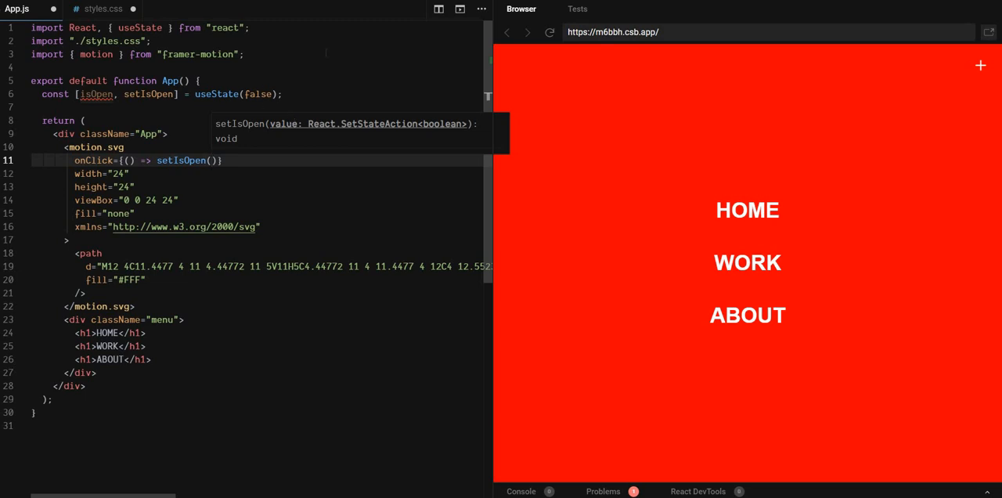
text(s)
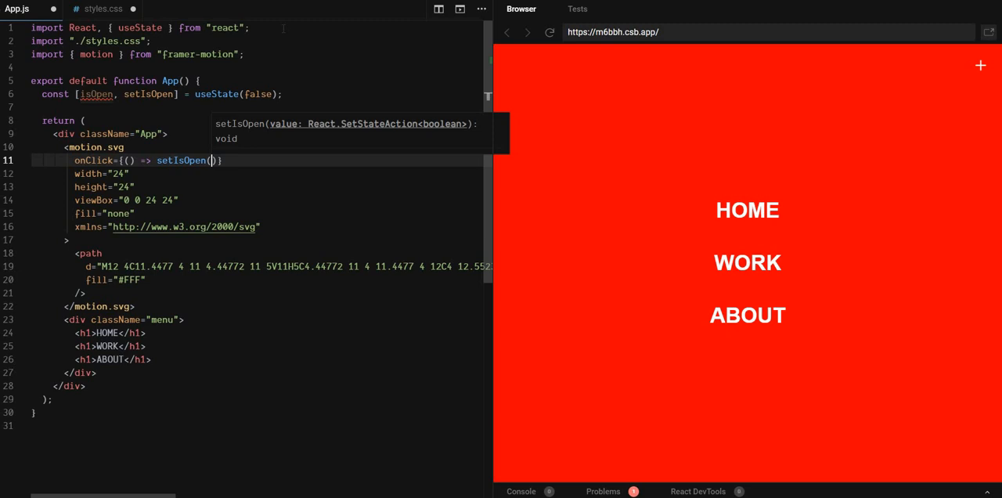
text(state => !)
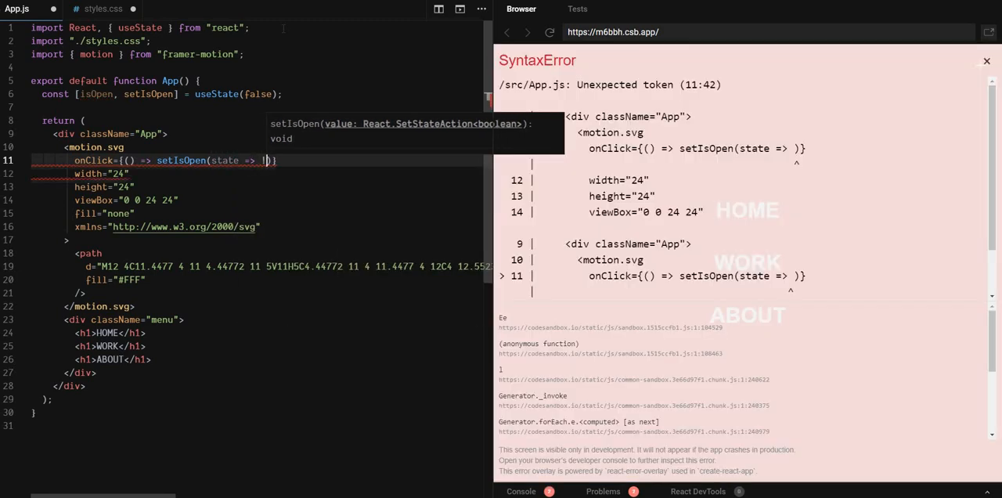
text(state)
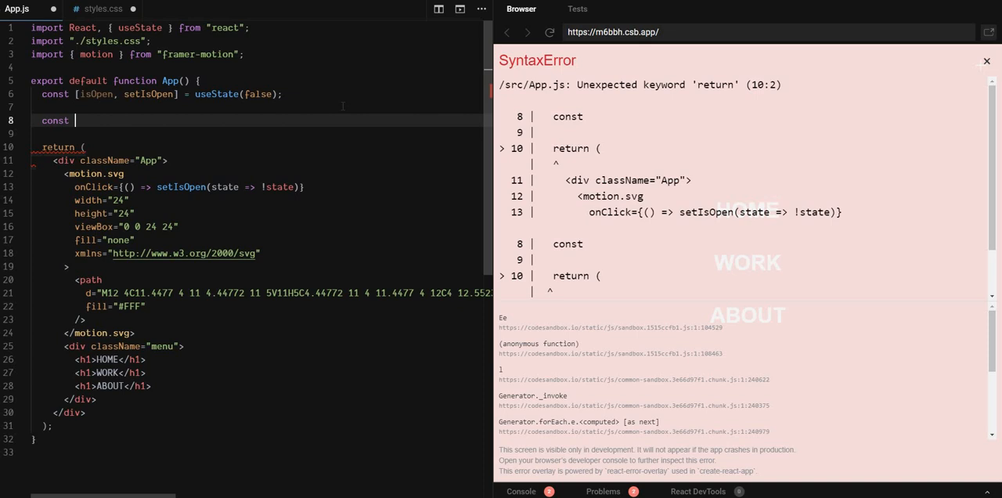
Step: Start const iconVariants with opened and closed keys and pass variants={iconVariants} to motion.svg
text(iconVariants= {)
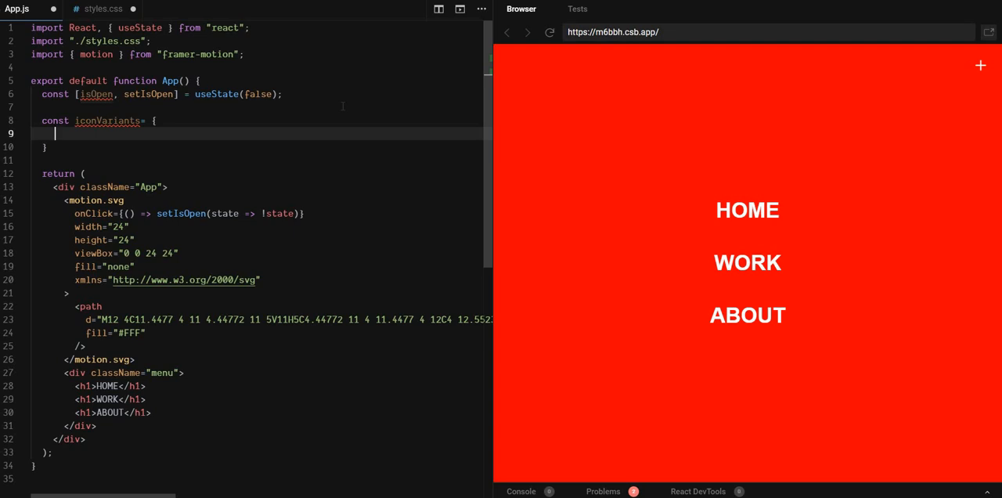
text(open: {)
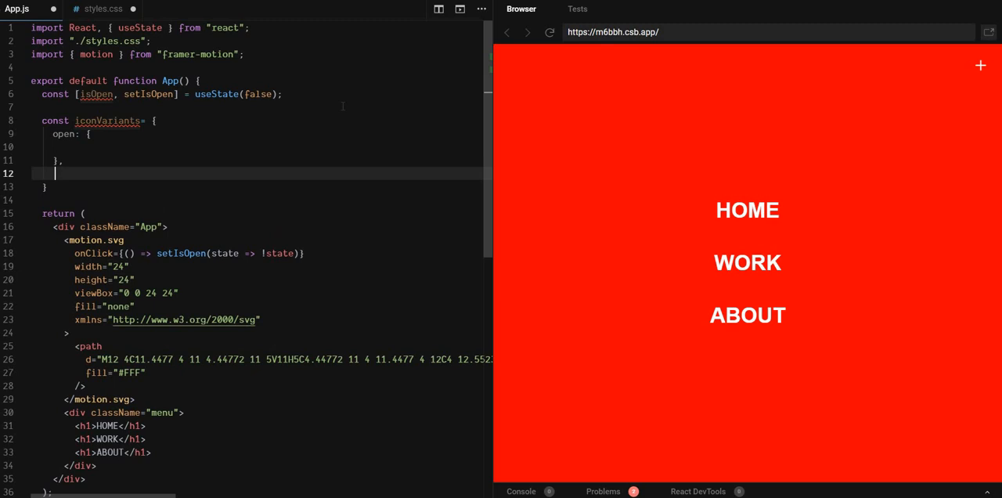
text(closed: {)
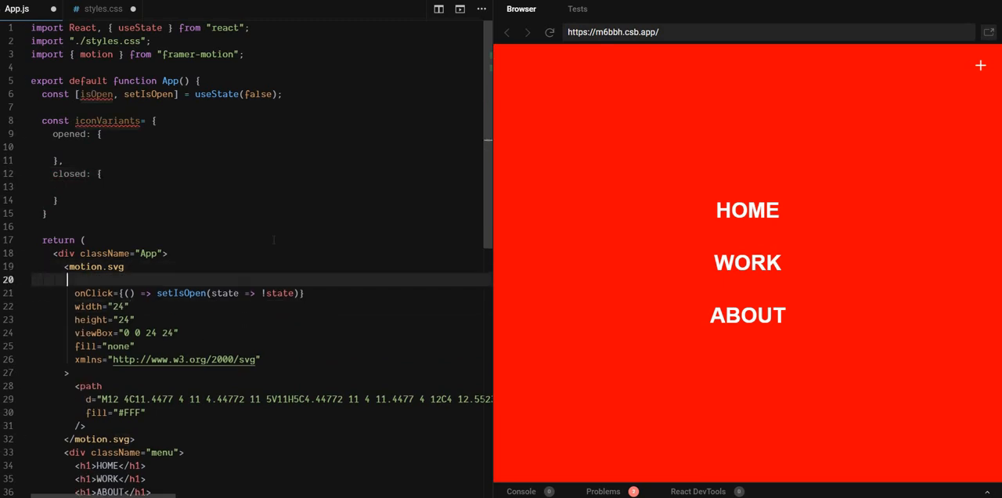
text(variants= {})
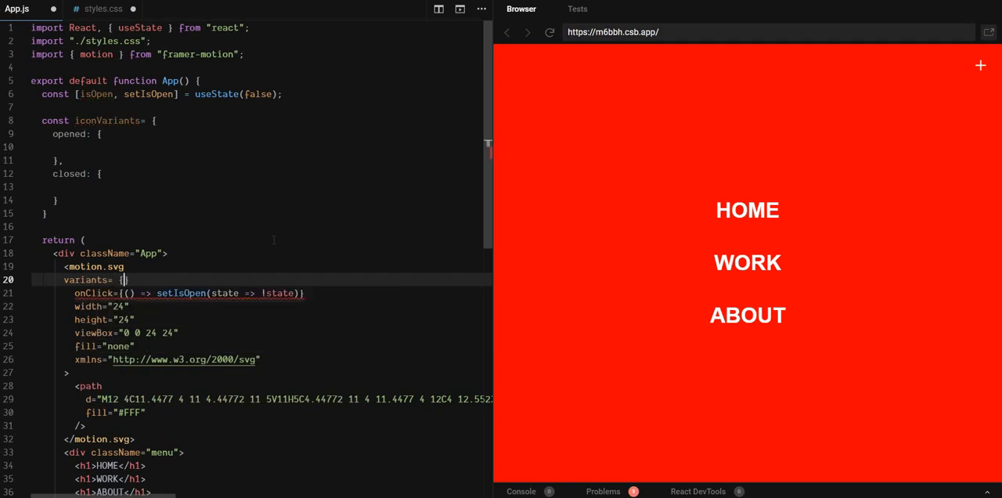
text(iconVariants)
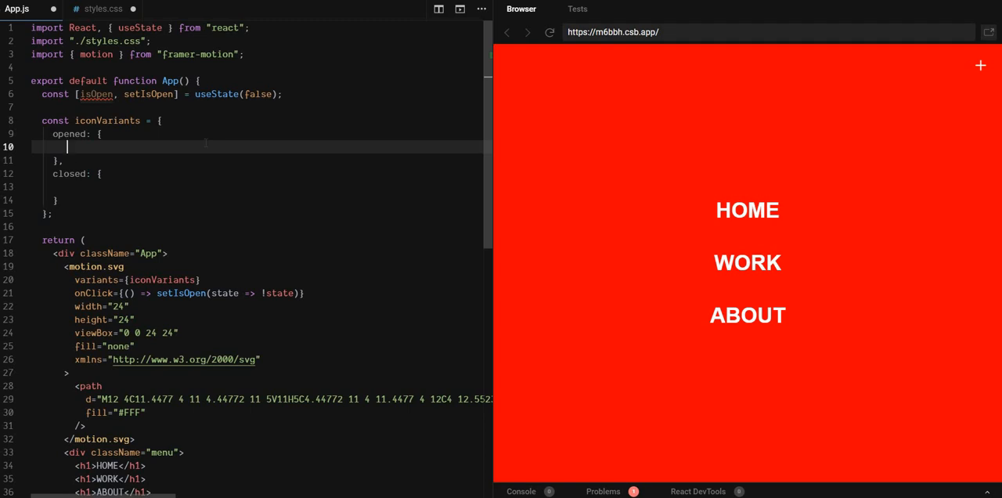
Step: Give the opened variant scale 2 and the closed variant scale 1
text(scale: 1)
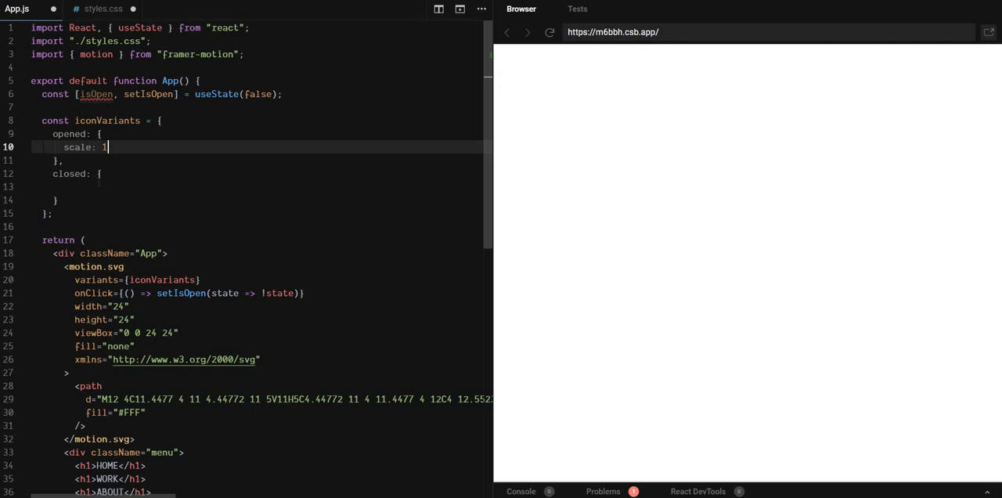
text(scale)
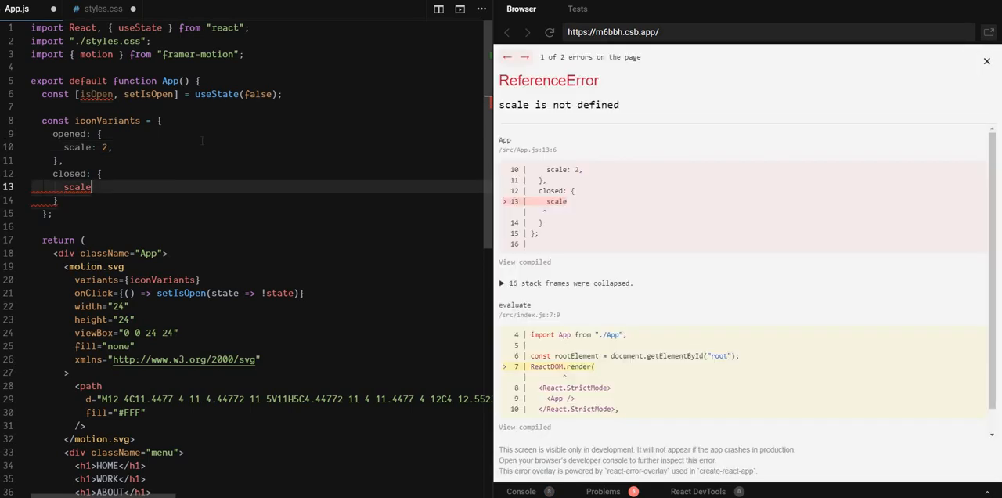
text(: 1.)
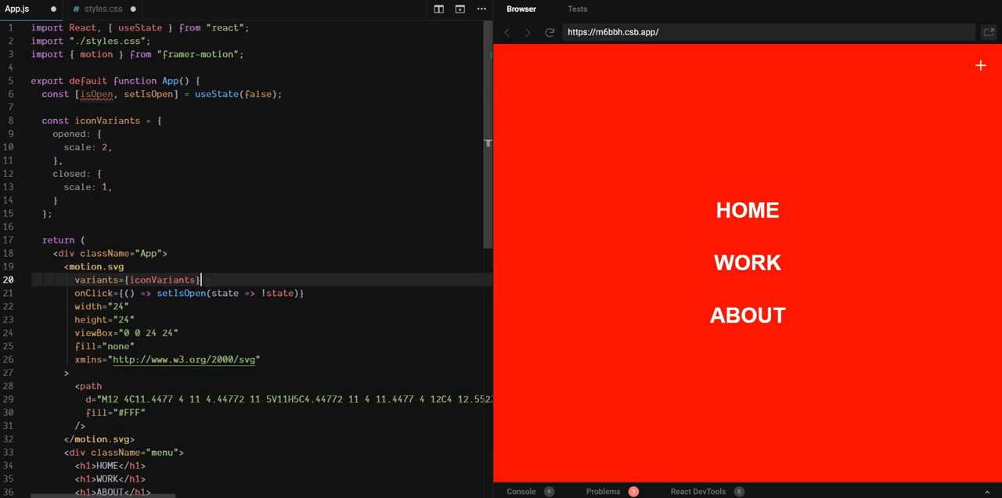
Step: Add animate="opened" to the plus icon's motion.svg
key(Enter)
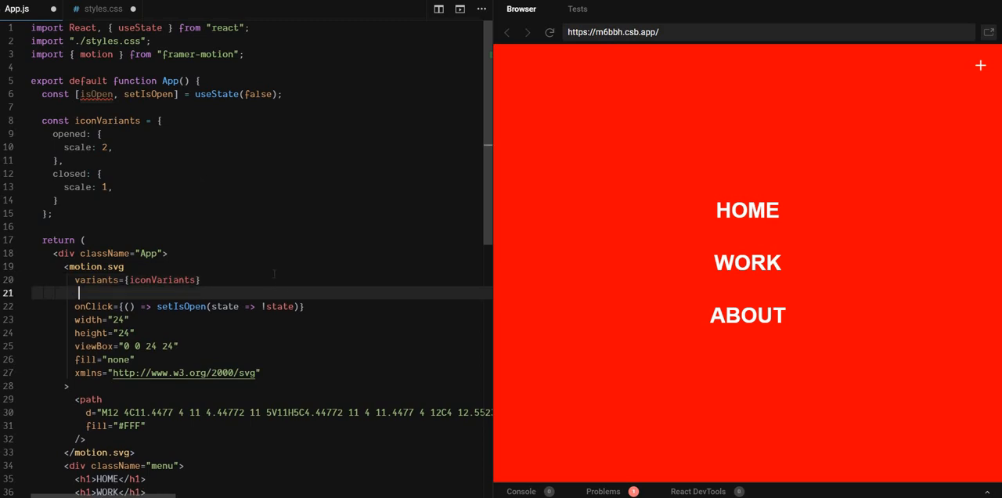
text(animate=")
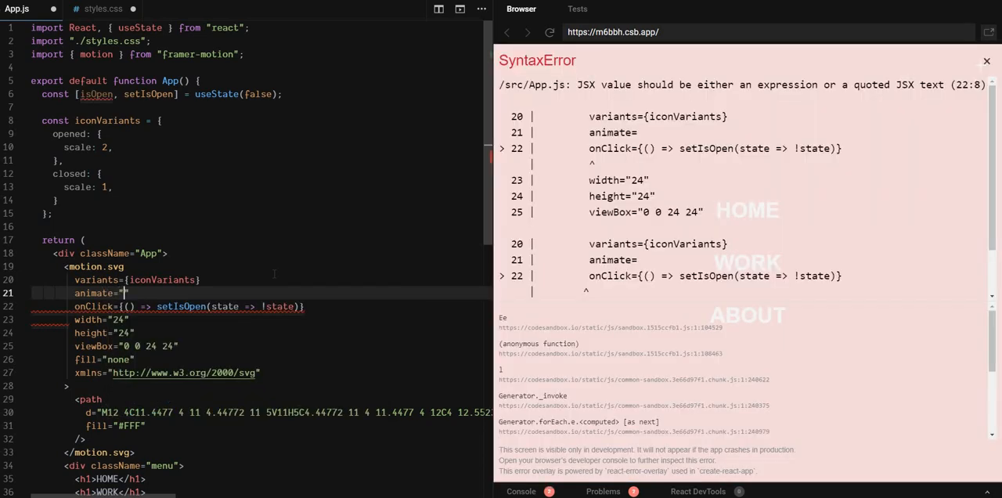
text(o)
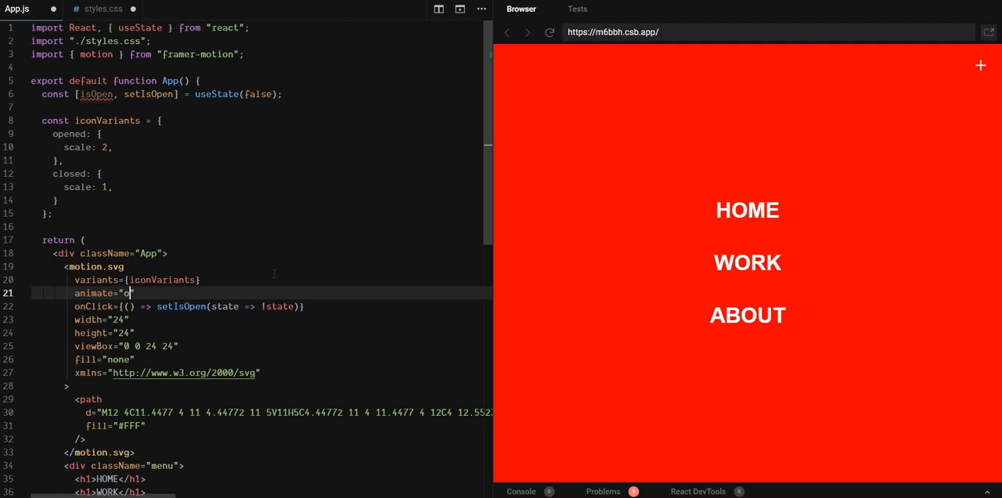
text(pened)
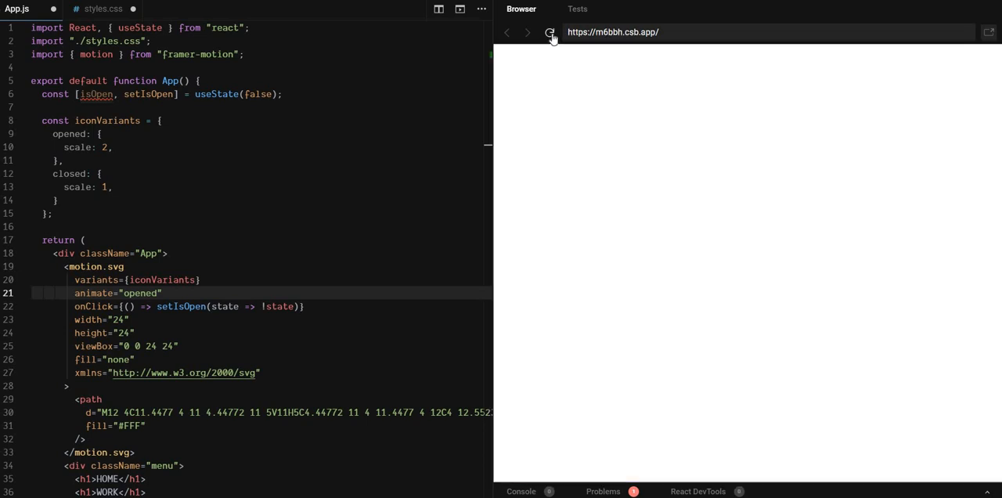
Step: Reload the preview and check the opened variant's scale to see the enlarged icon
click(551, 31)
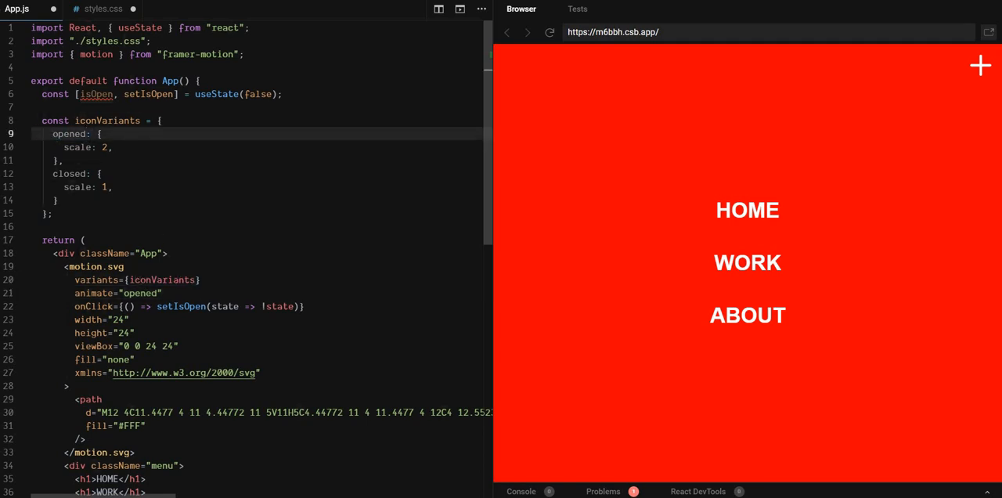
double_click(70, 134)
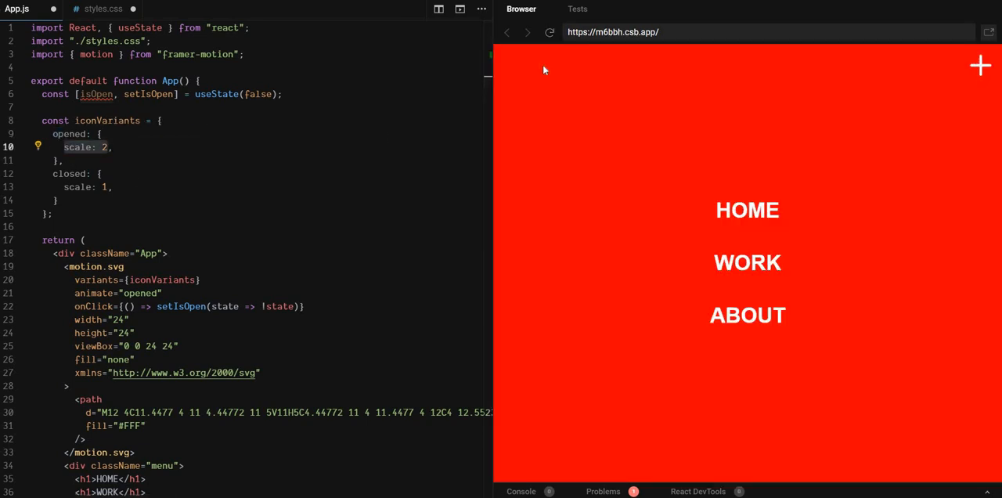
mouse_move(858, 100)
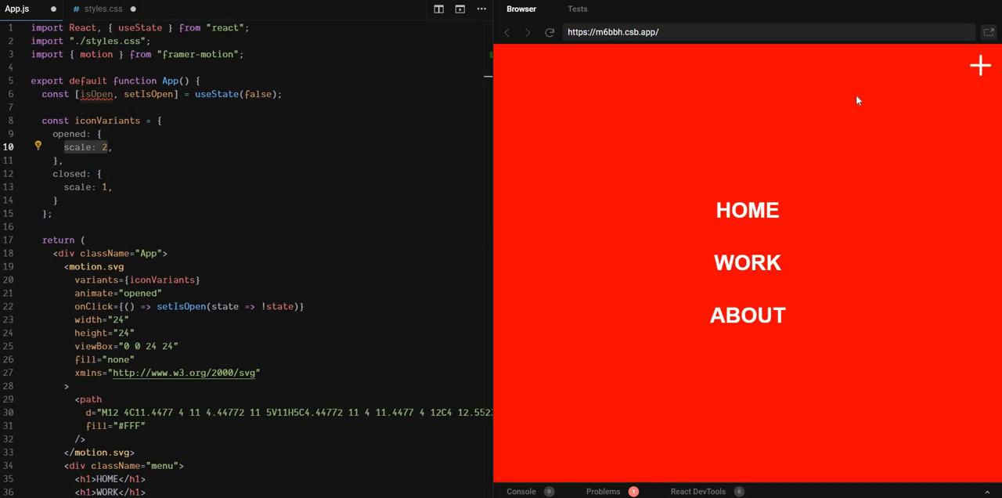
click(550, 31)
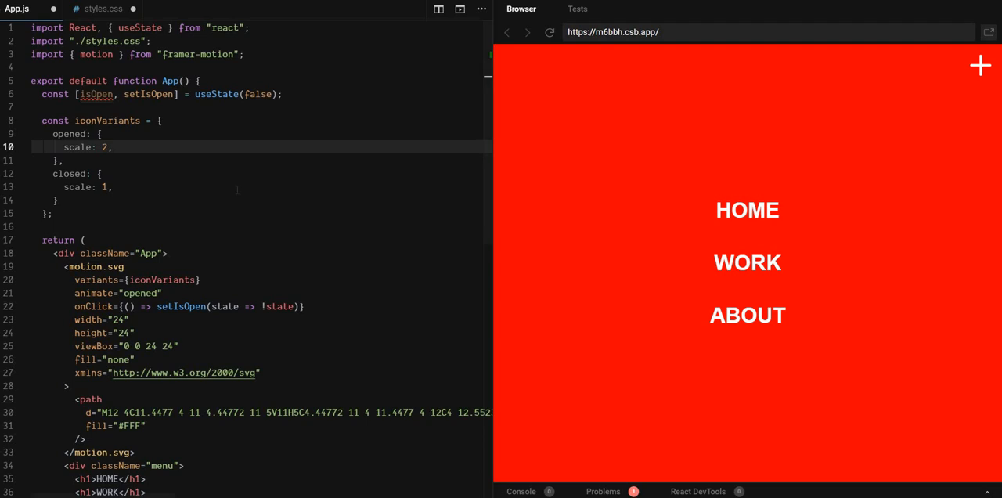
Step: Add an initial={false} prop to motion.svg and position to edit its animate value
click(113, 266)
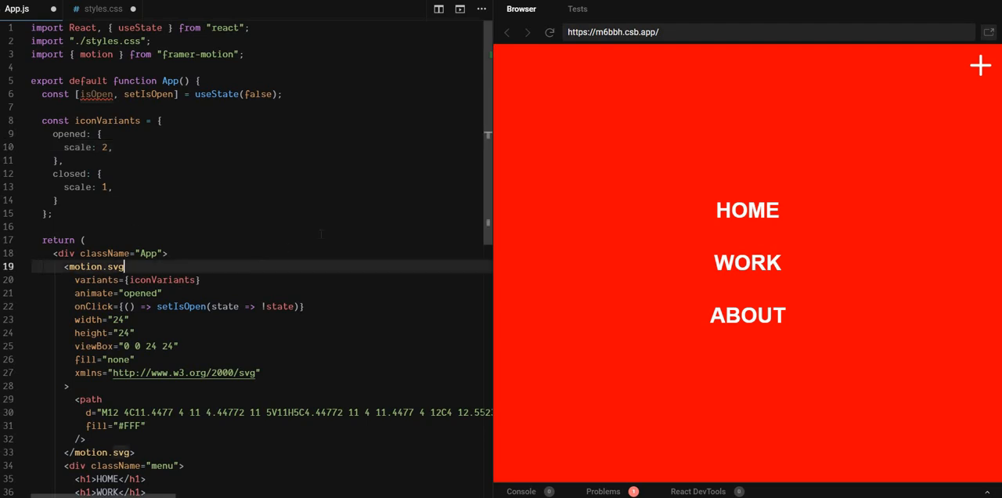
text(initial={false)
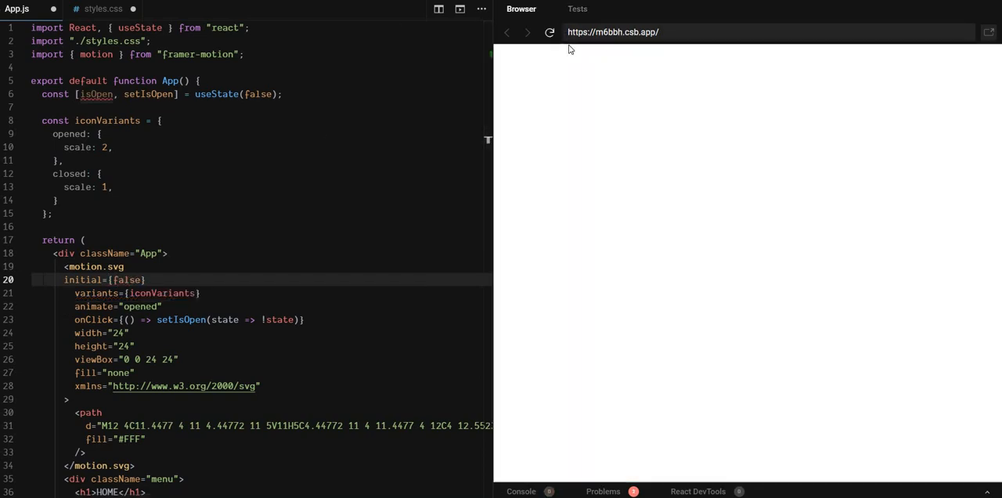
mouse_move(987, 107)
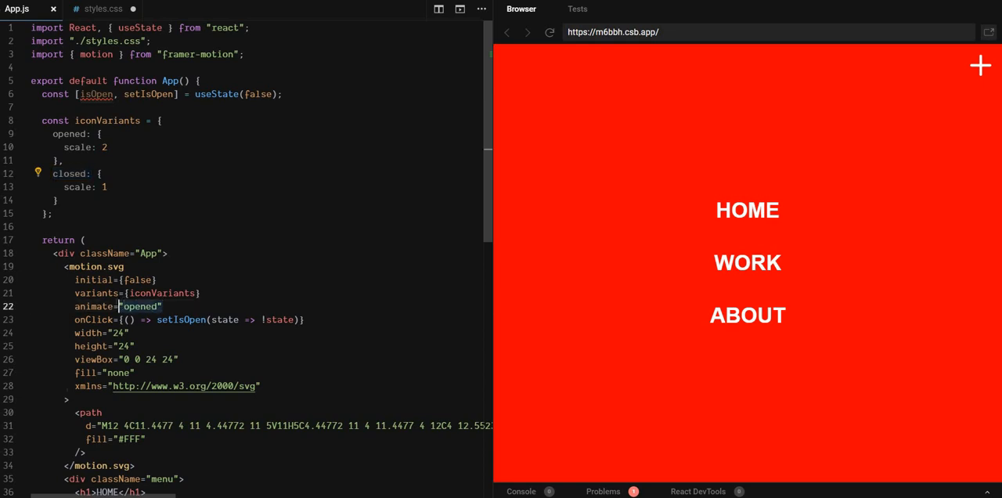
click(117, 307)
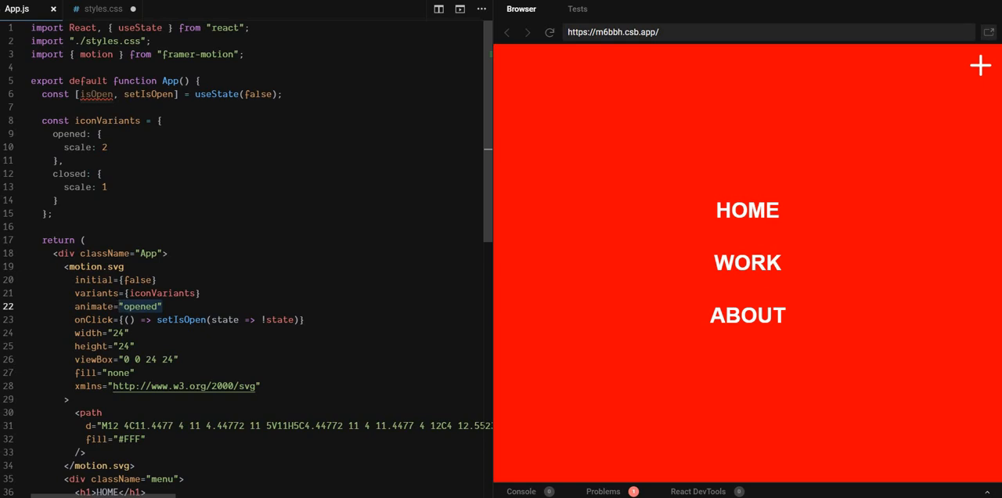
mouse_move(754, 180)
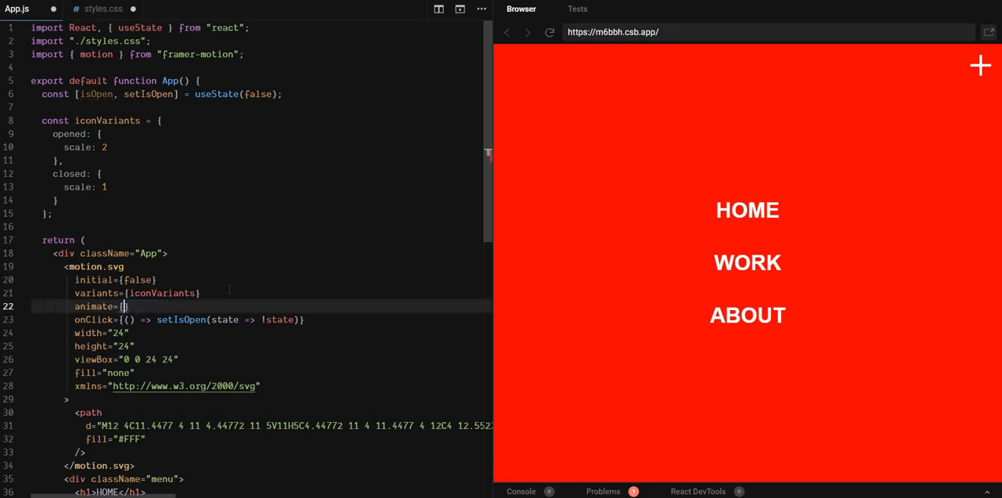
Step: Set animate={isOpen ? "opened" : "closed"} and test toggling the icon in the preview
text(isOpen ?)
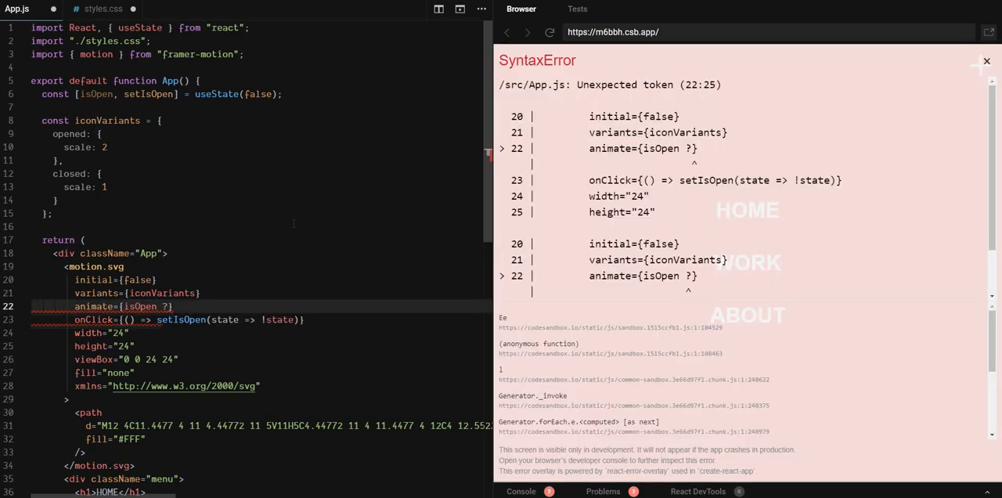
text(:)
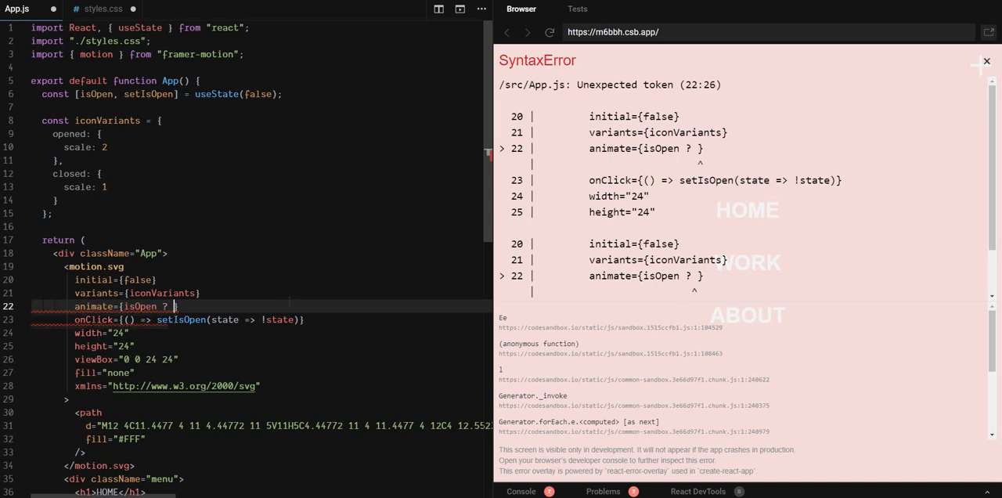
text("opened" : ")
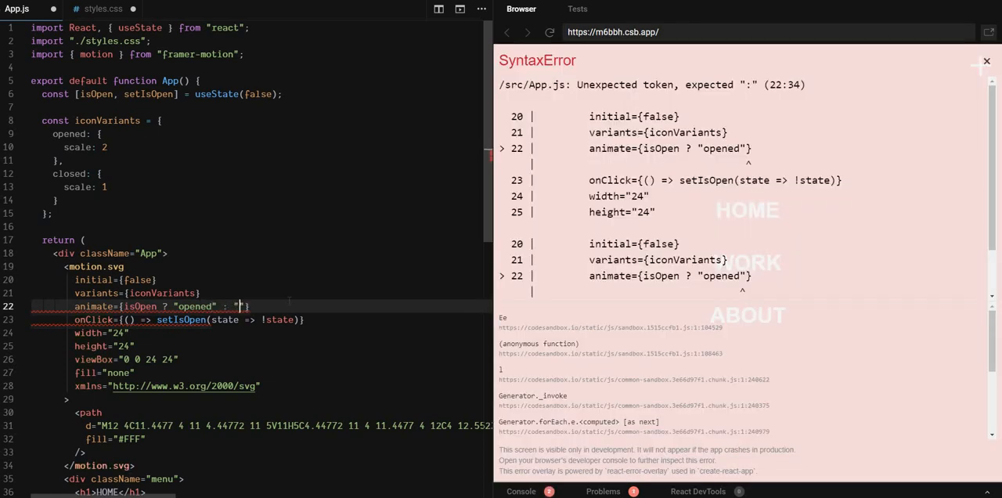
text(closed)
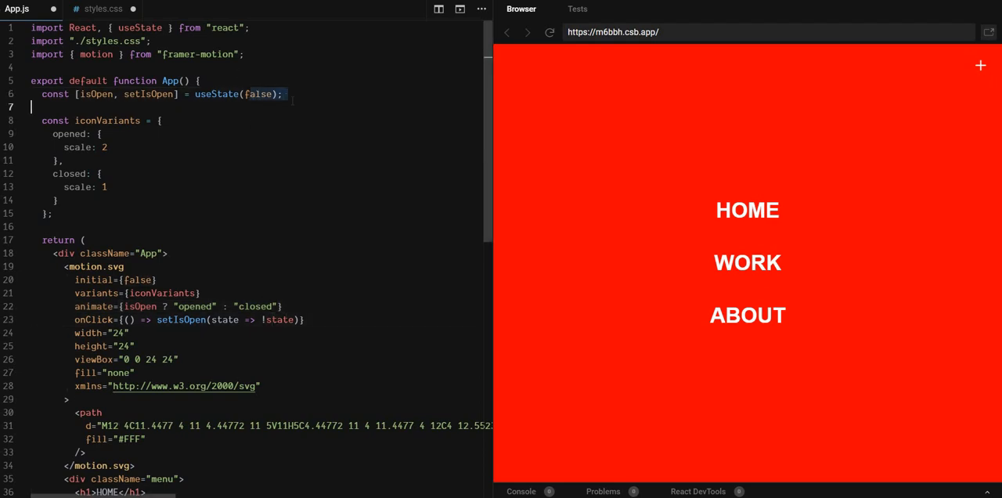
click(139, 307)
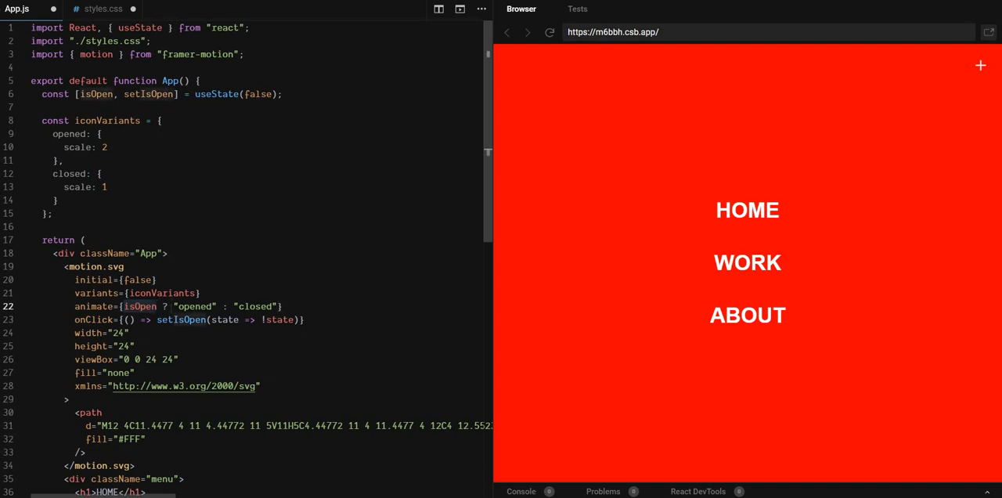
click(141, 307)
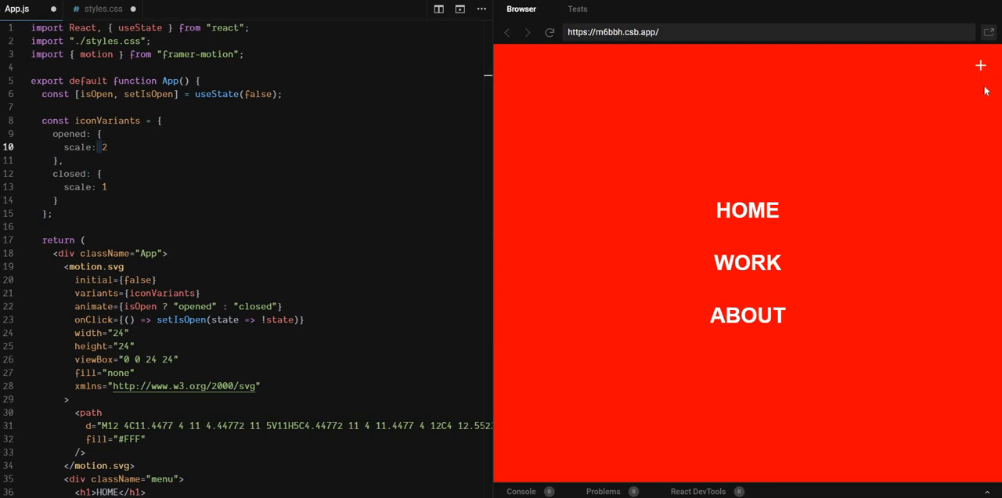
double_click(747, 210)
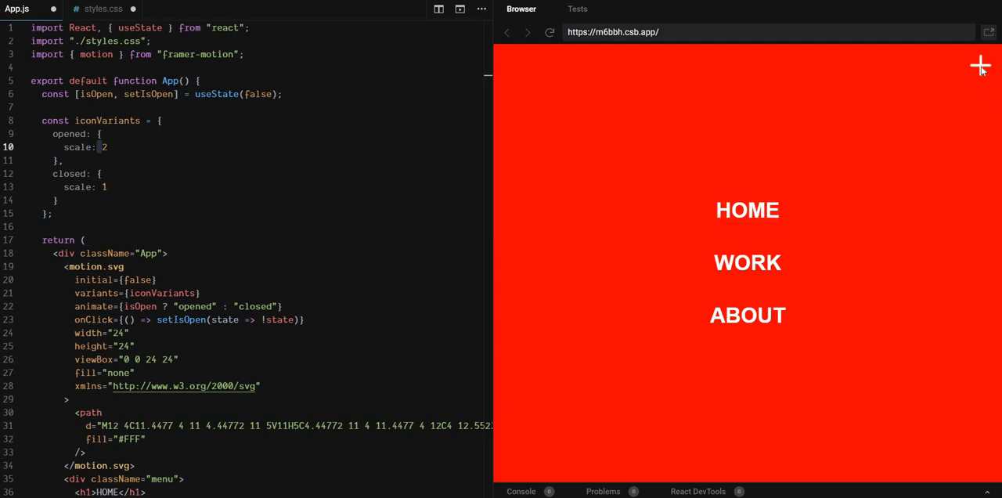
mouse_move(990, 69)
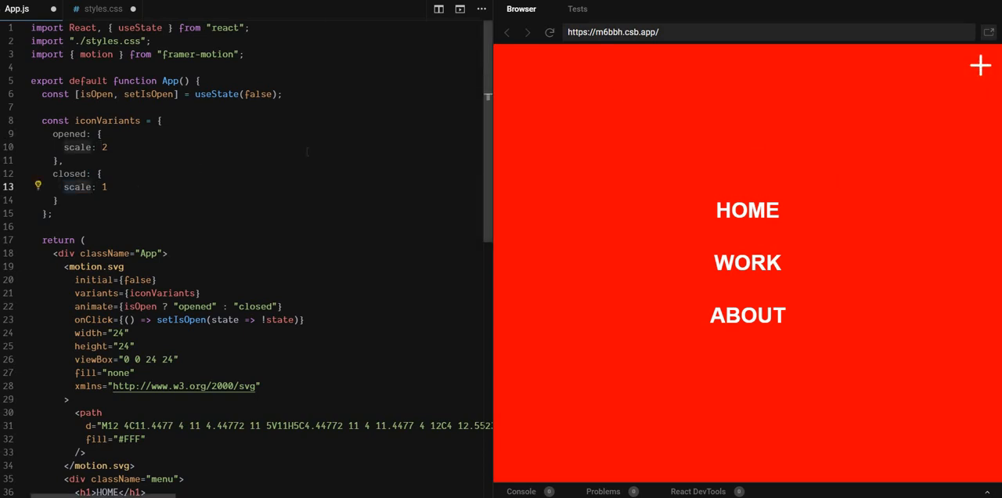
Step: Make opened rotate 45 with scale 2 and closed rotate 0 with scale 2, then test the X rotation
text(rotate:)
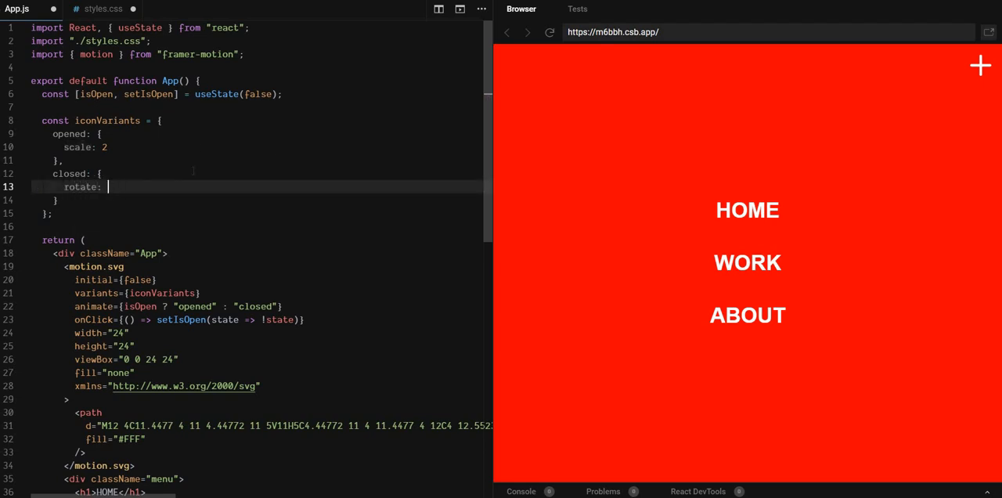
text(0)
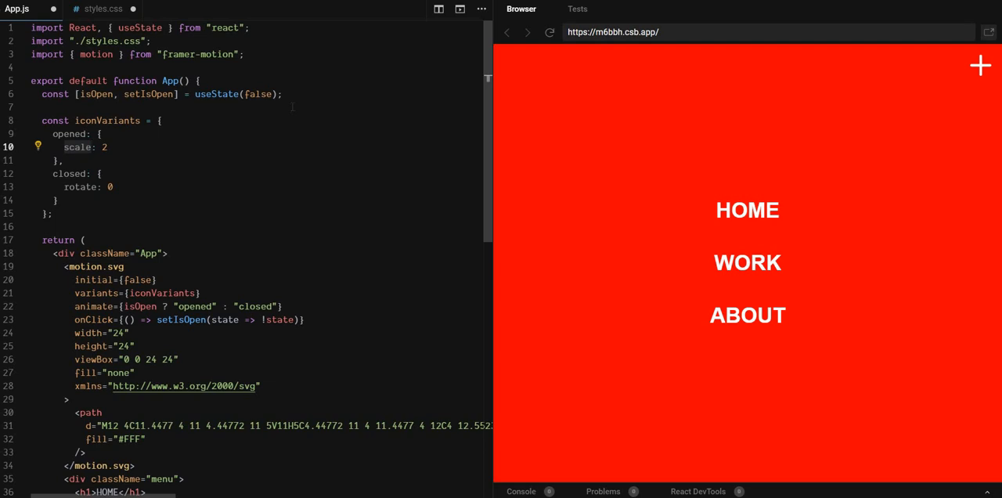
text(rotate)
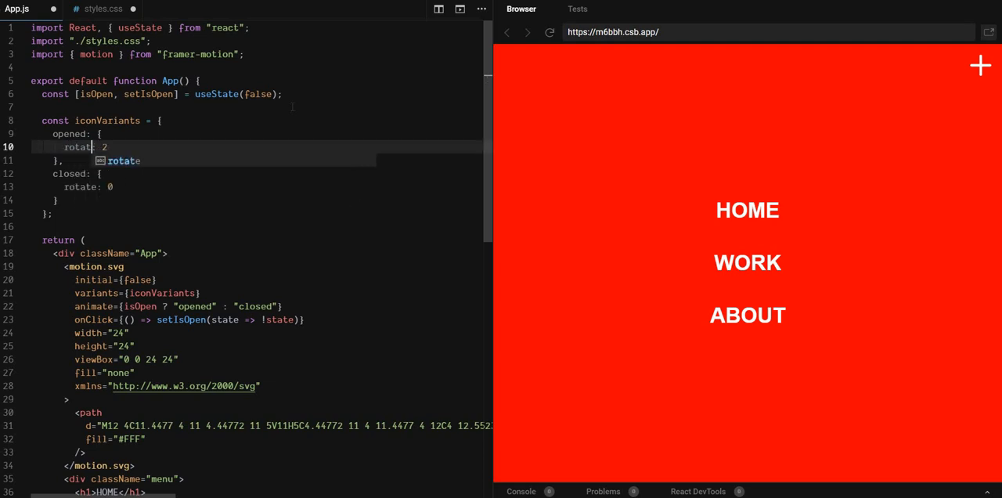
text(45)
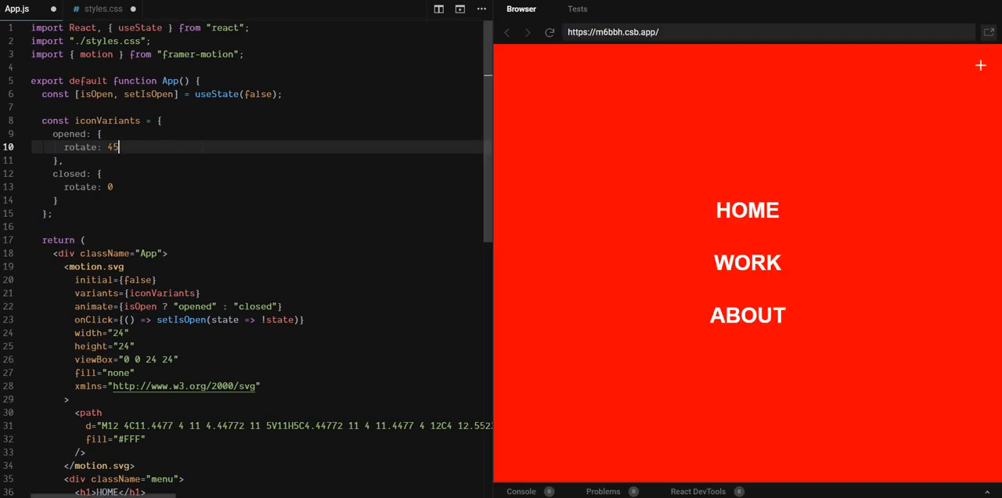
text(sc)
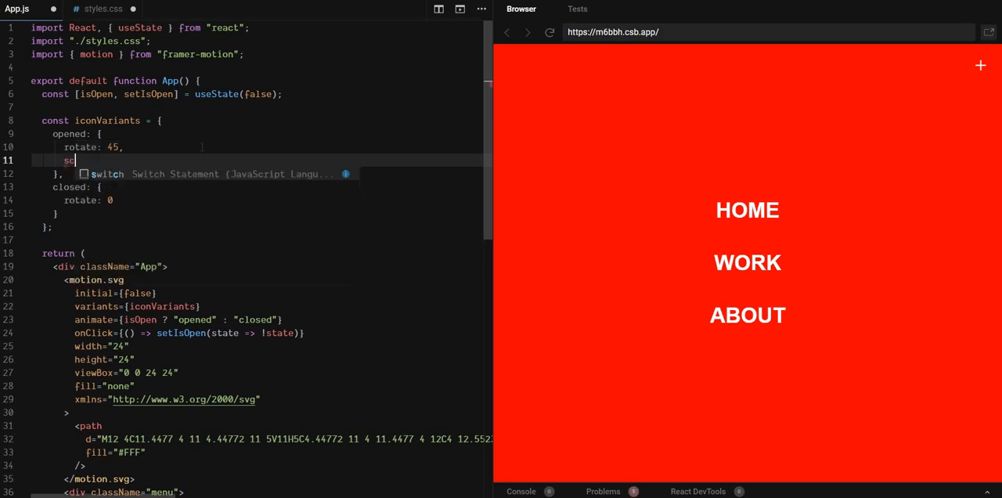
text(cale: 2)
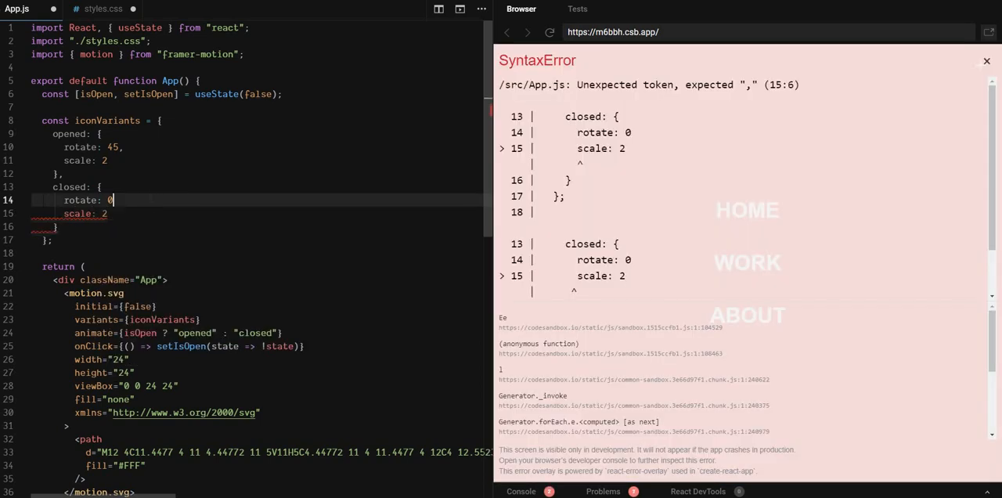
text(,)
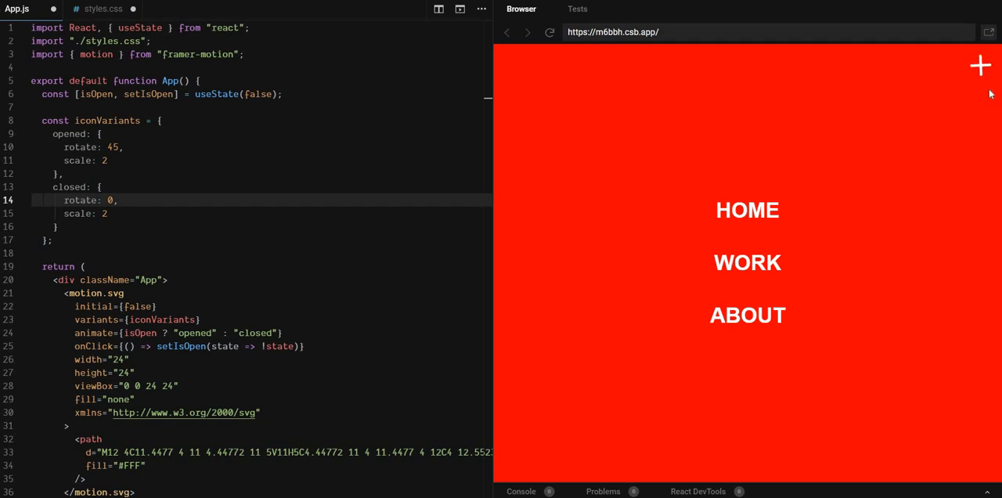
mouse_move(980, 78)
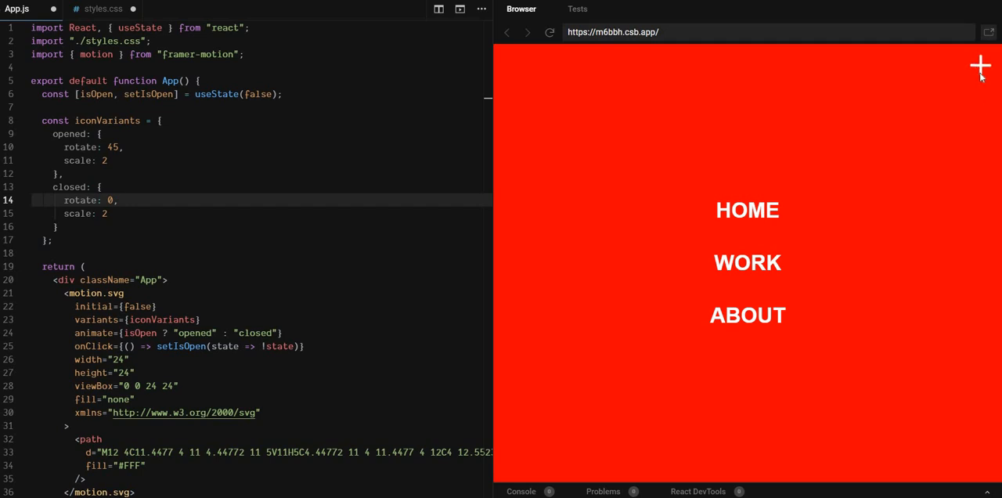
click(980, 65)
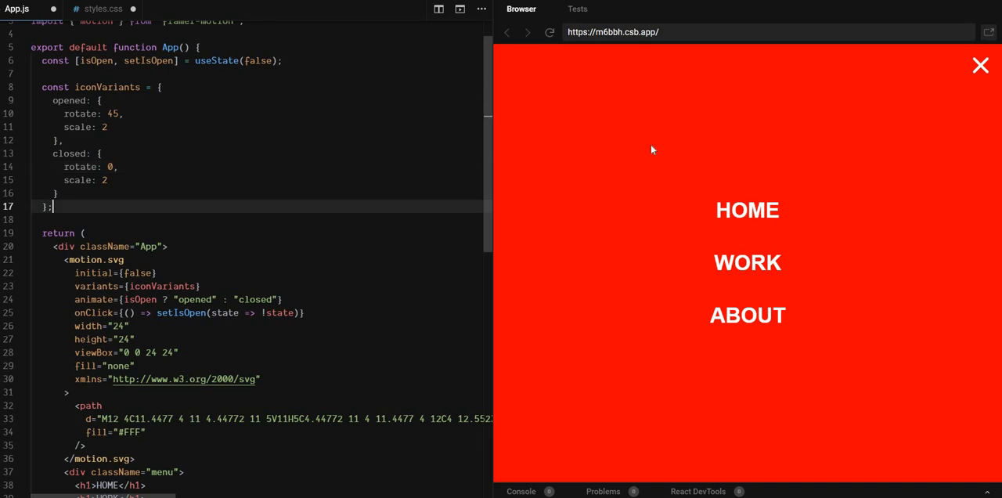
Step: Turn the menu div into motion.div with initial={false}, variants={iconVariants} and isOpen-driven animate
scroll(down, 3)
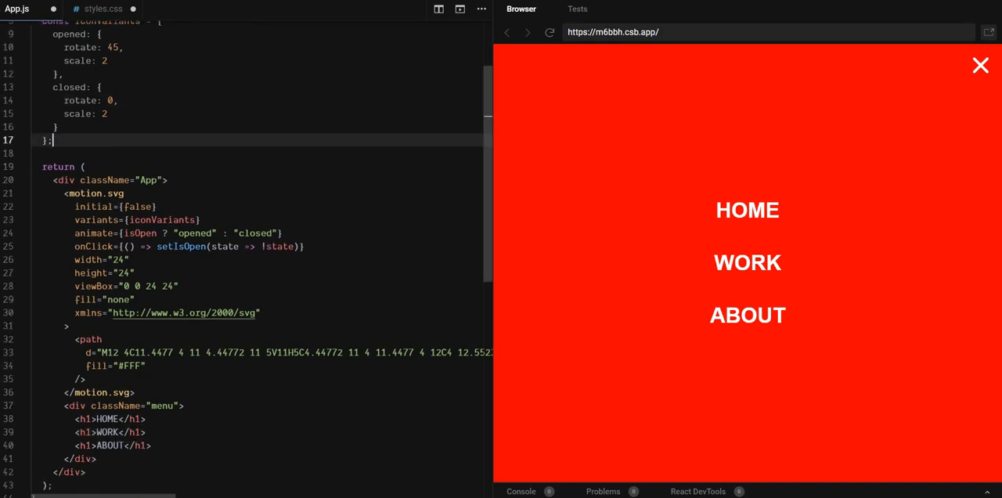
scroll(down, 3)
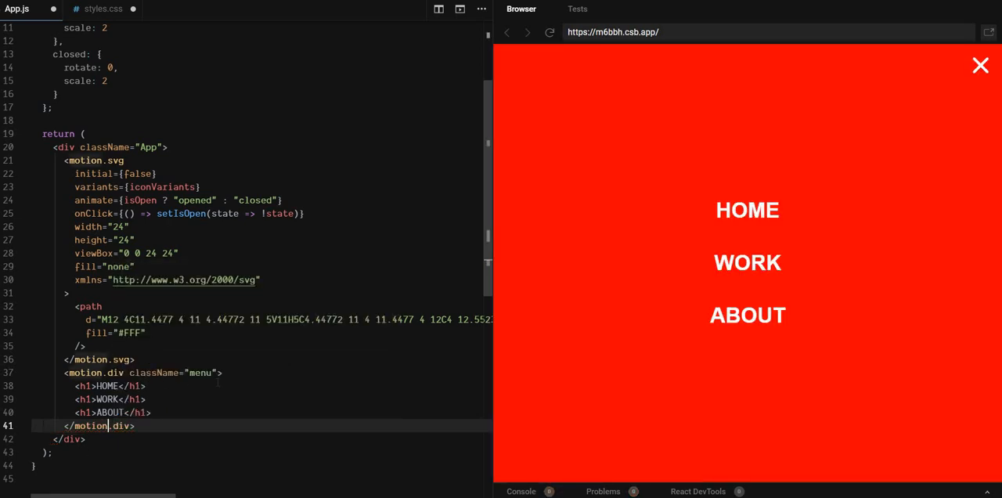
text(initial=)
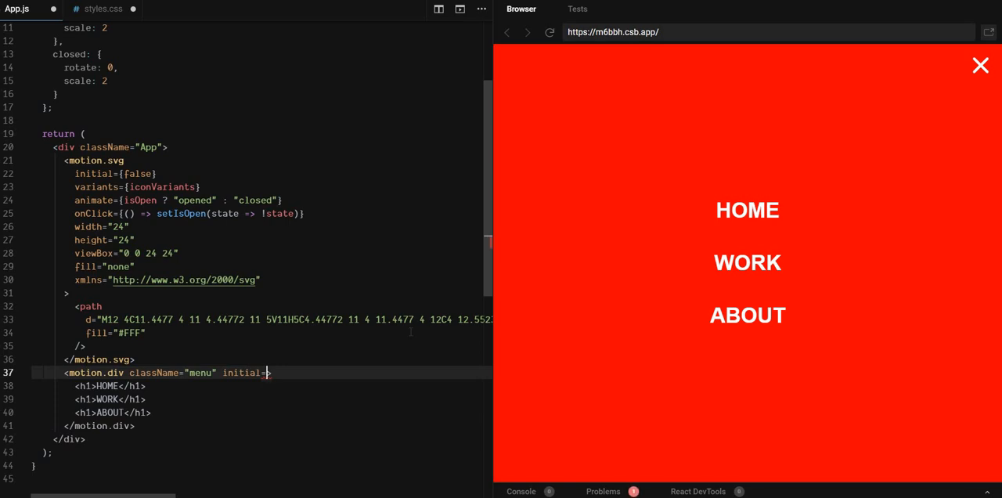
text({false}>)
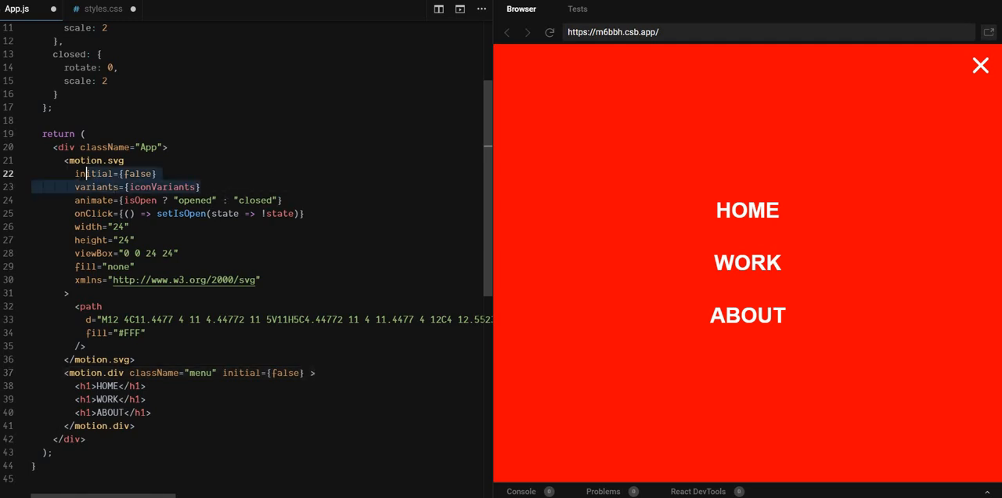
click(310, 373)
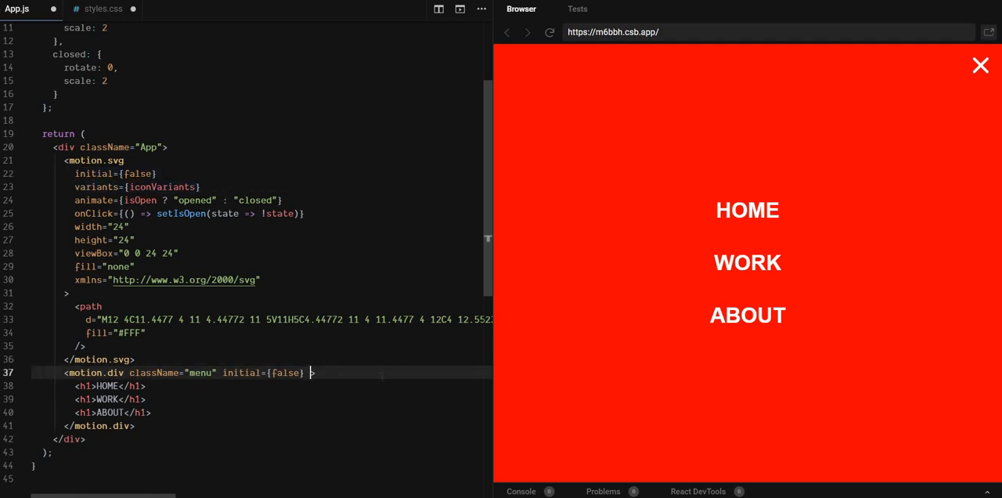
text(variants={iconVariants})
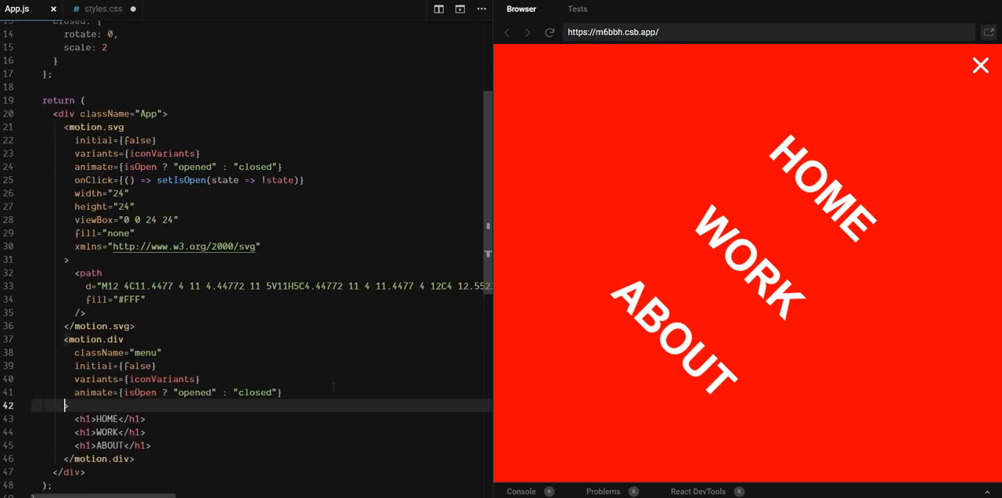
Step: Toggle the menu in the preview to check the rotated text animation
click(981, 66)
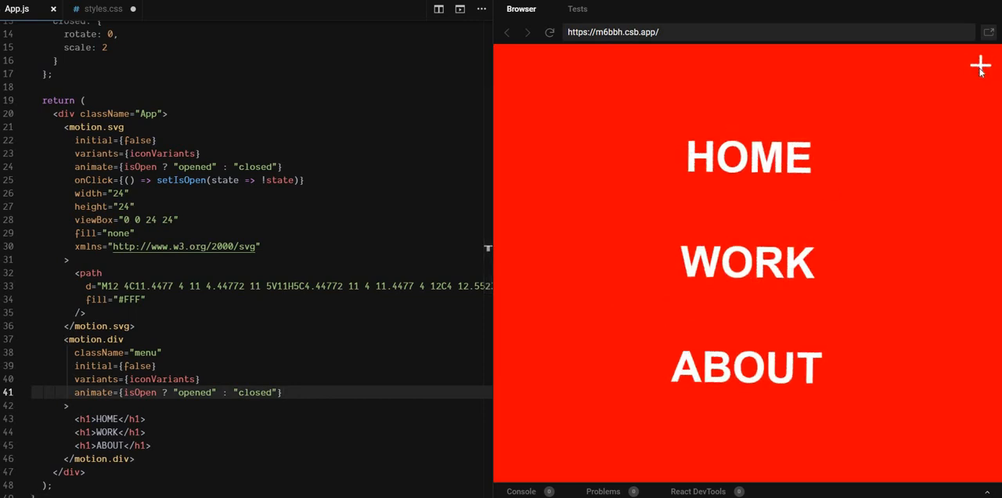
click(980, 66)
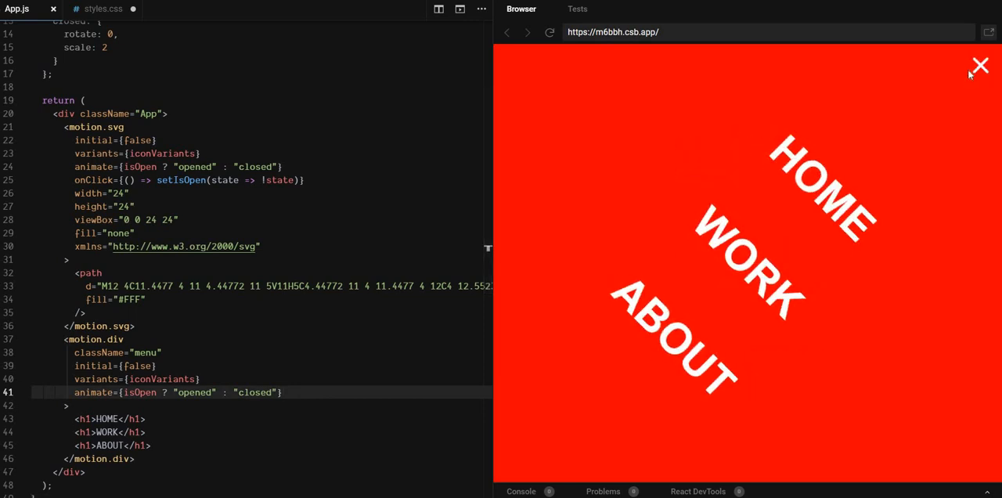
click(980, 66)
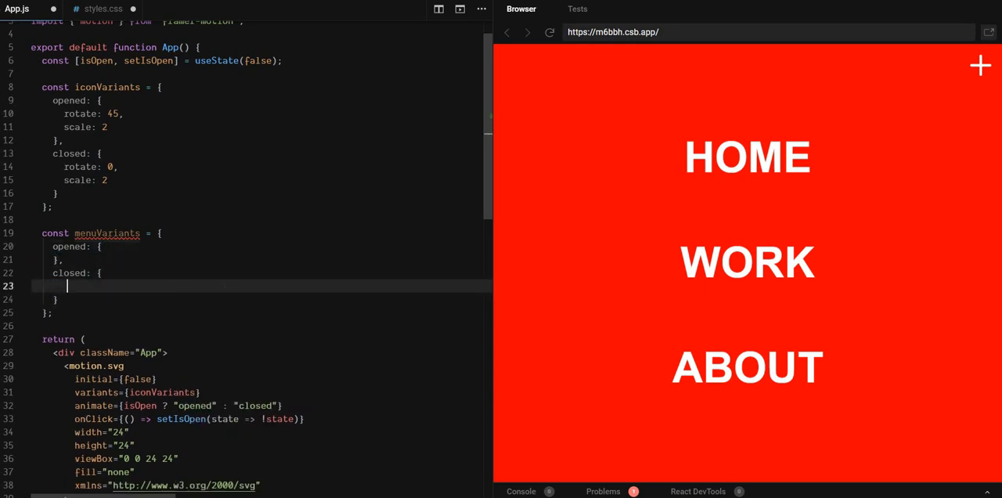
Step: Give menuVariants closed top "-90vh" and opened top 0, and set the menu's variants to menuVariants
text(top:)
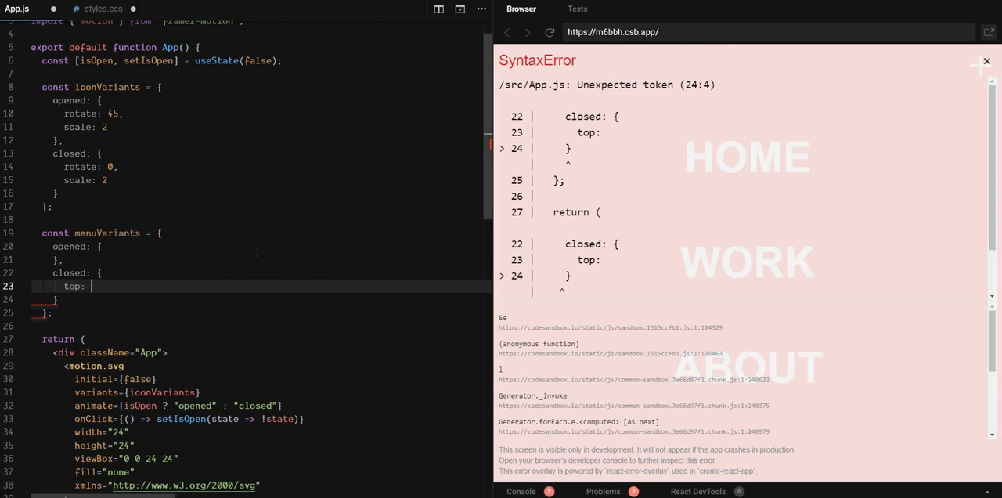
text("-90vh)
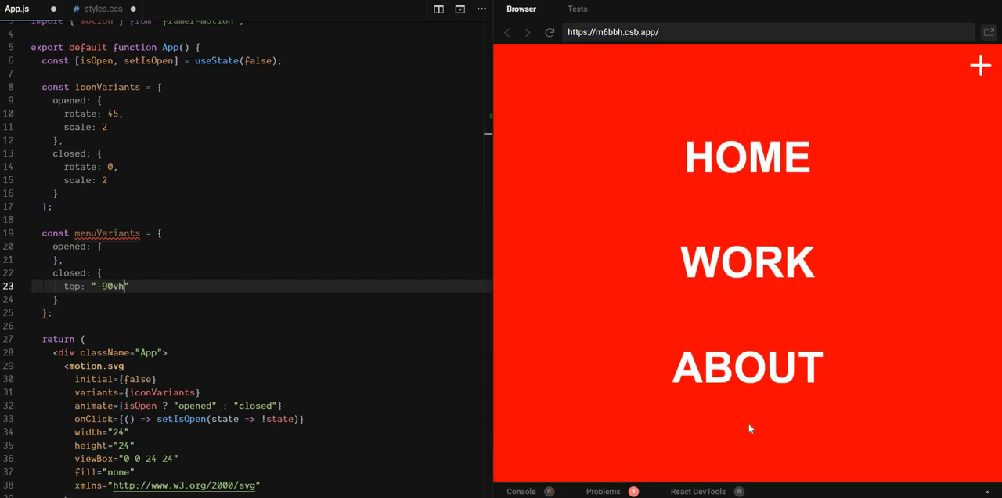
mouse_move(536, 56)
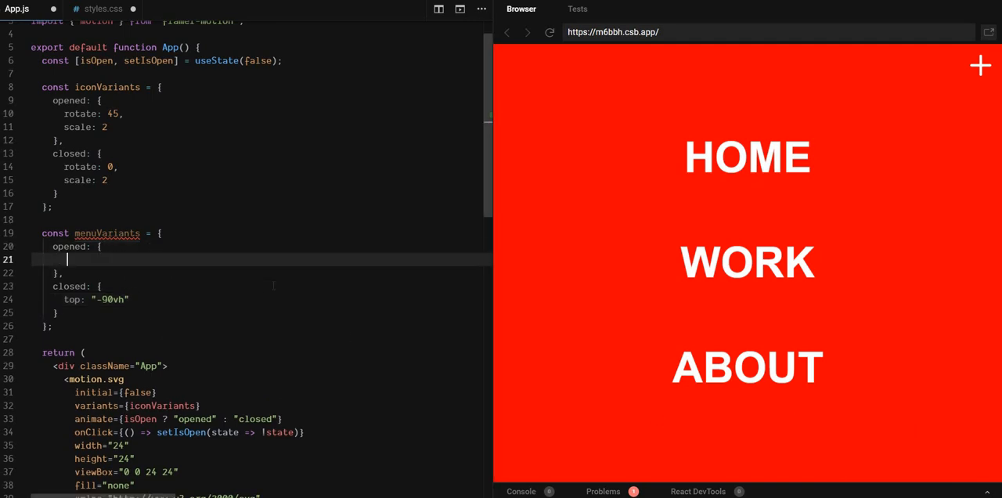
text(top: 0)
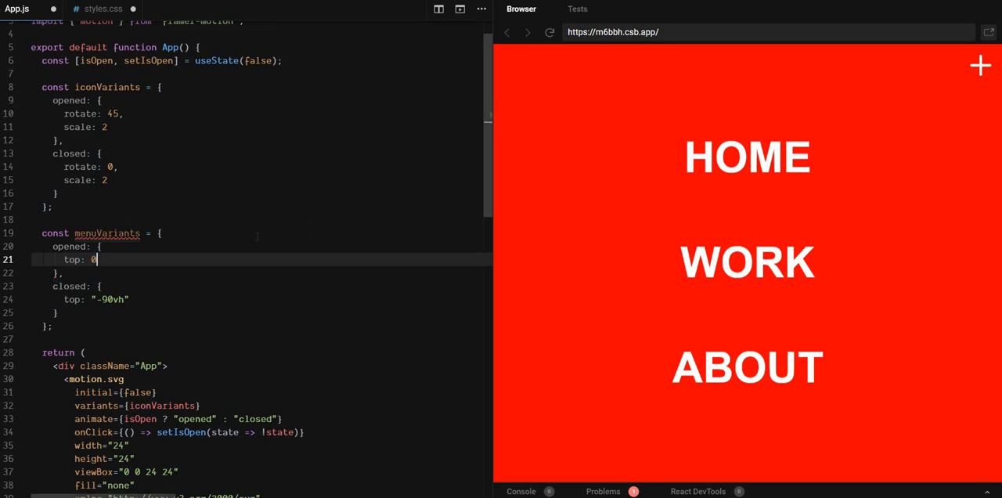
scroll(down, 3)
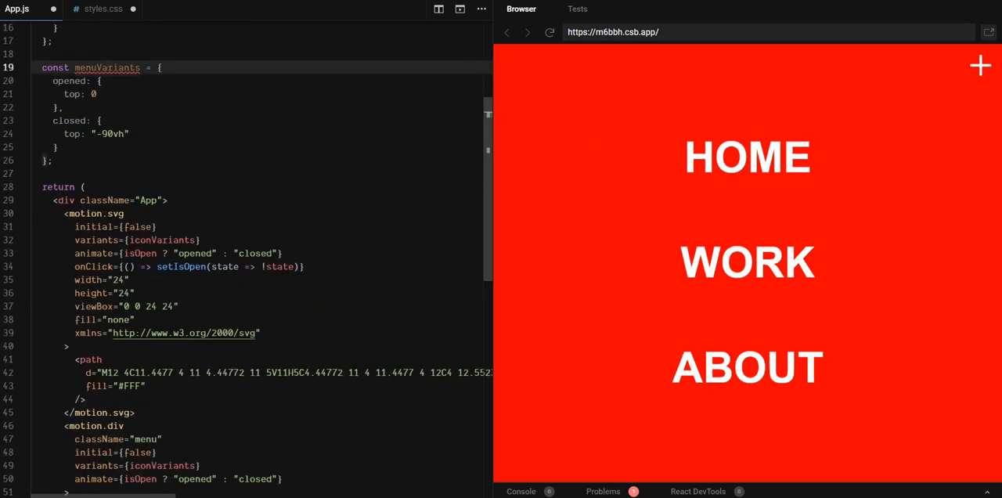
scroll(down, 3)
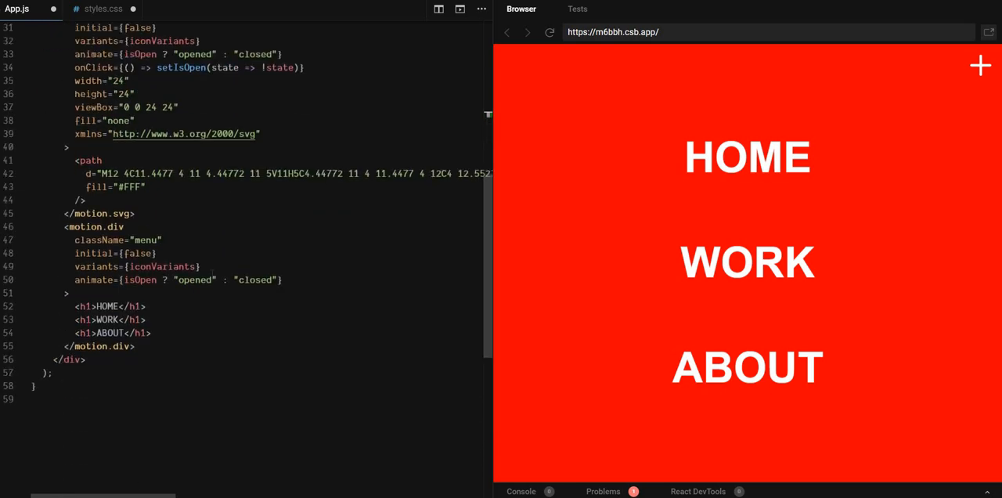
text(menuVariants)
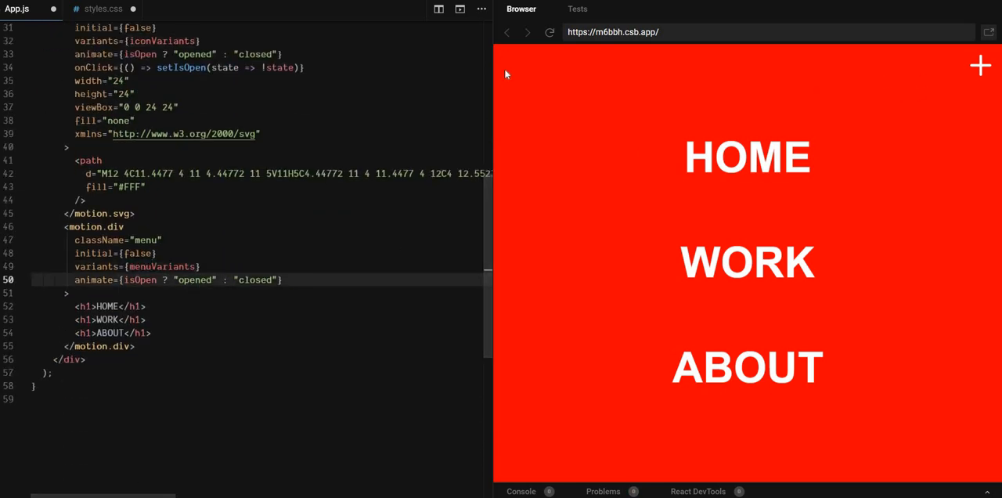
Step: Reload the preview and toggle the icon twice to confirm the red menu slides down and retracts
click(981, 66)
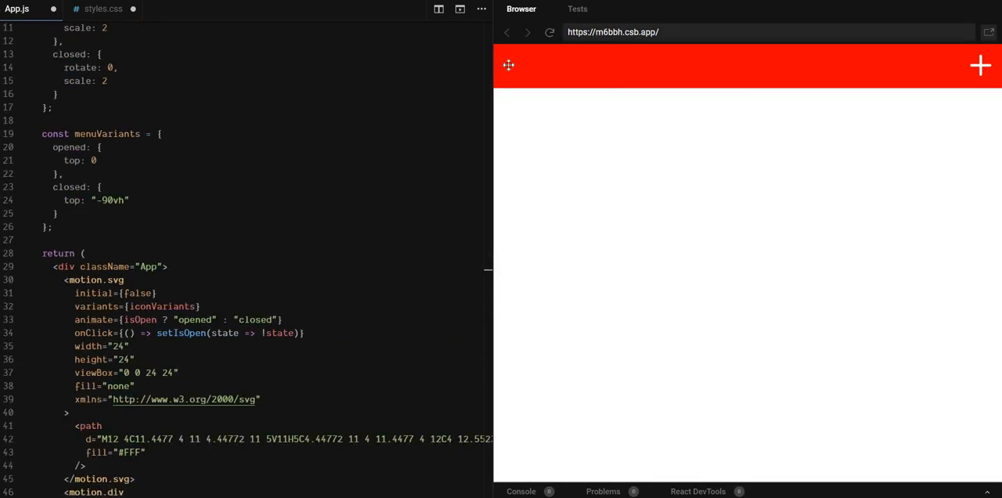
mouse_move(545, 184)
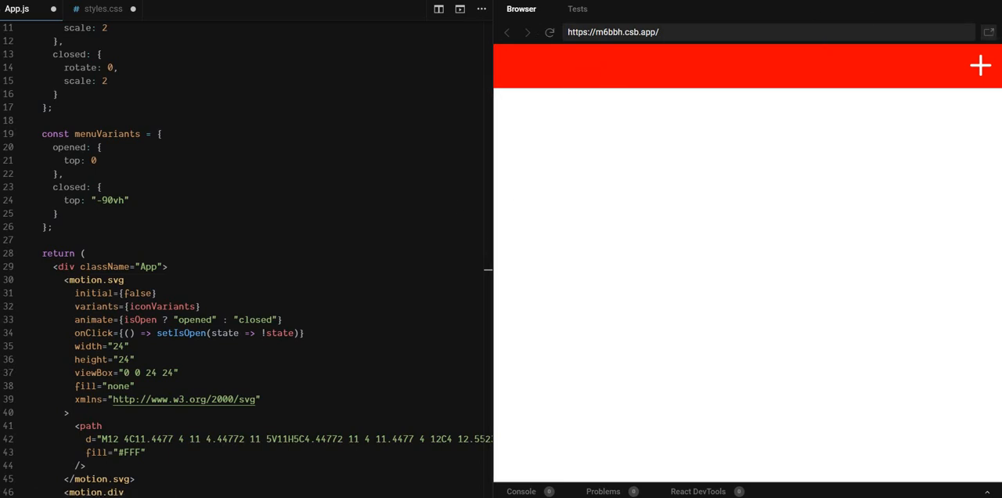
click(980, 66)
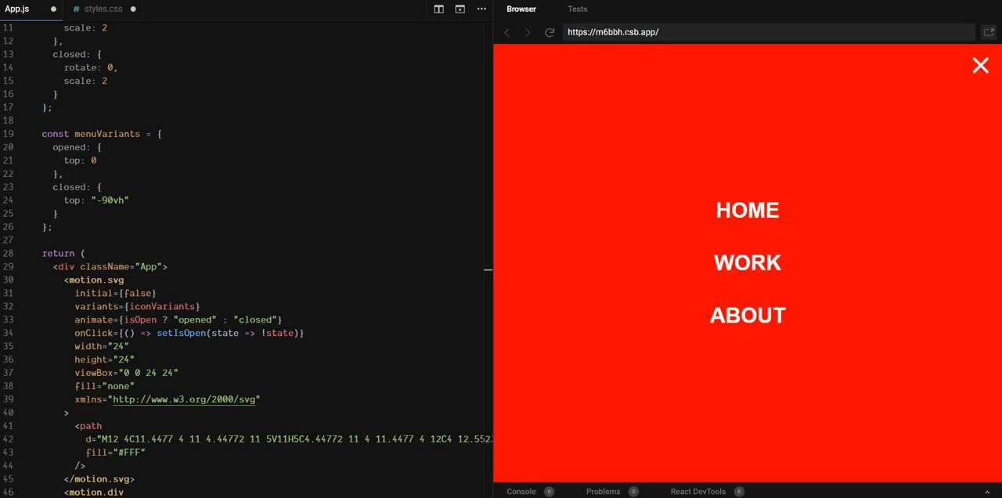
mouse_move(753, 48)
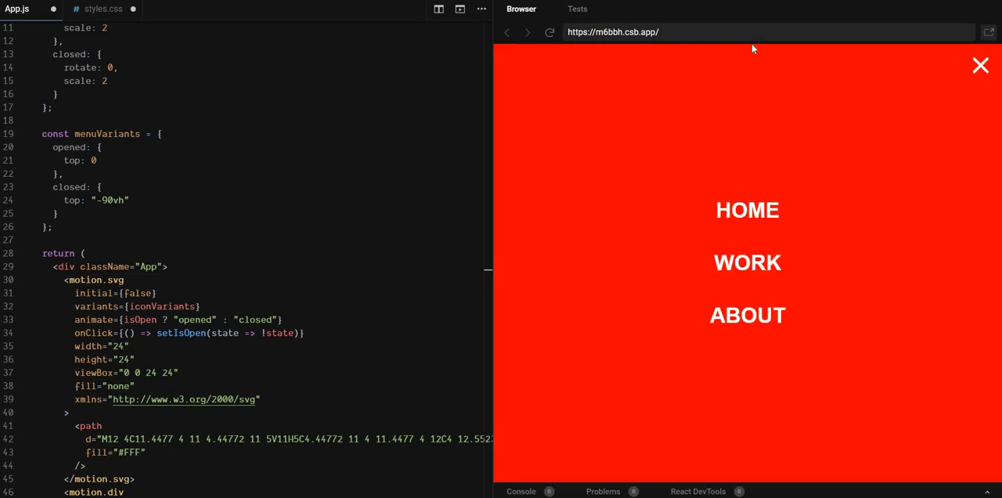
mouse_move(661, 75)
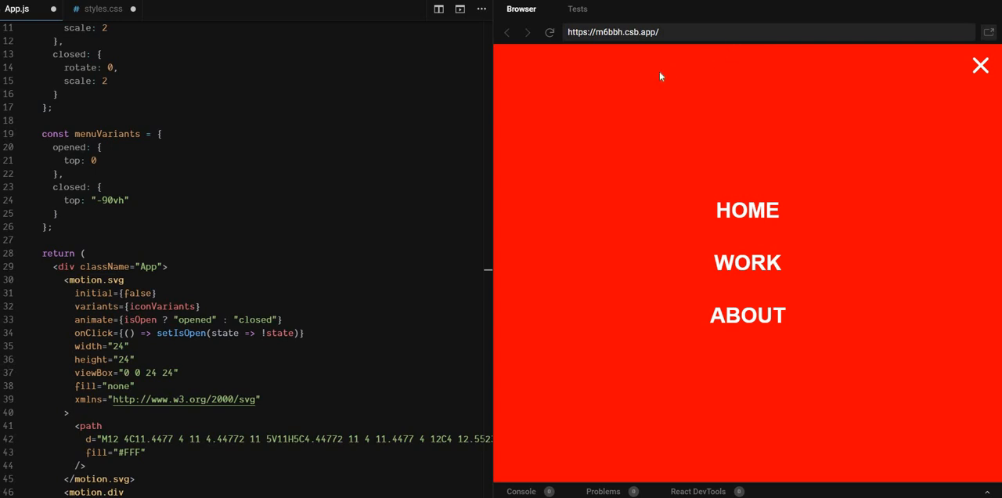
click(980, 65)
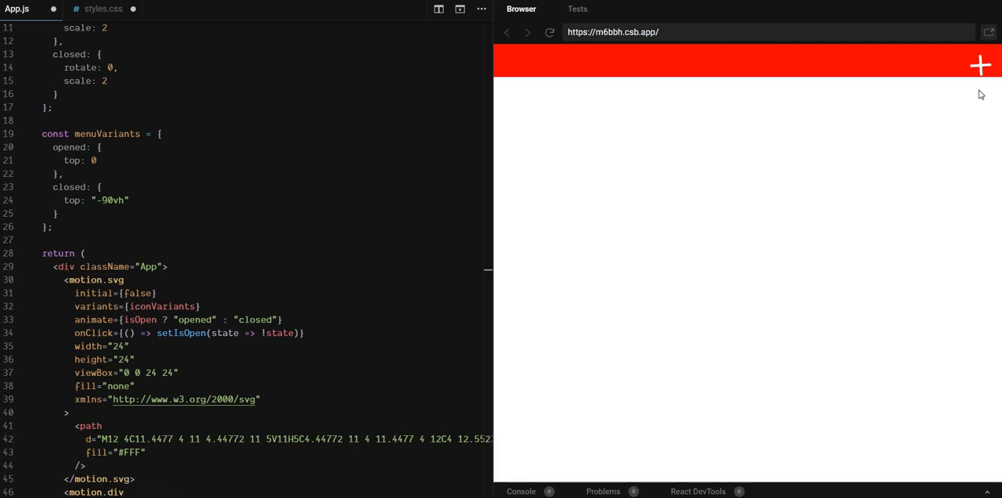
mouse_move(971, 113)
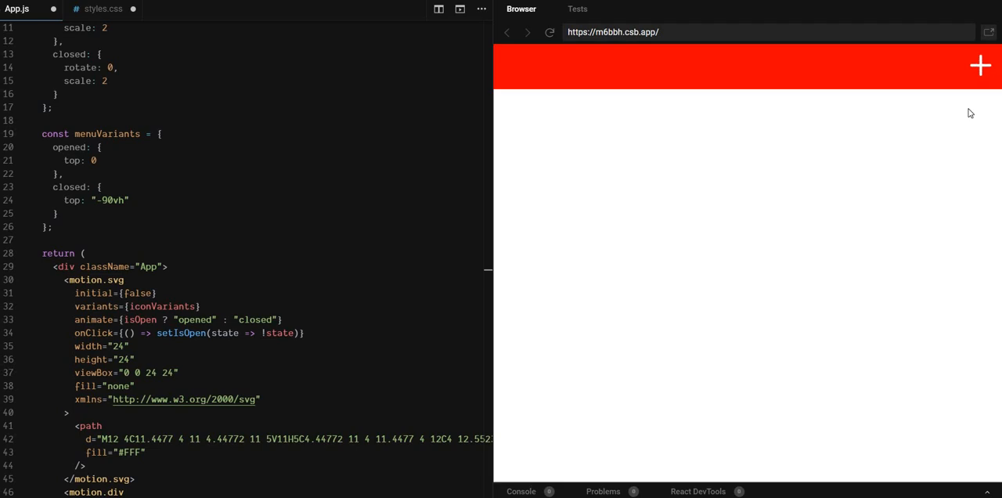
mouse_move(977, 86)
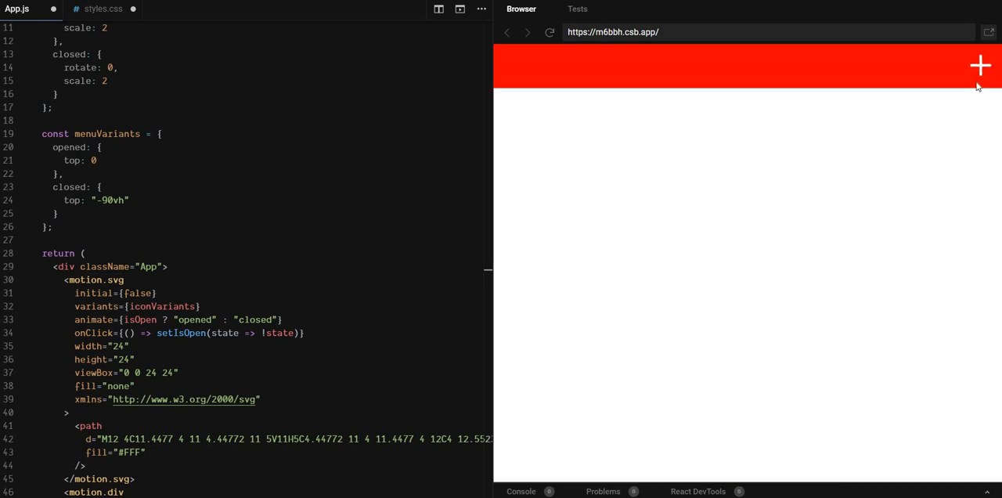
click(980, 66)
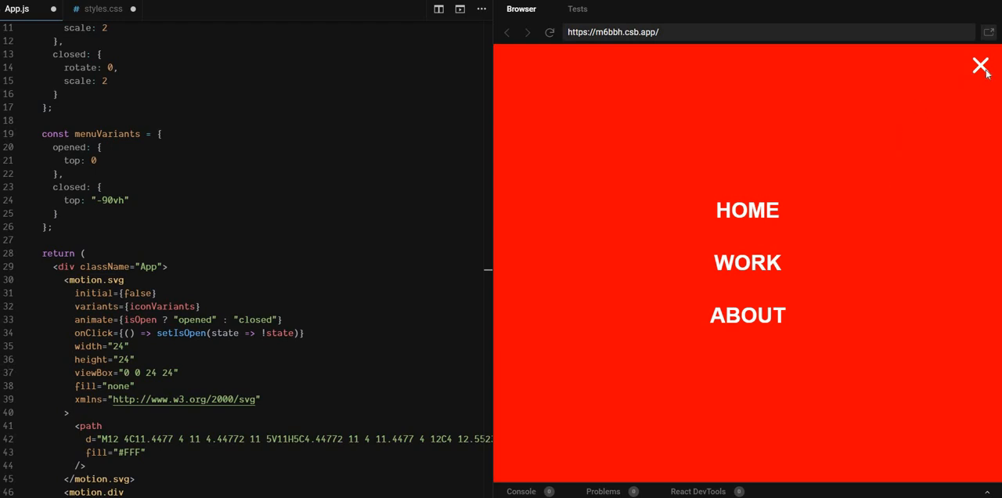
click(980, 66)
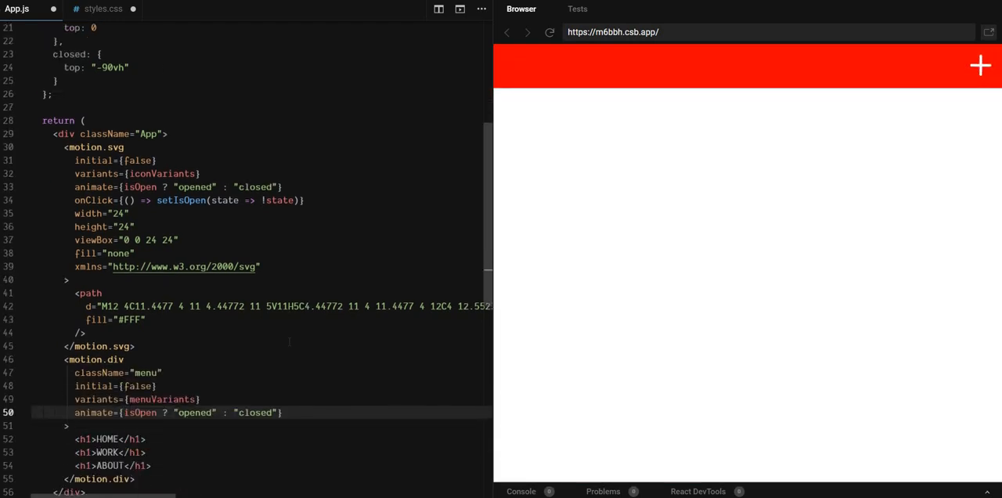
scroll(down, 3)
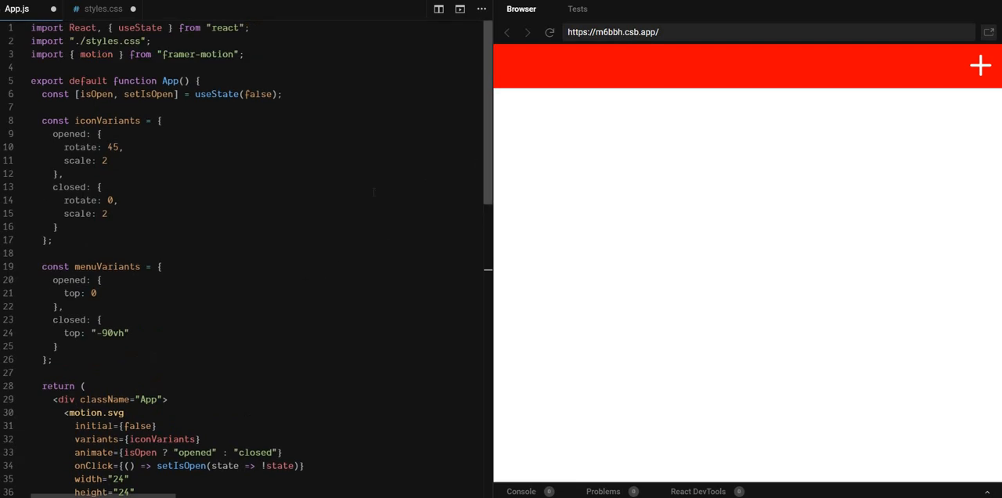
scroll(down, 3)
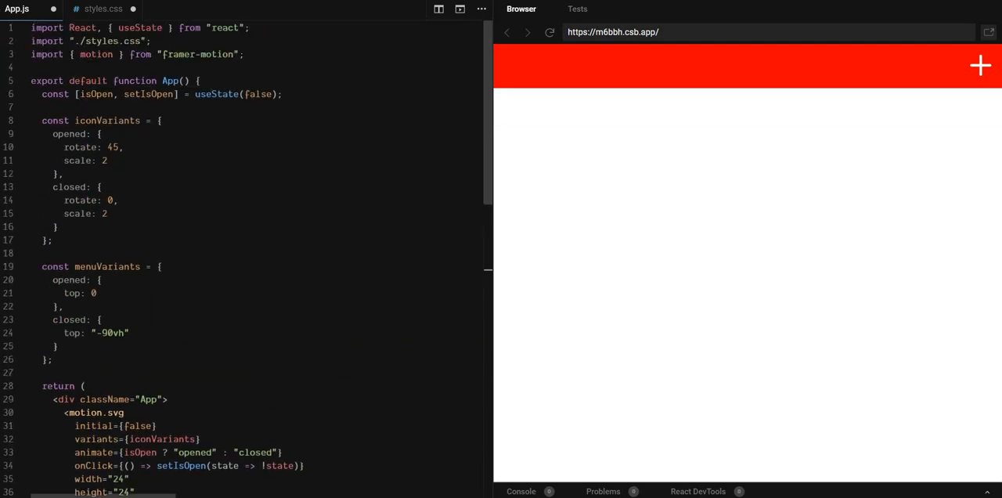
scroll(down, 3)
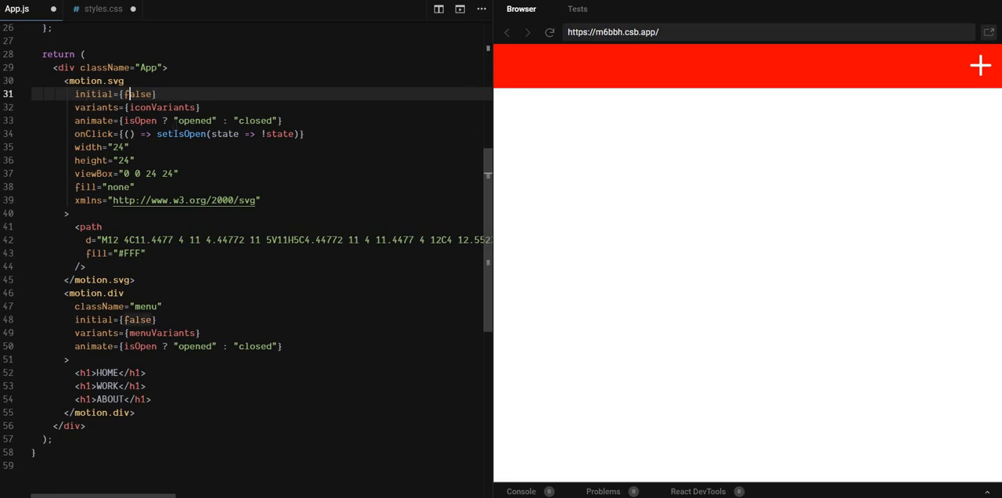
mouse_move(224, 134)
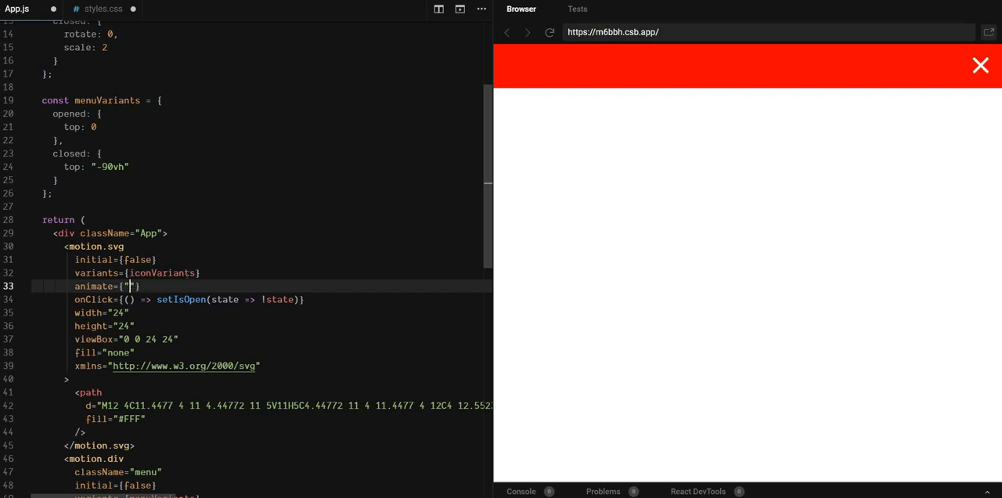
text(isOpen ? "opened" : "closed")
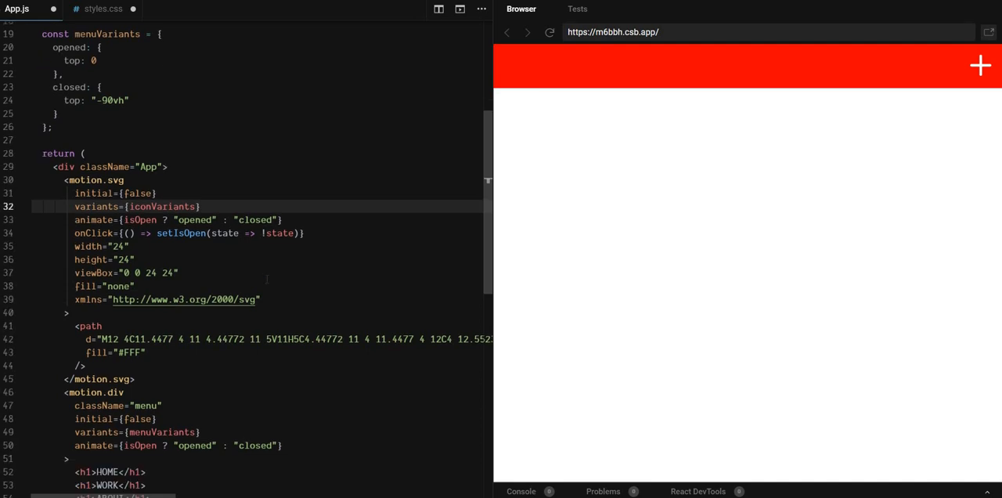
scroll(down, 3)
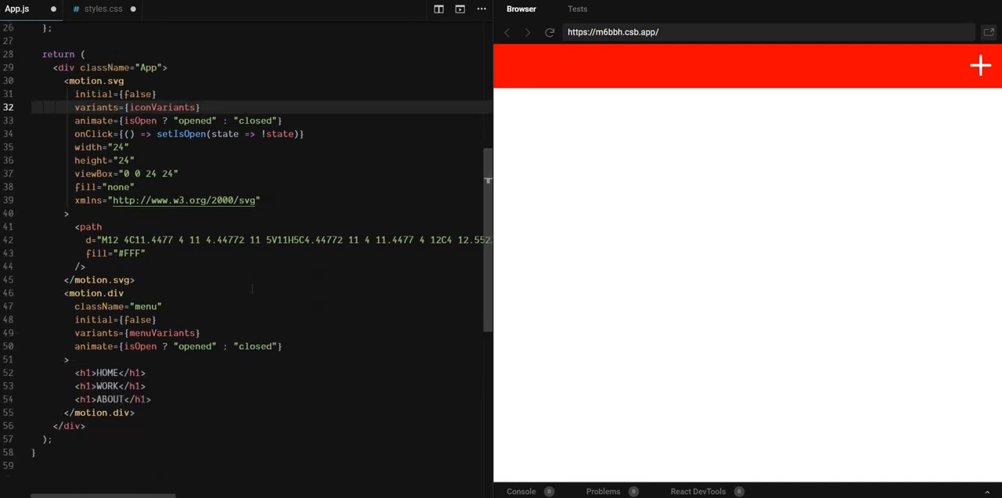